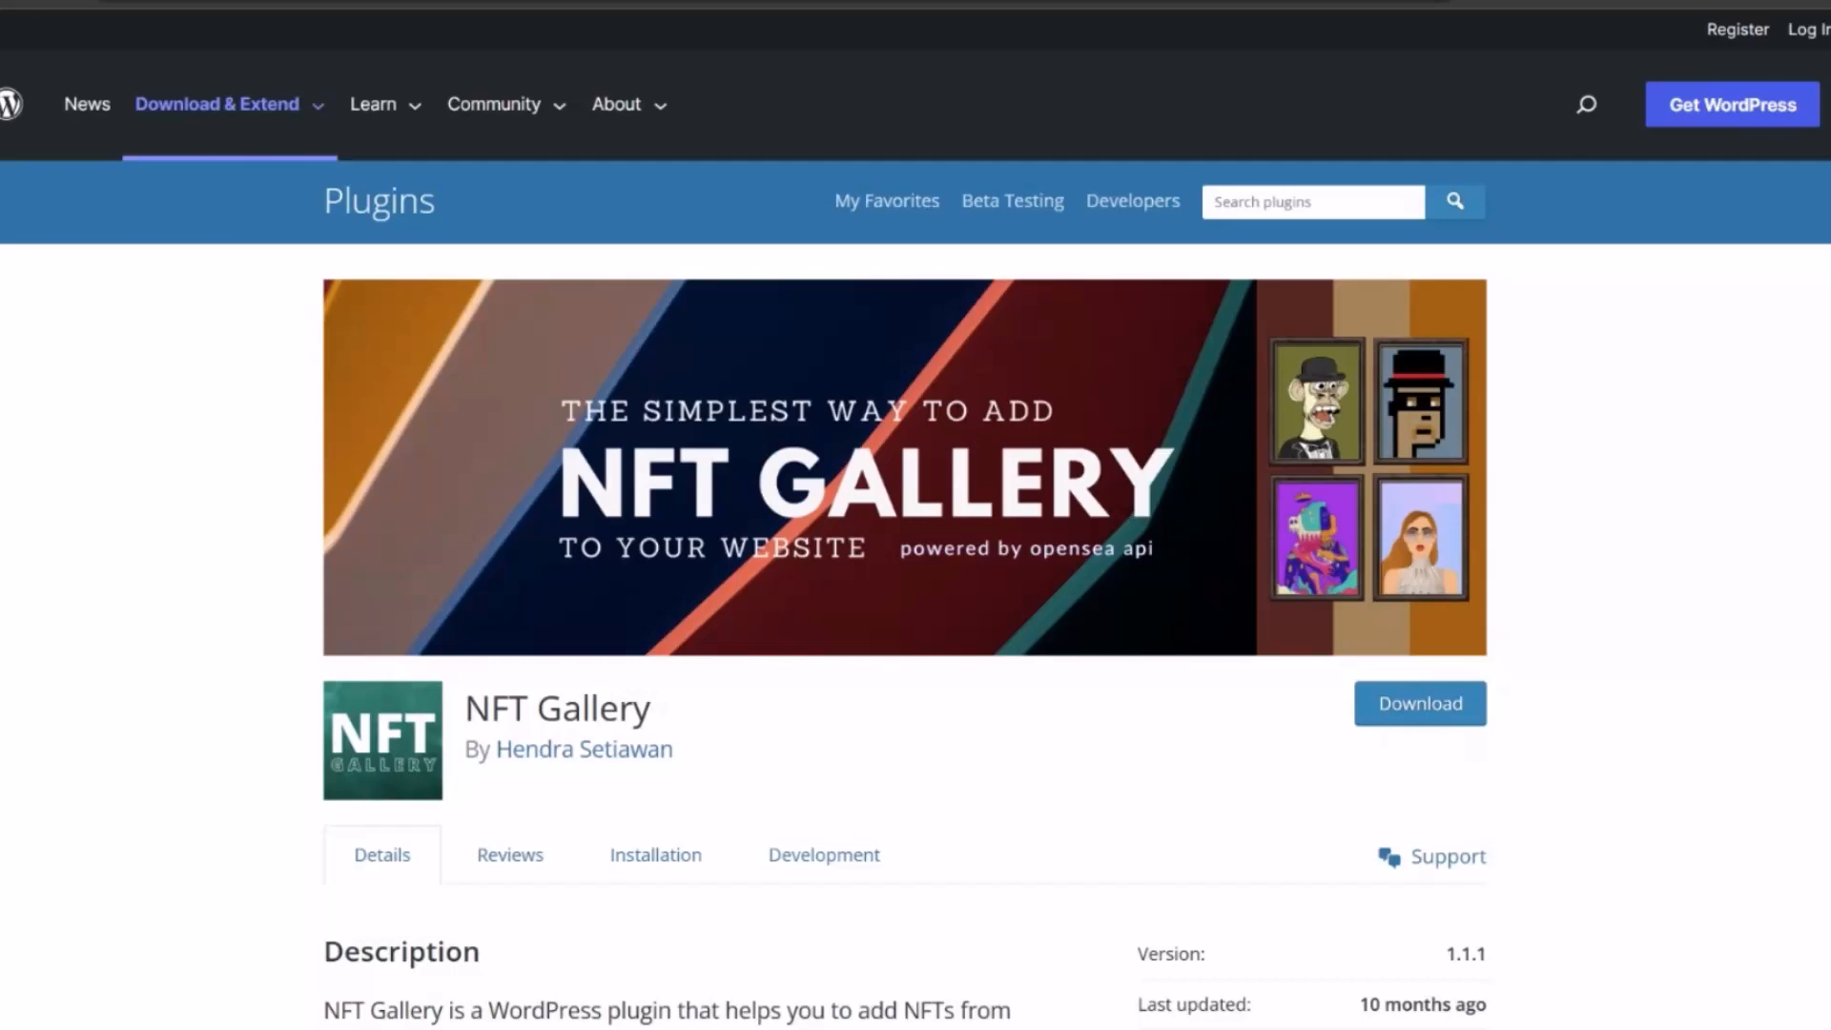
Step: Install the NFT Gallery plugin by Hendra Setiawan from the search results and activate it
{"action": "scroll", "scroll_direction": "down", "scroll_amount": 3}
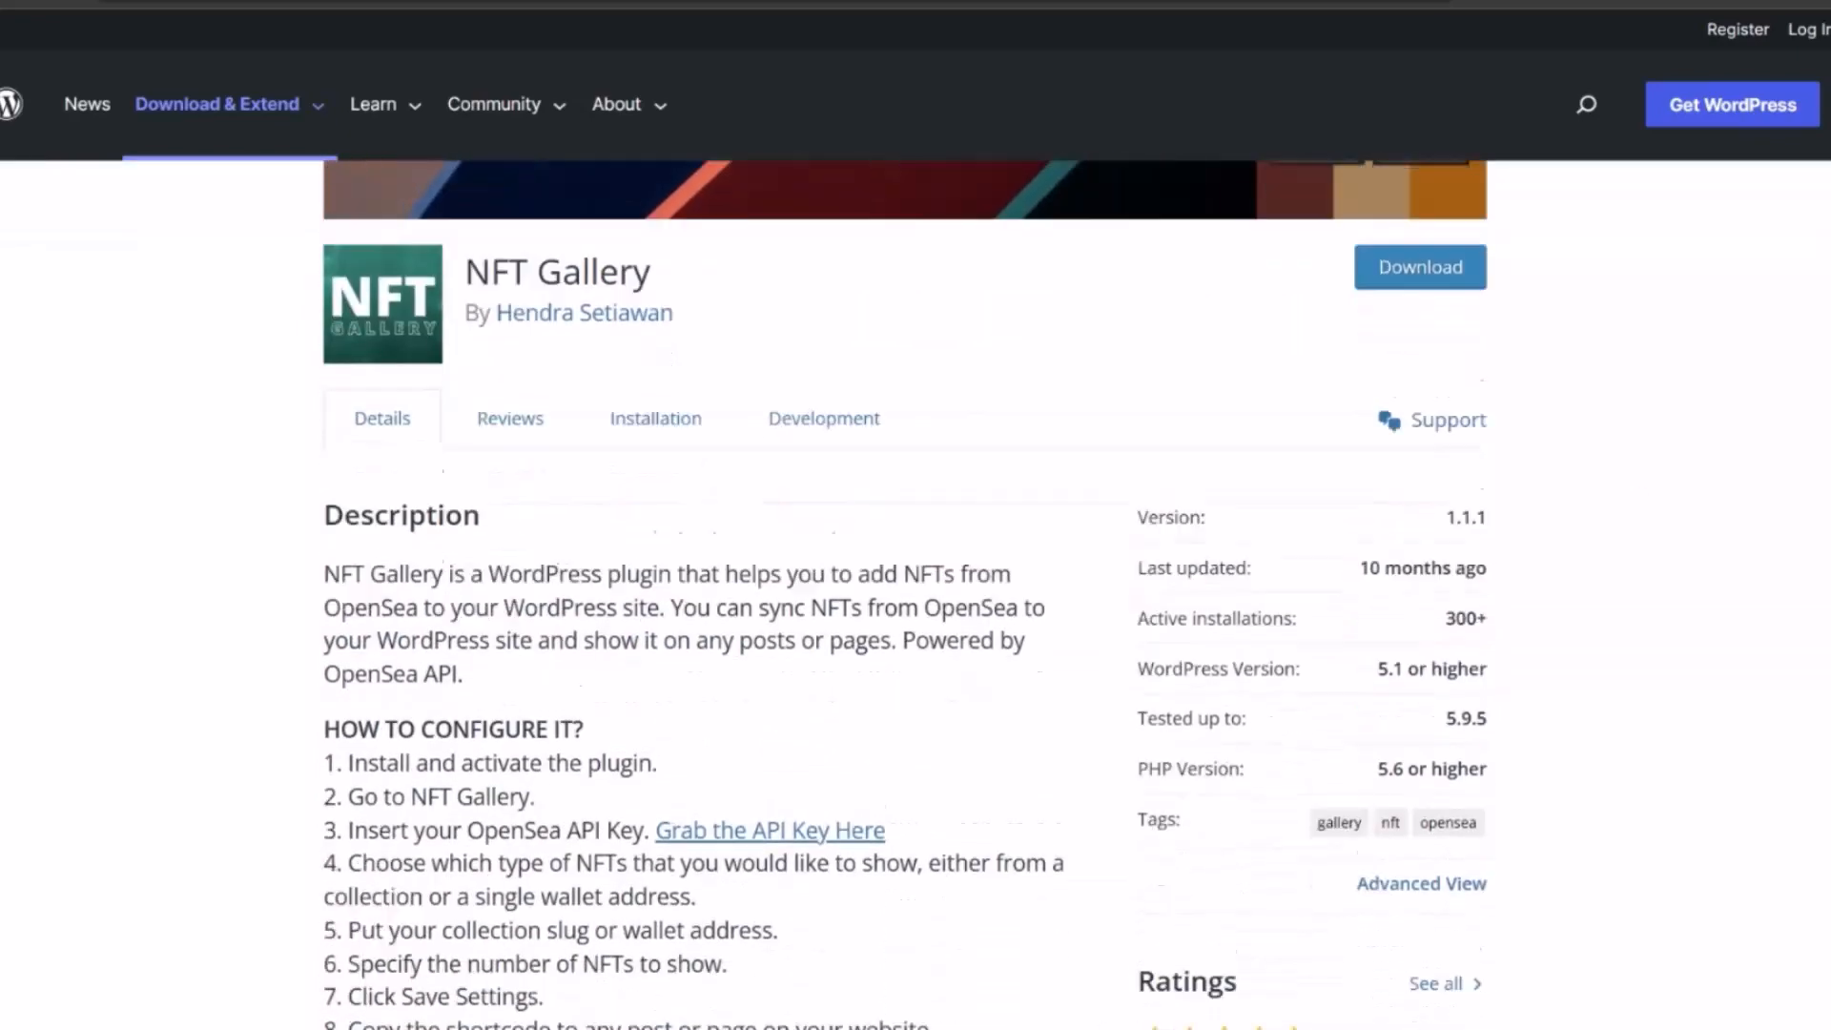
{"action": "scroll", "scroll_direction": "down", "scroll_amount": 3}
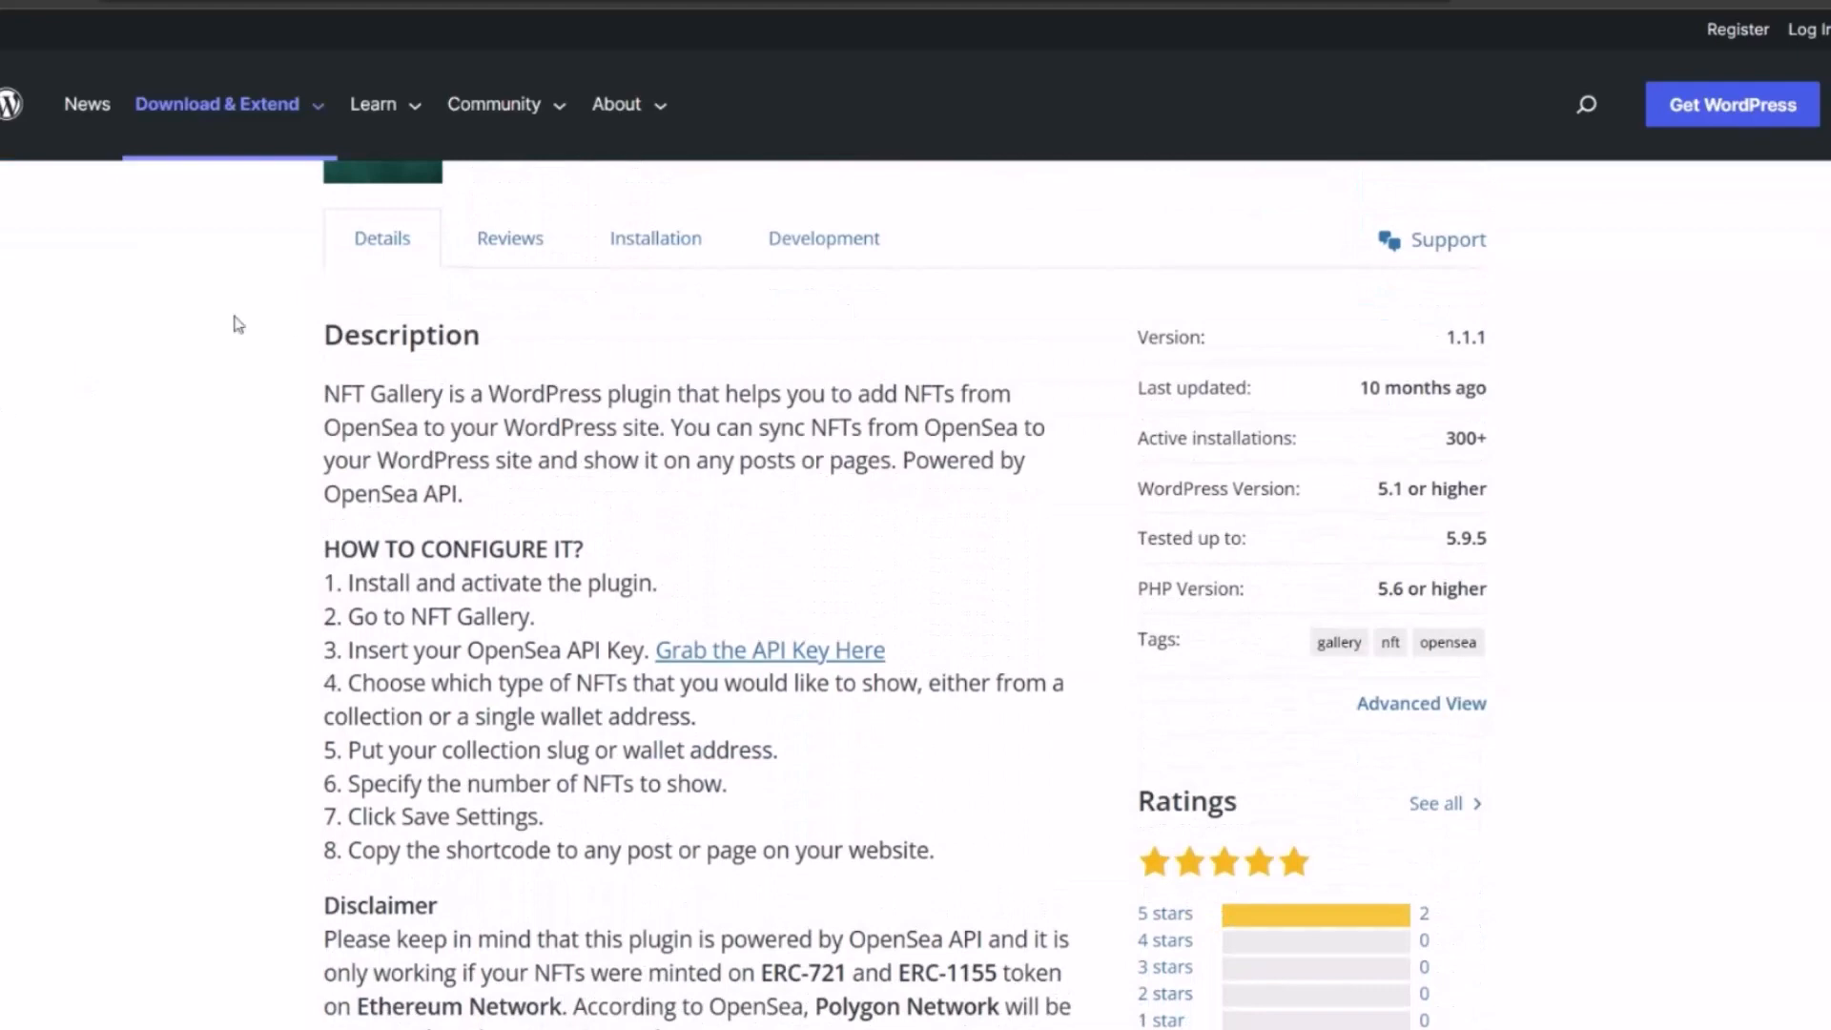
{"action": "mouse_move", "coordinate": [546, 408]}
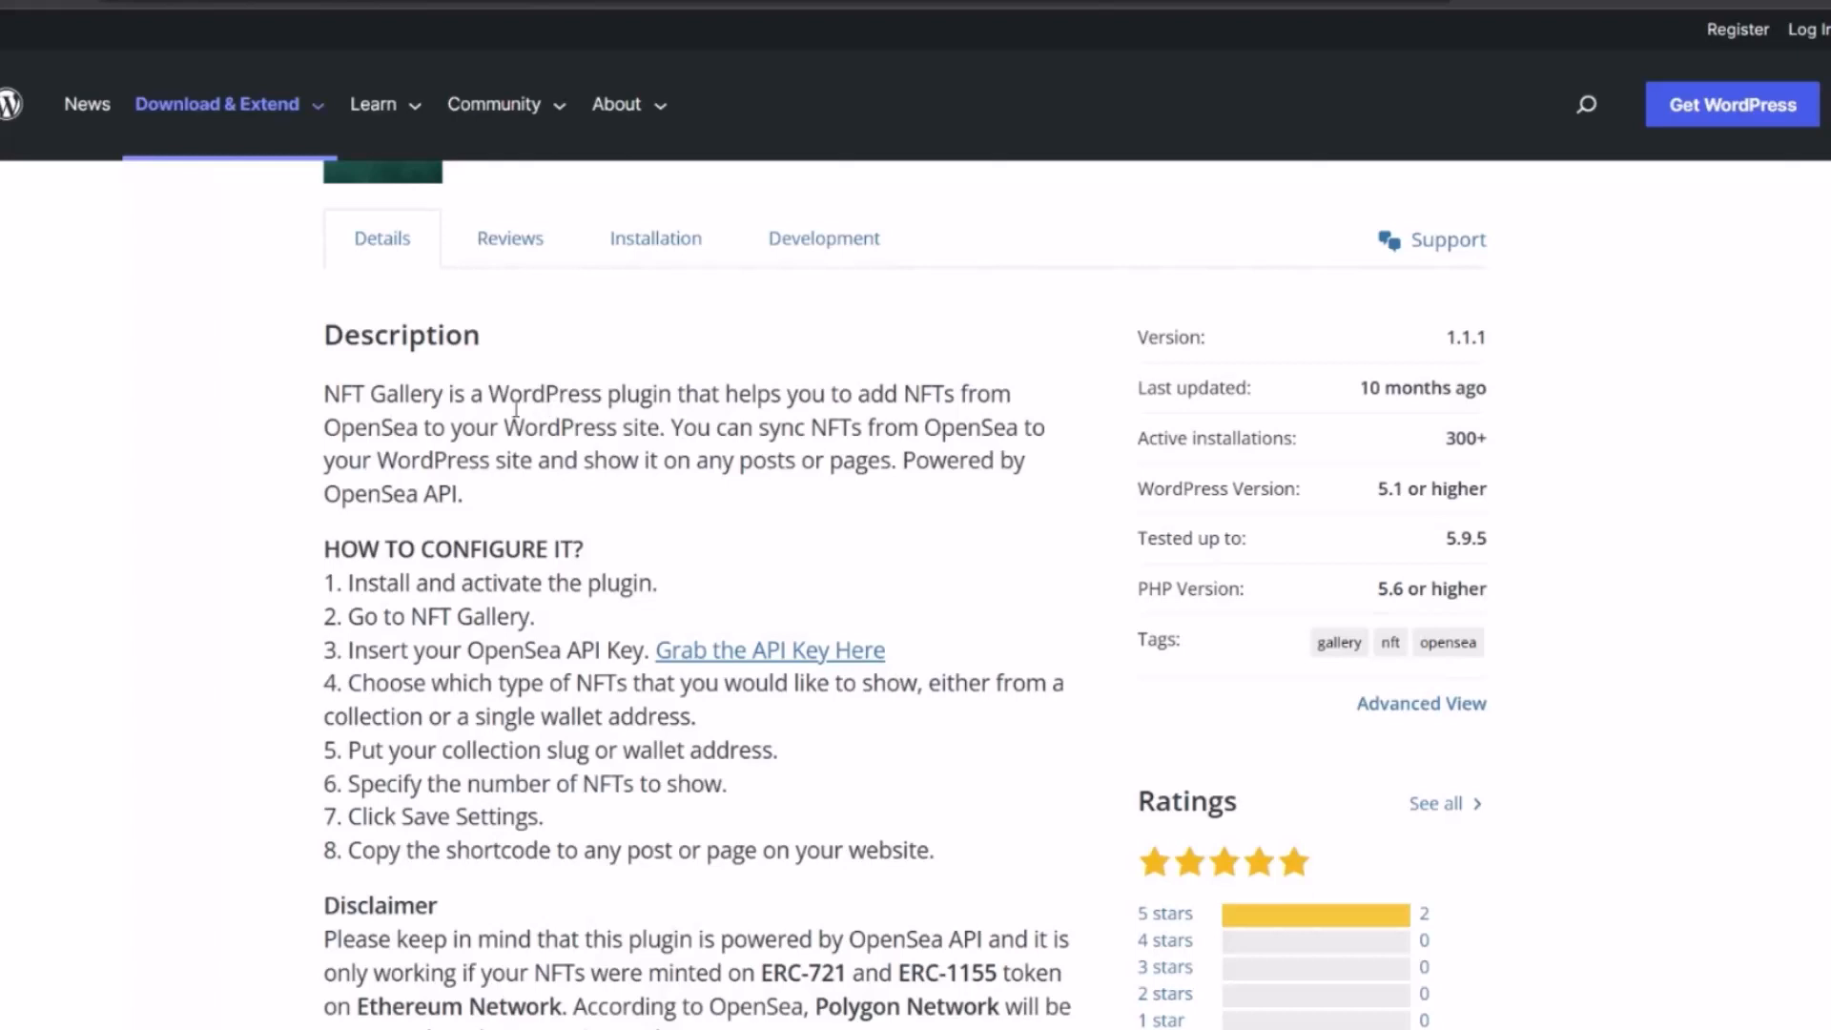
{"action": "mouse_move", "coordinate": [822, 650]}
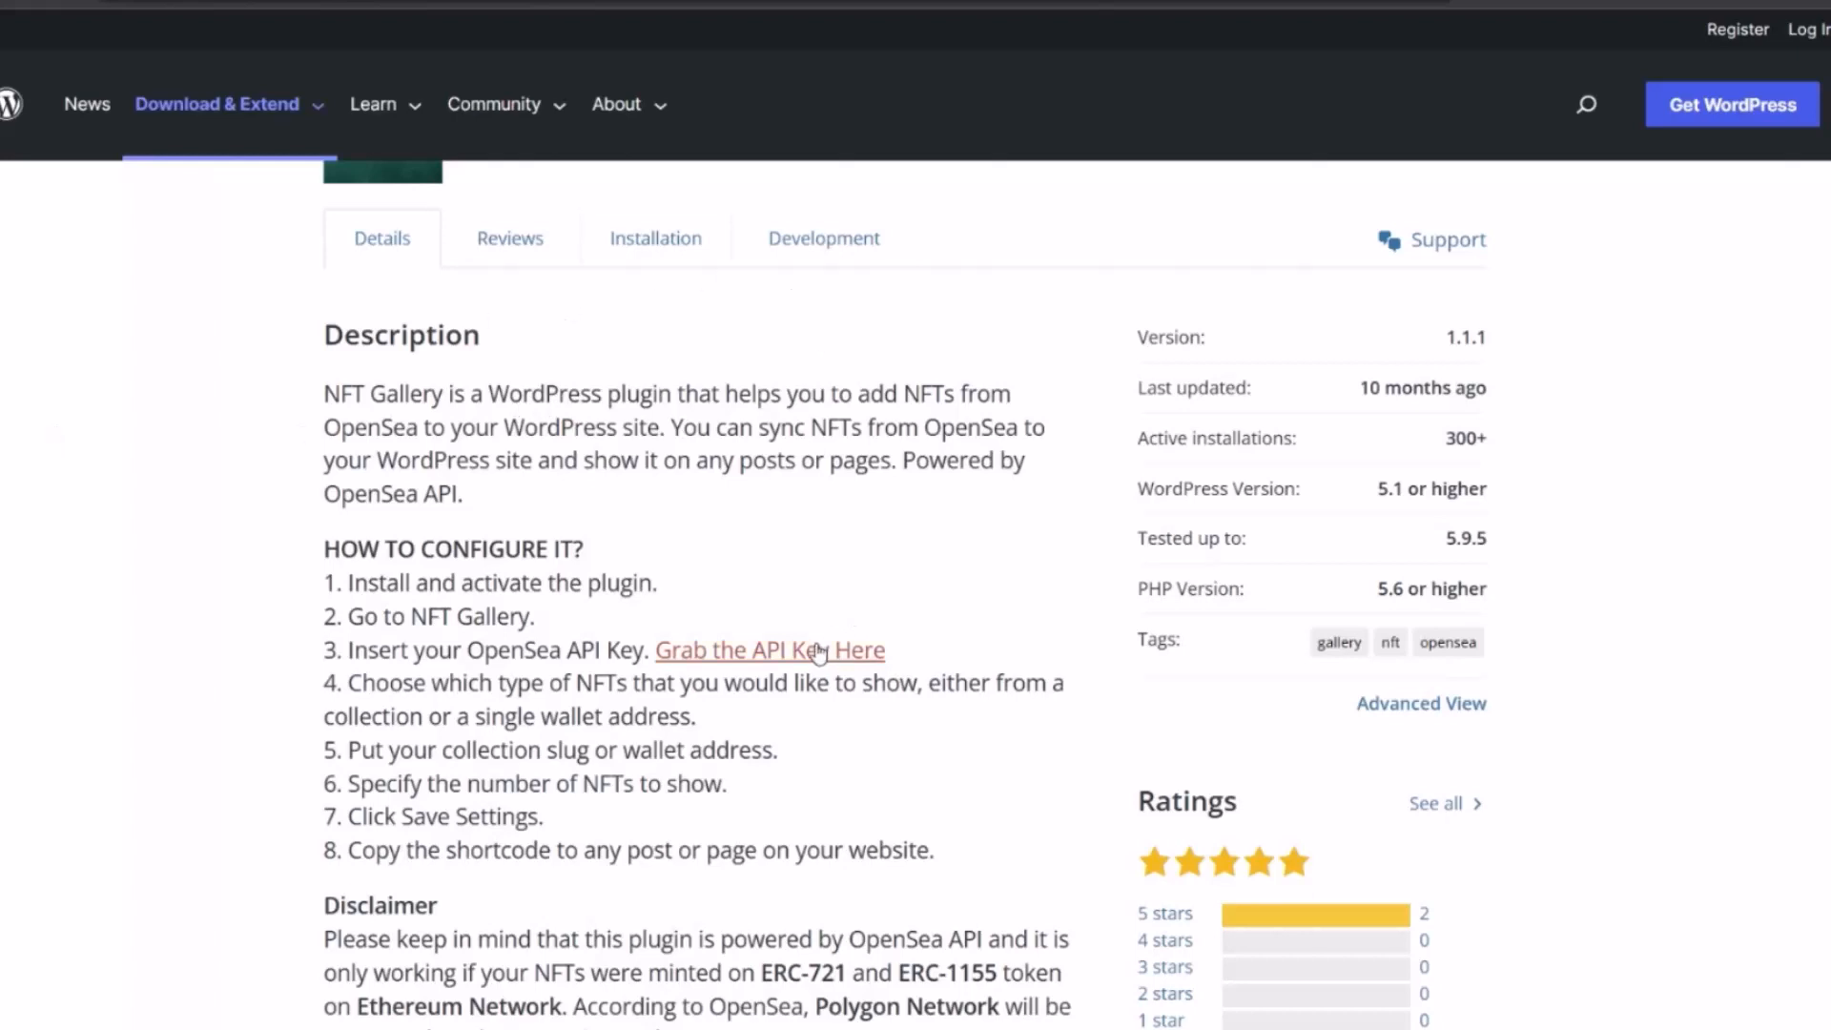
{"action": "mouse_move", "coordinate": [823, 635]}
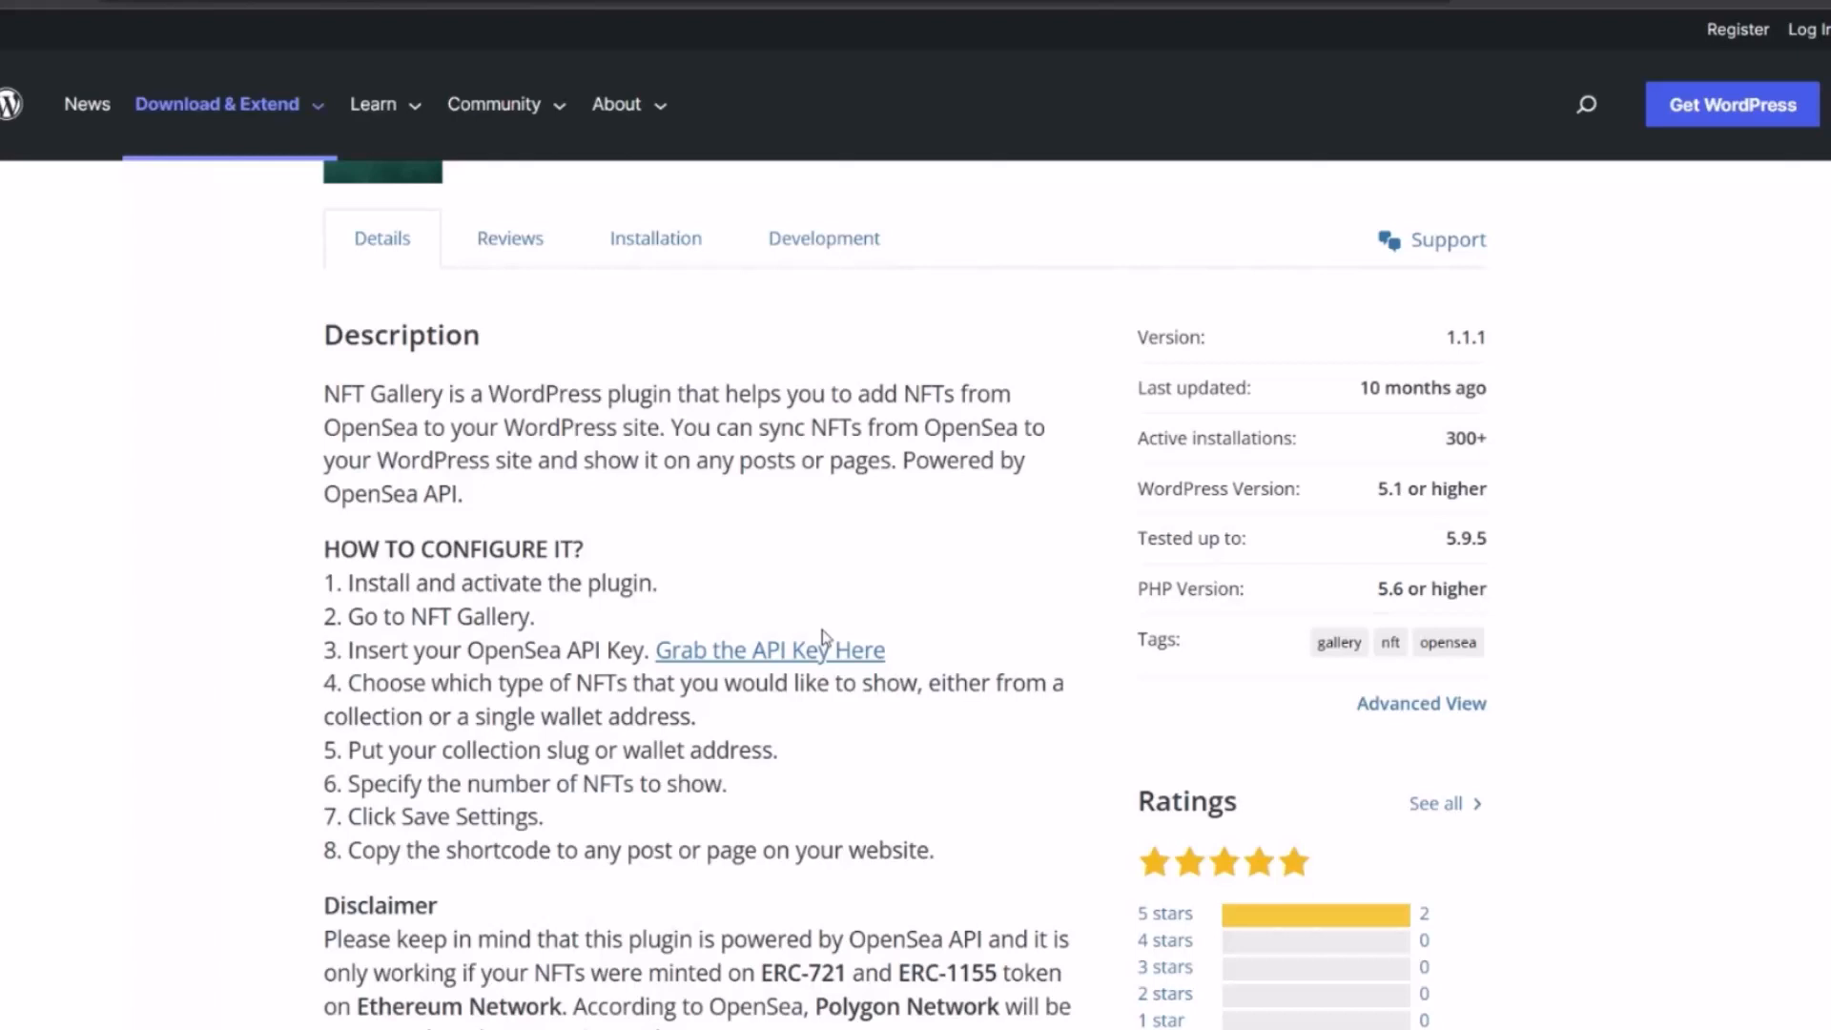
{"action": "mouse_move", "coordinate": [442, 296]}
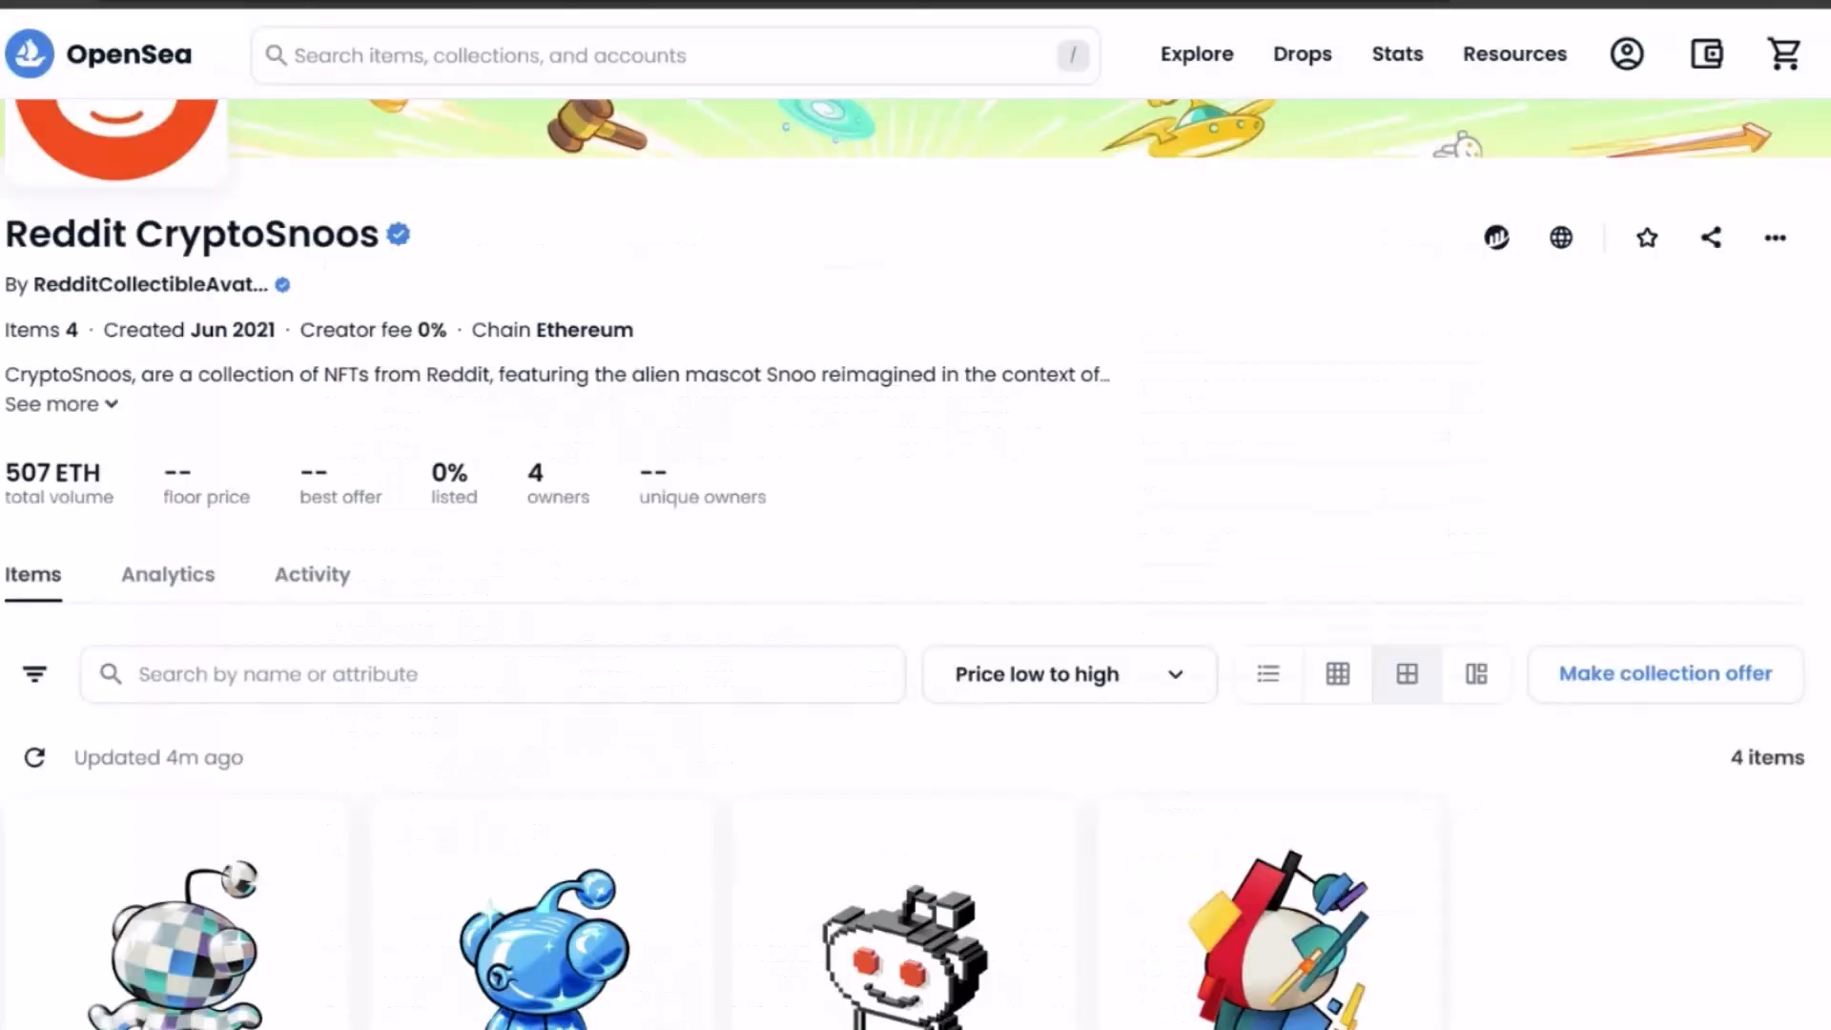
{"action": "scroll", "scroll_direction": "down", "scroll_amount": 3}
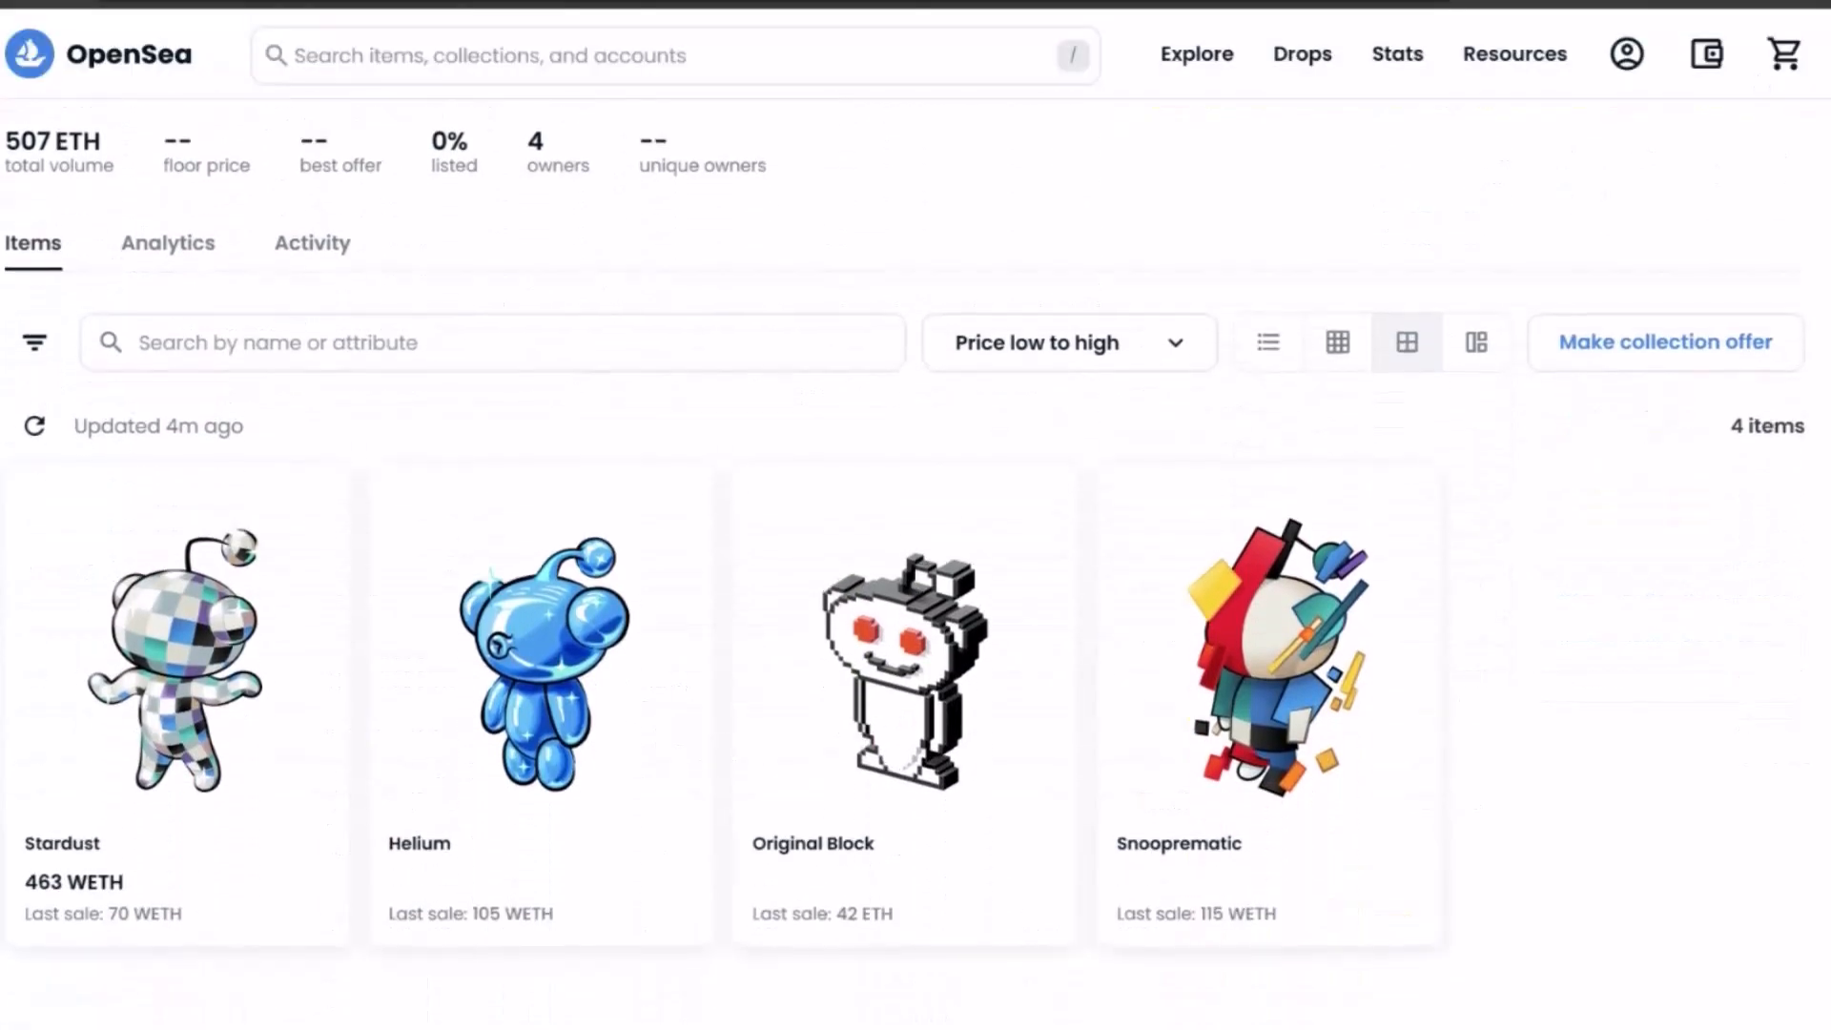
{"action": "scroll", "scroll_direction": "up", "scroll_amount": 3}
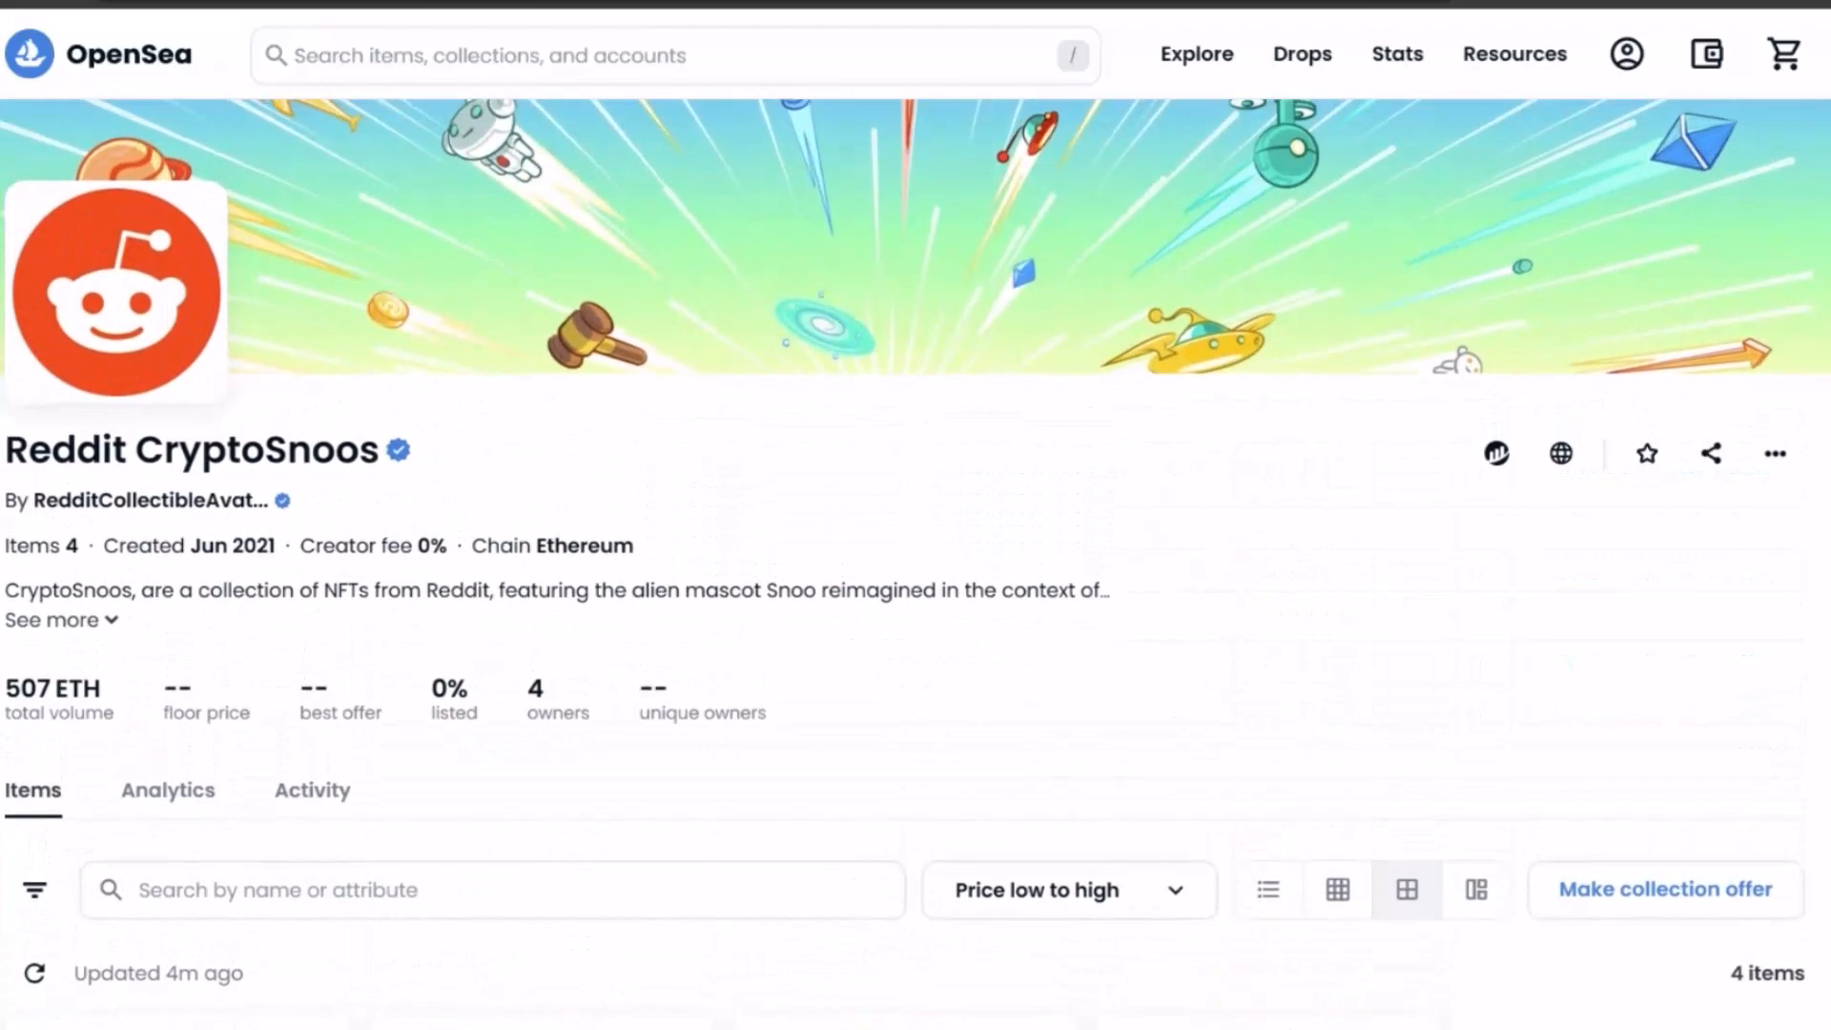
{"action": "scroll", "scroll_direction": "down", "scroll_amount": 3}
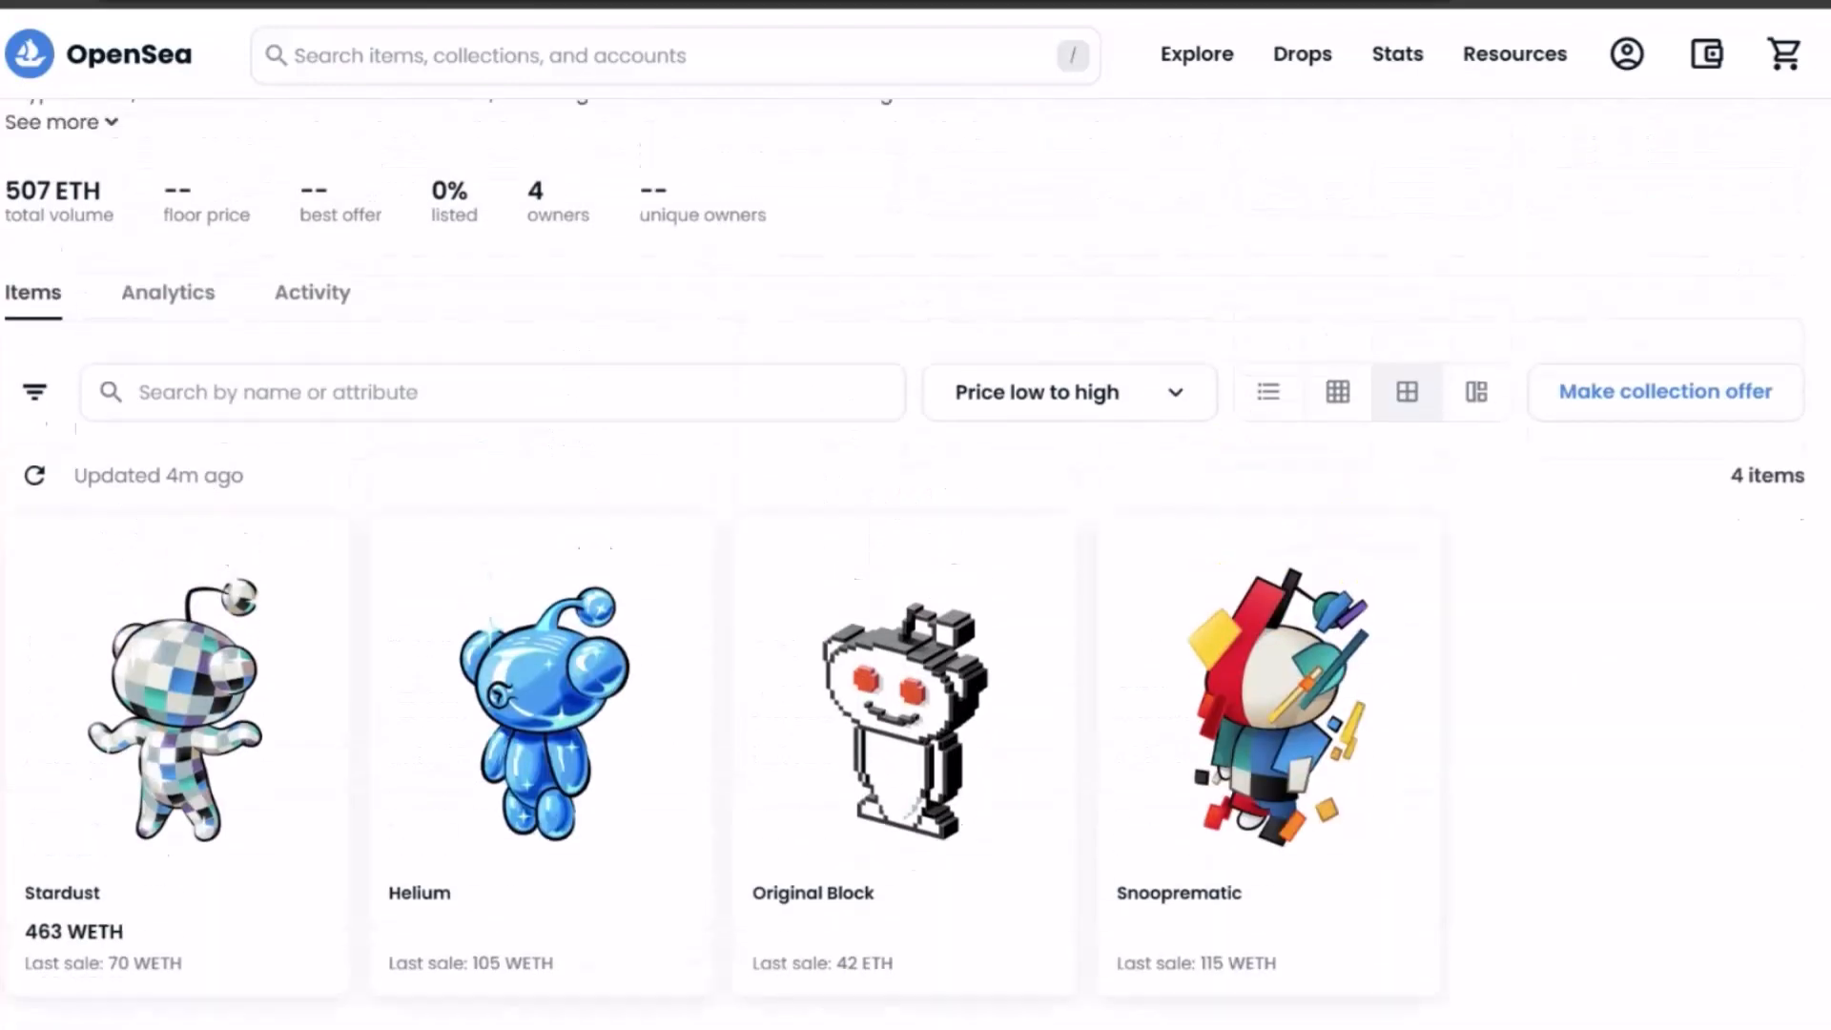
{"action": "scroll", "scroll_direction": "up", "scroll_amount": 3}
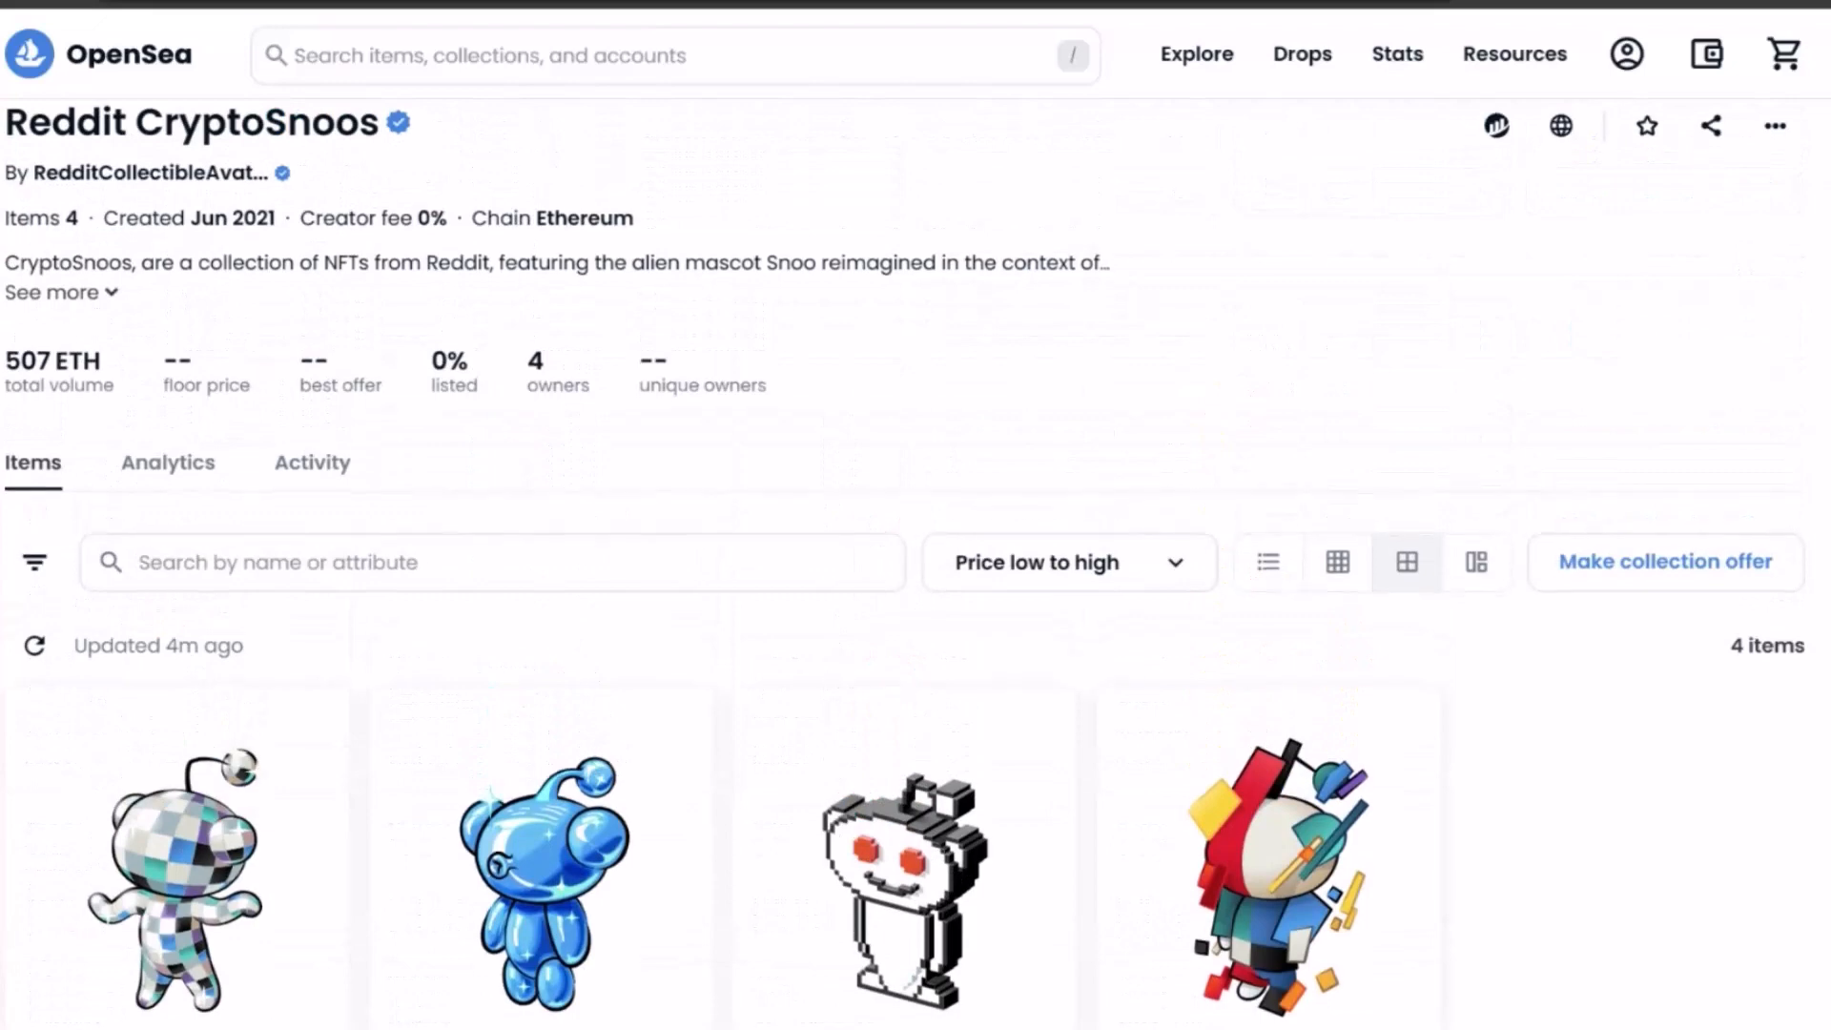
{"action": "scroll", "scroll_direction": "down", "scroll_amount": 3}
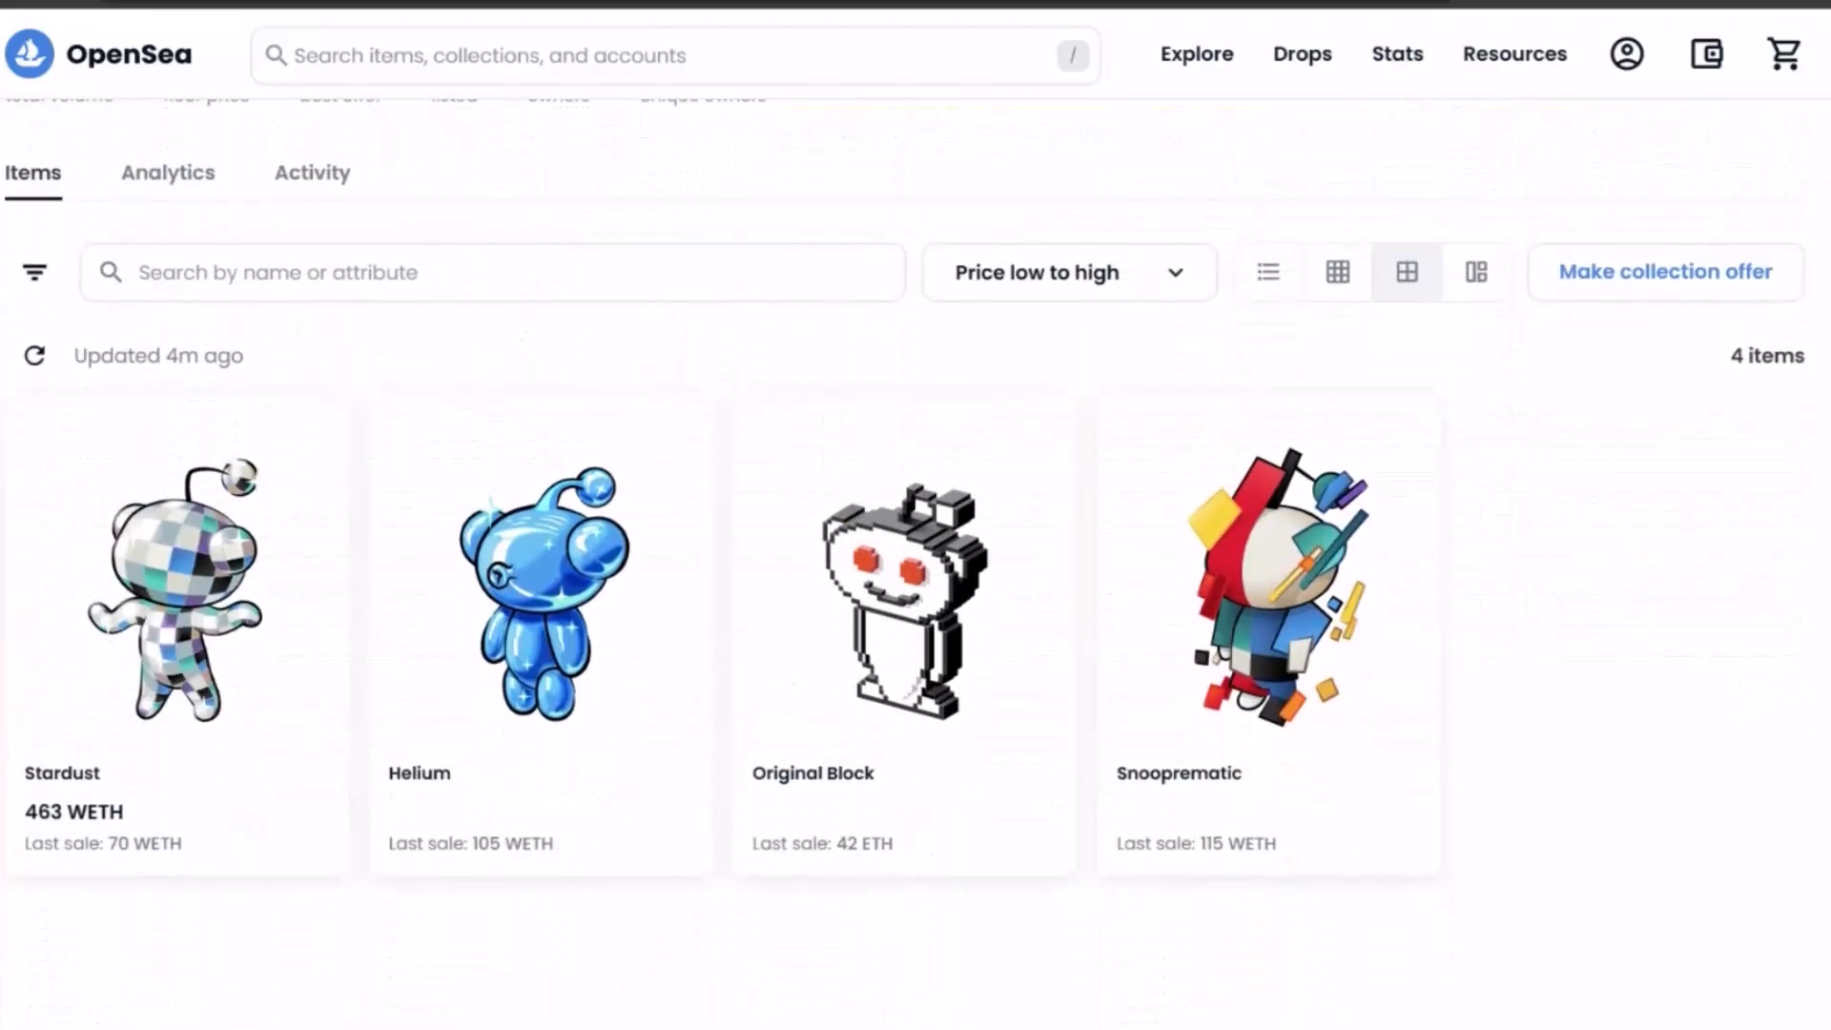
{"action": "mouse_move", "coordinate": [1190, 612]}
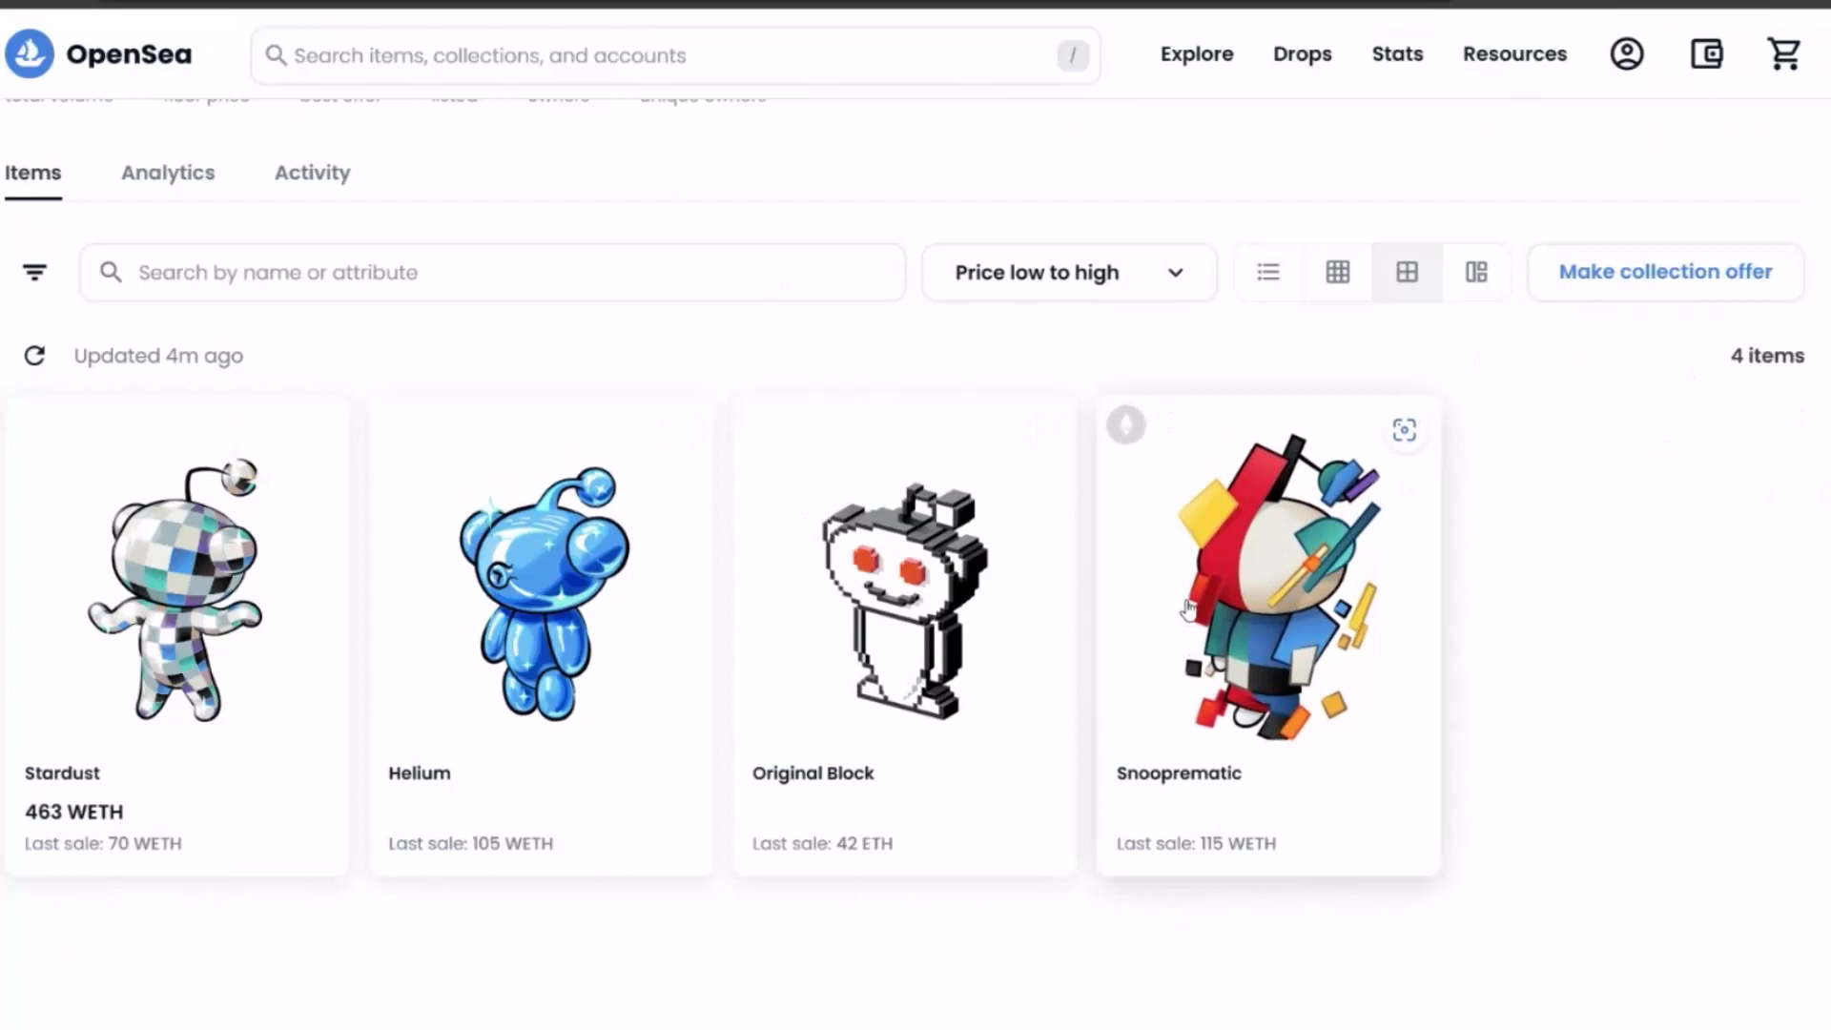
{"action": "mouse_move", "coordinate": [141, 141]}
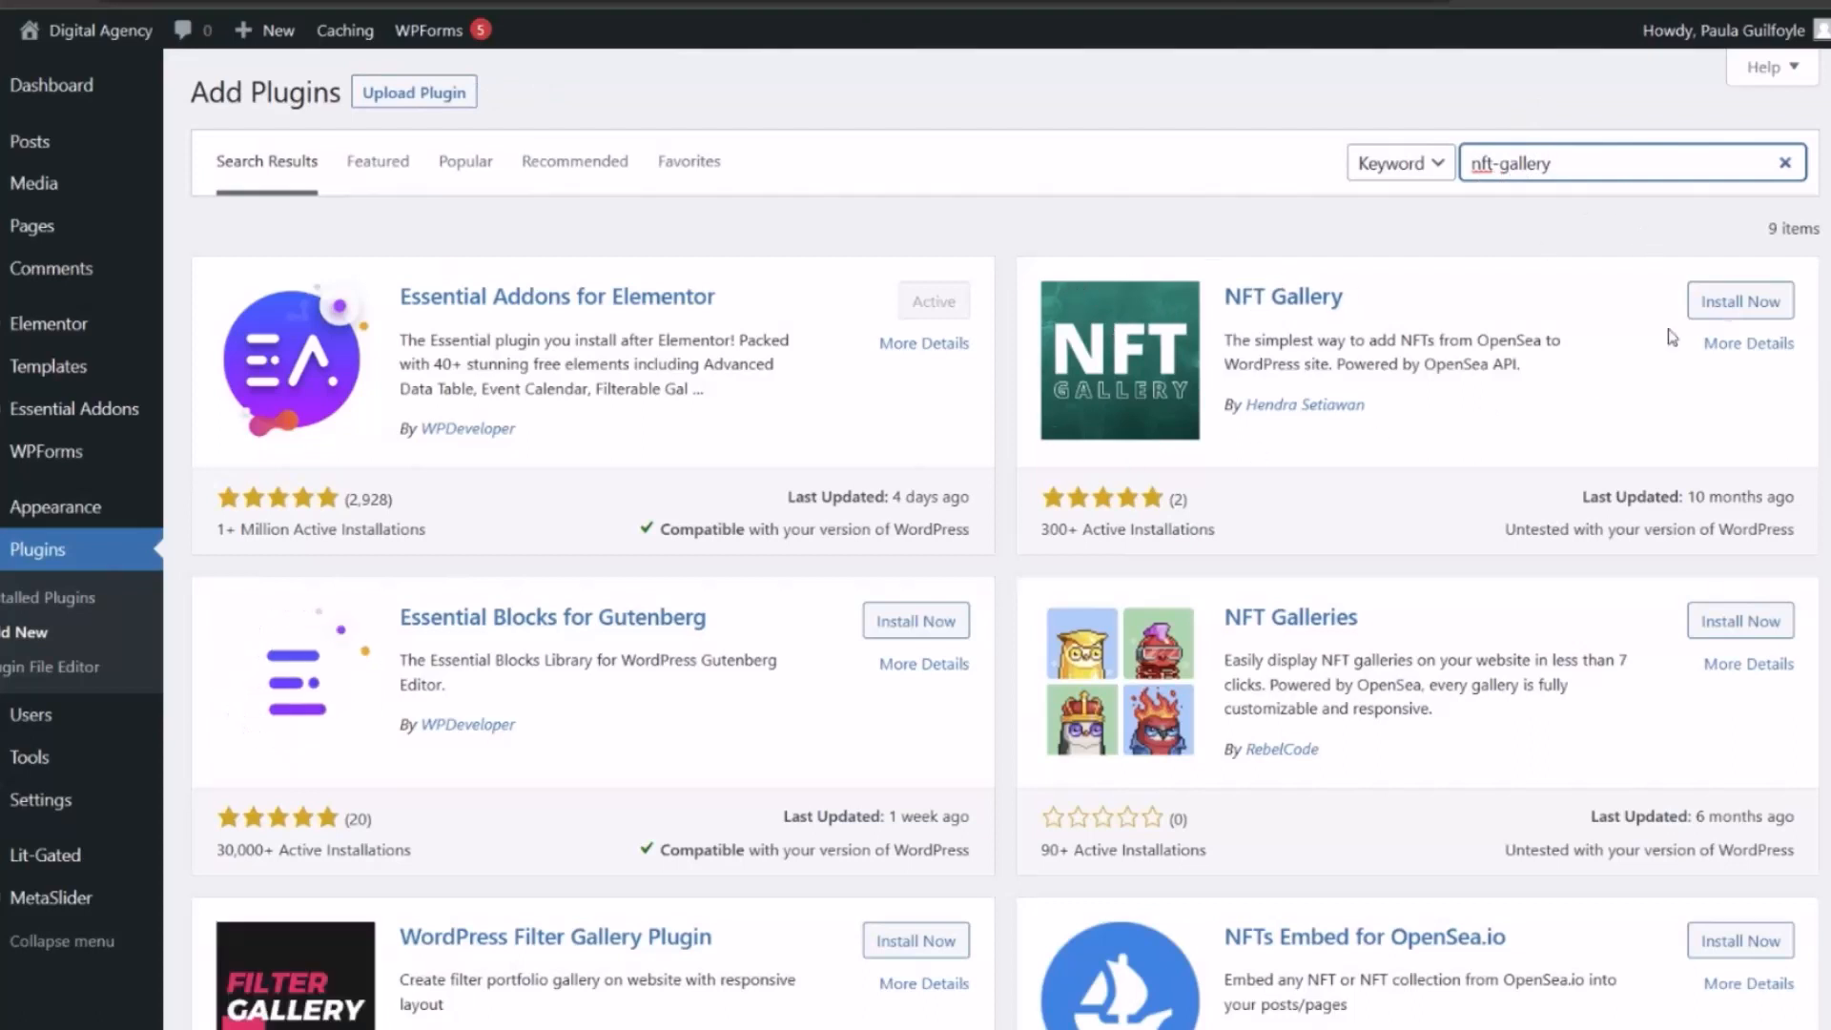
{"action": "left_click", "coordinate": [1739, 301]}
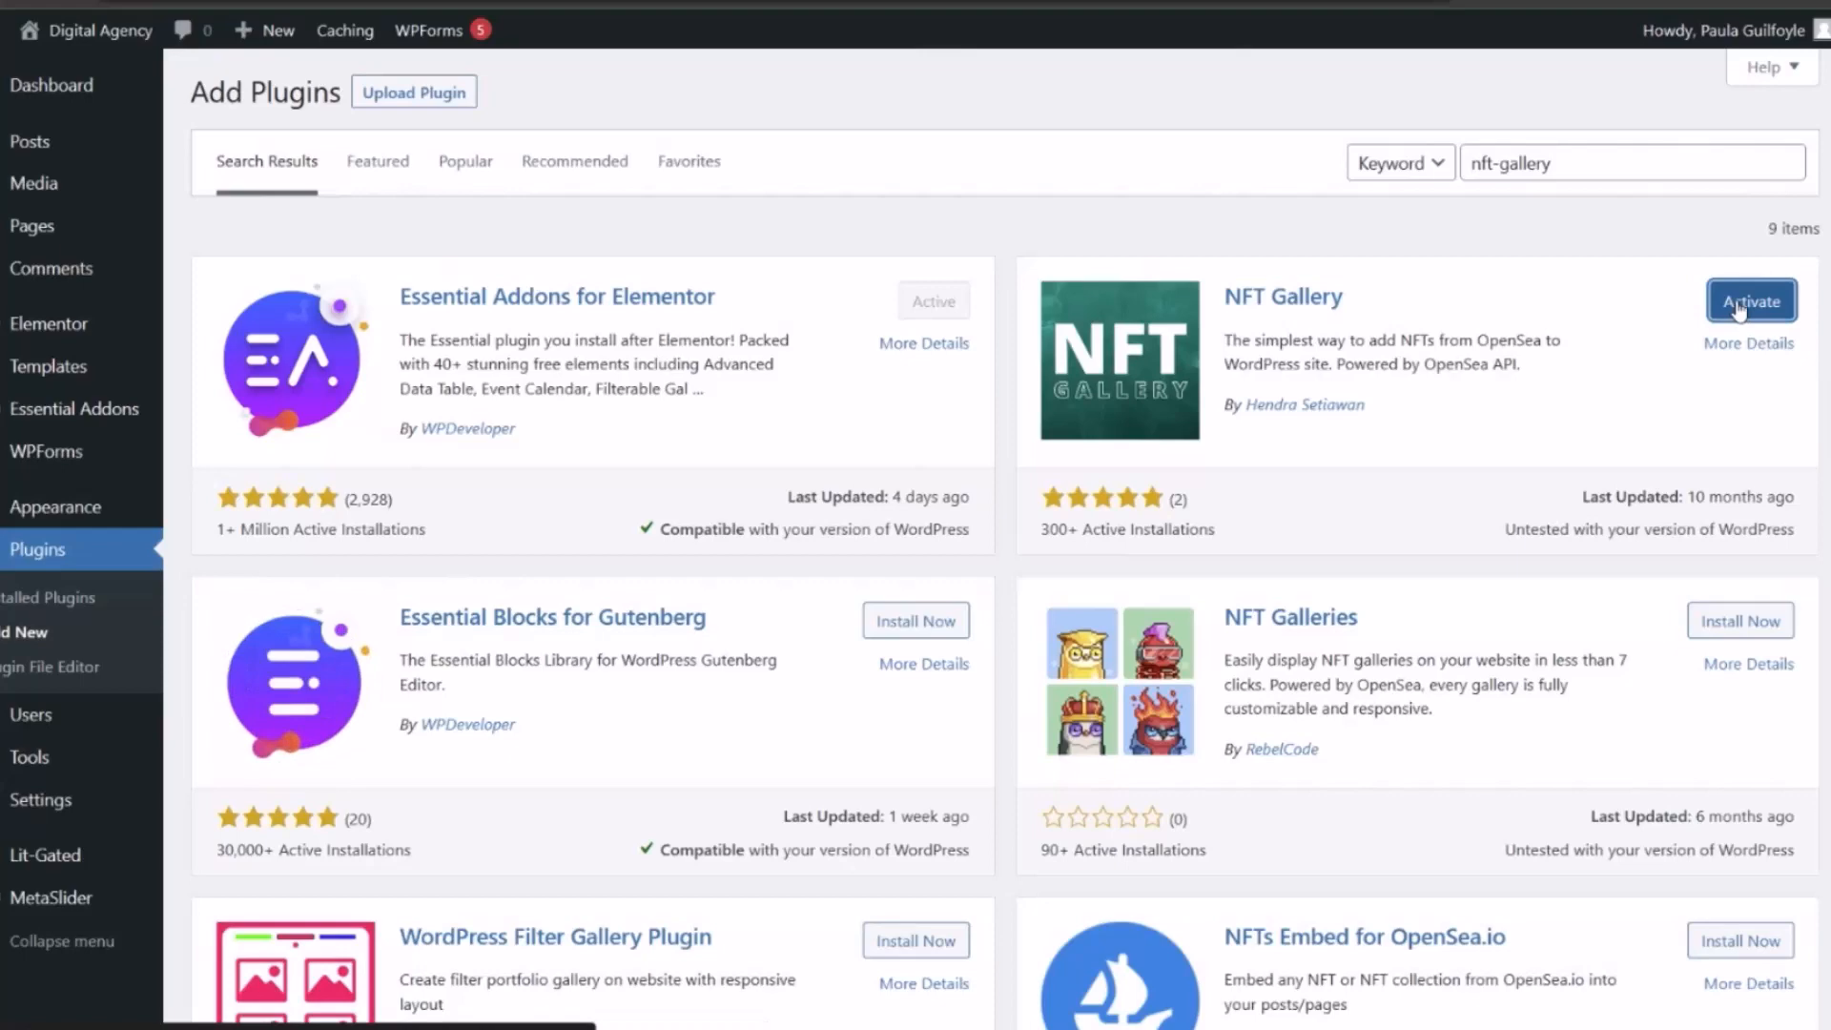
{"action": "left_click", "coordinate": [1751, 300]}
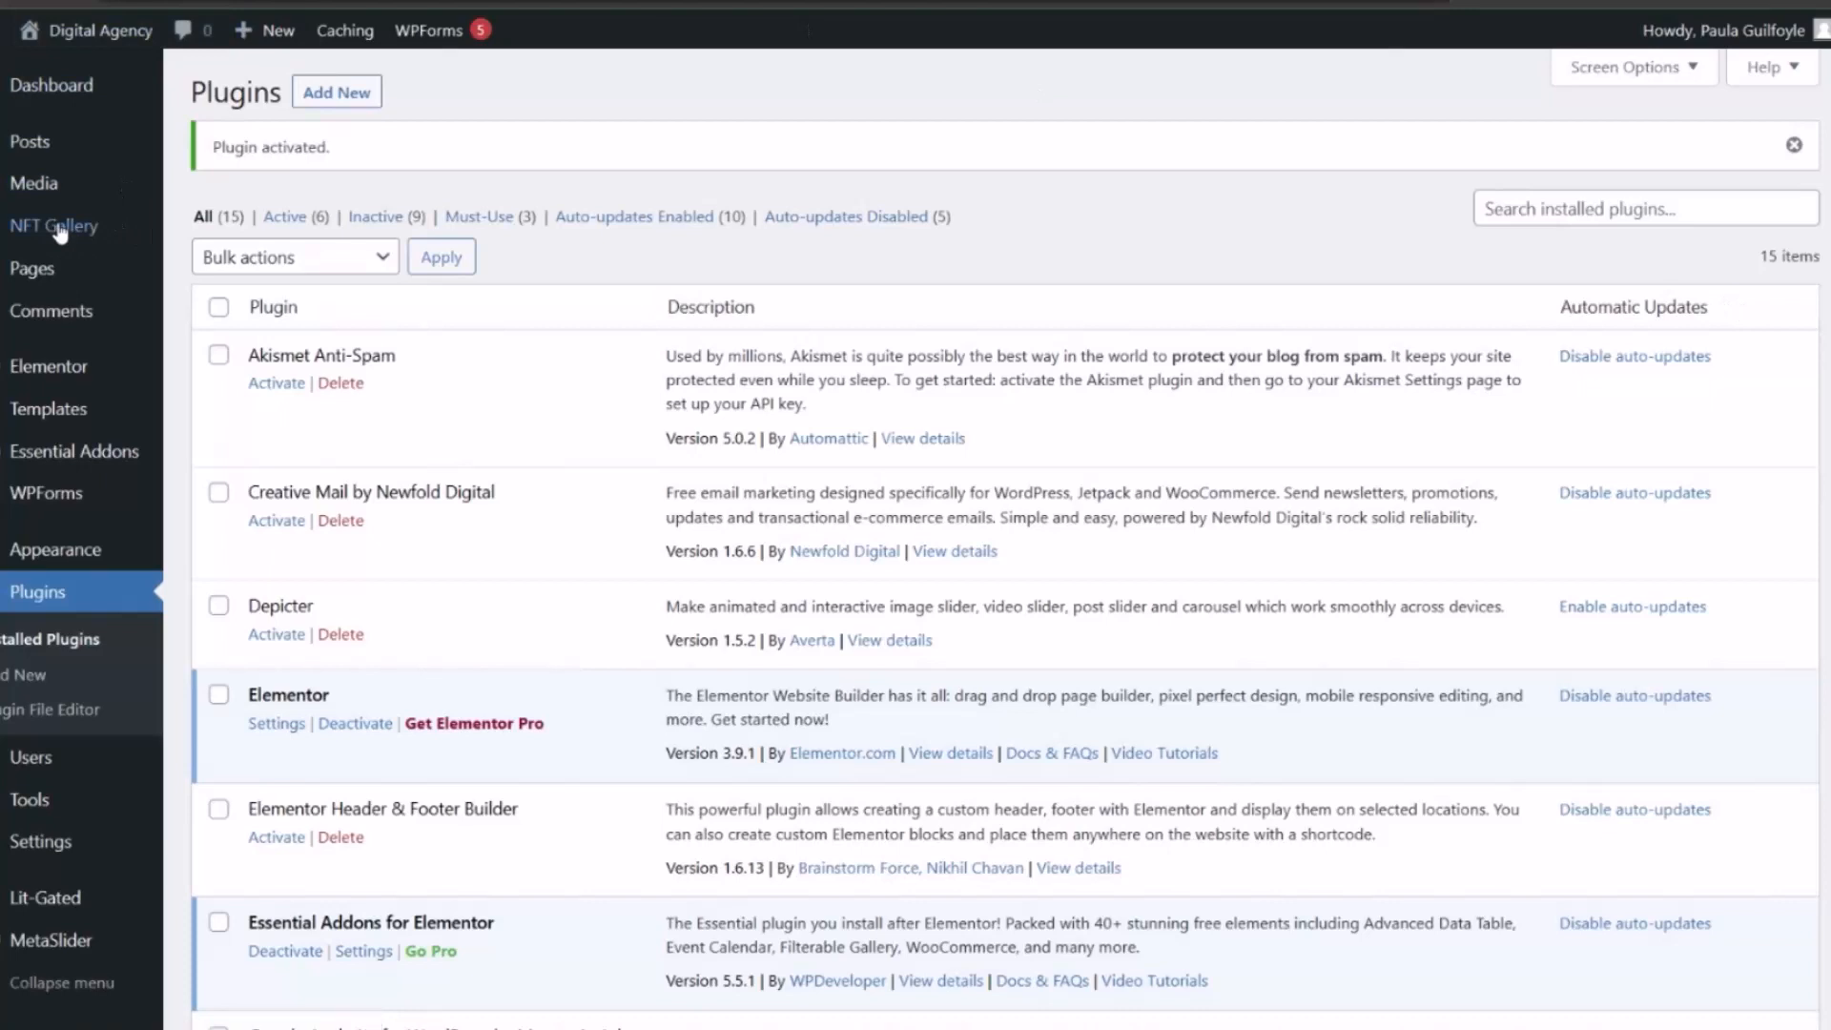
Step: In NFT Gallery settings, keep the OpenSea API key and set Type to Collection for reddit-cryptosnoos
{"action": "left_click", "coordinate": [53, 225]}
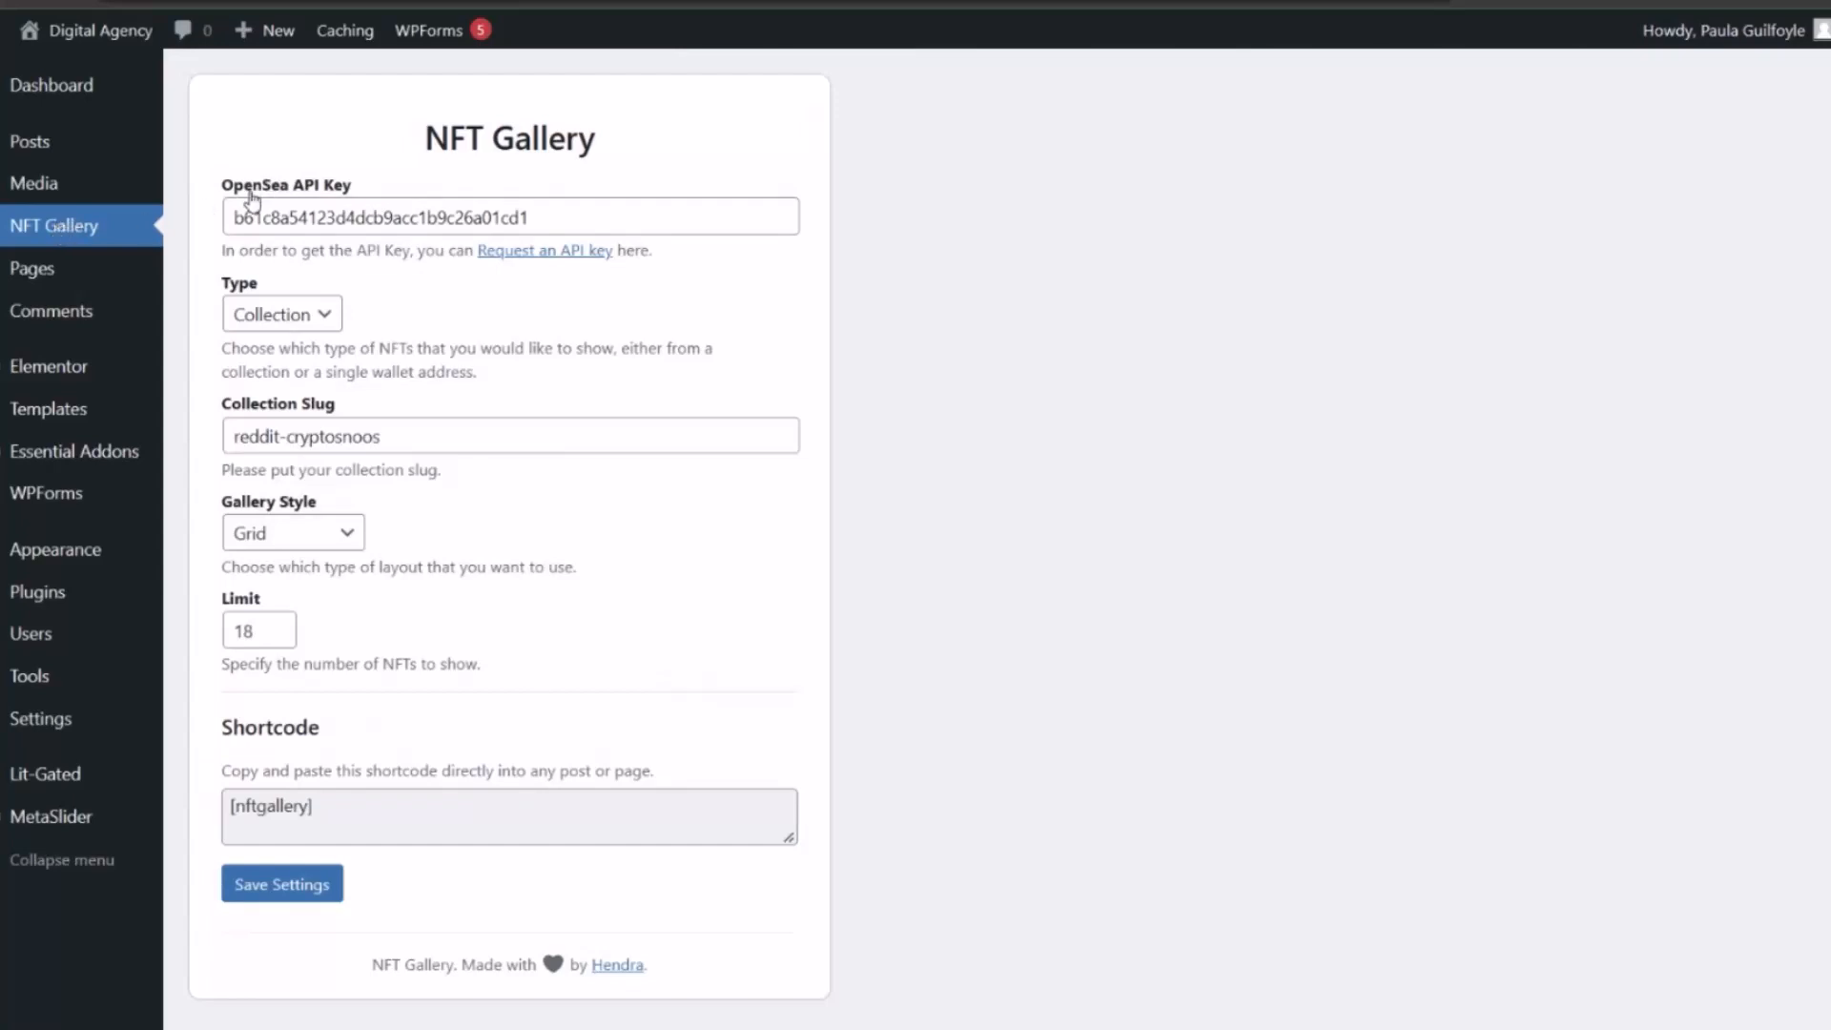
{"action": "left_click", "coordinate": [547, 215]}
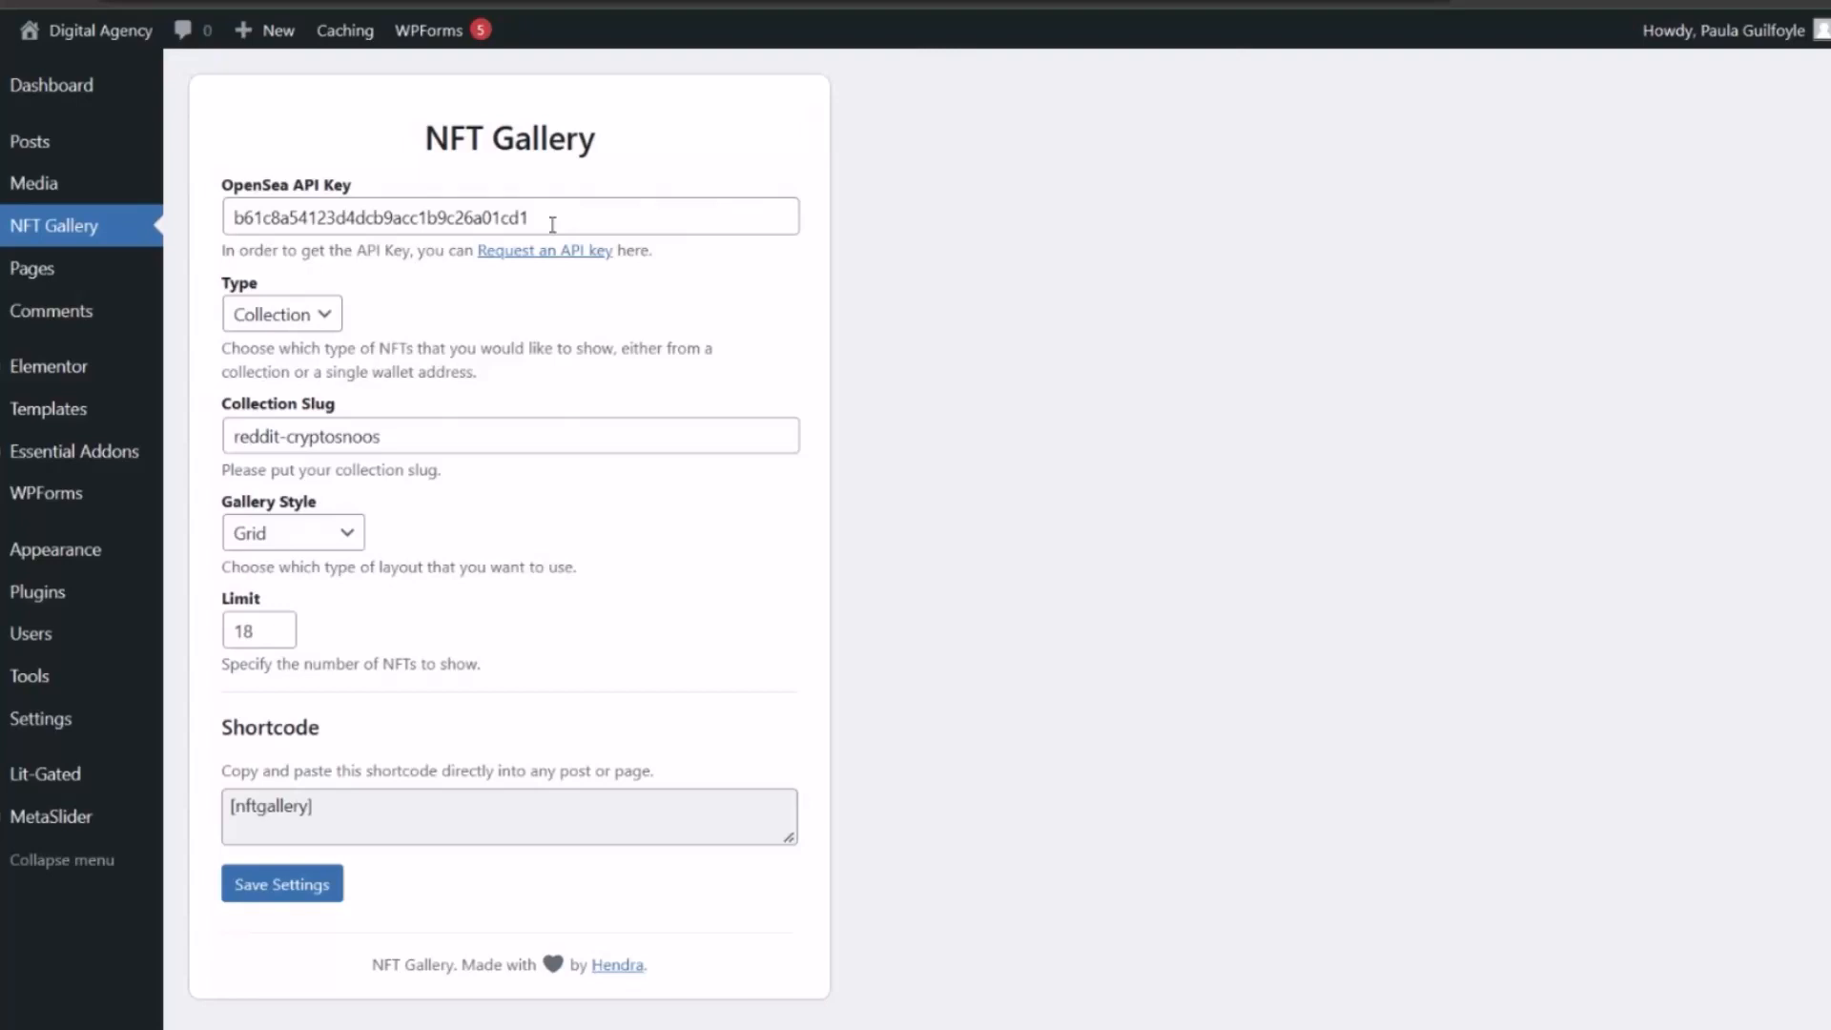
{"action": "left_click", "coordinate": [280, 312]}
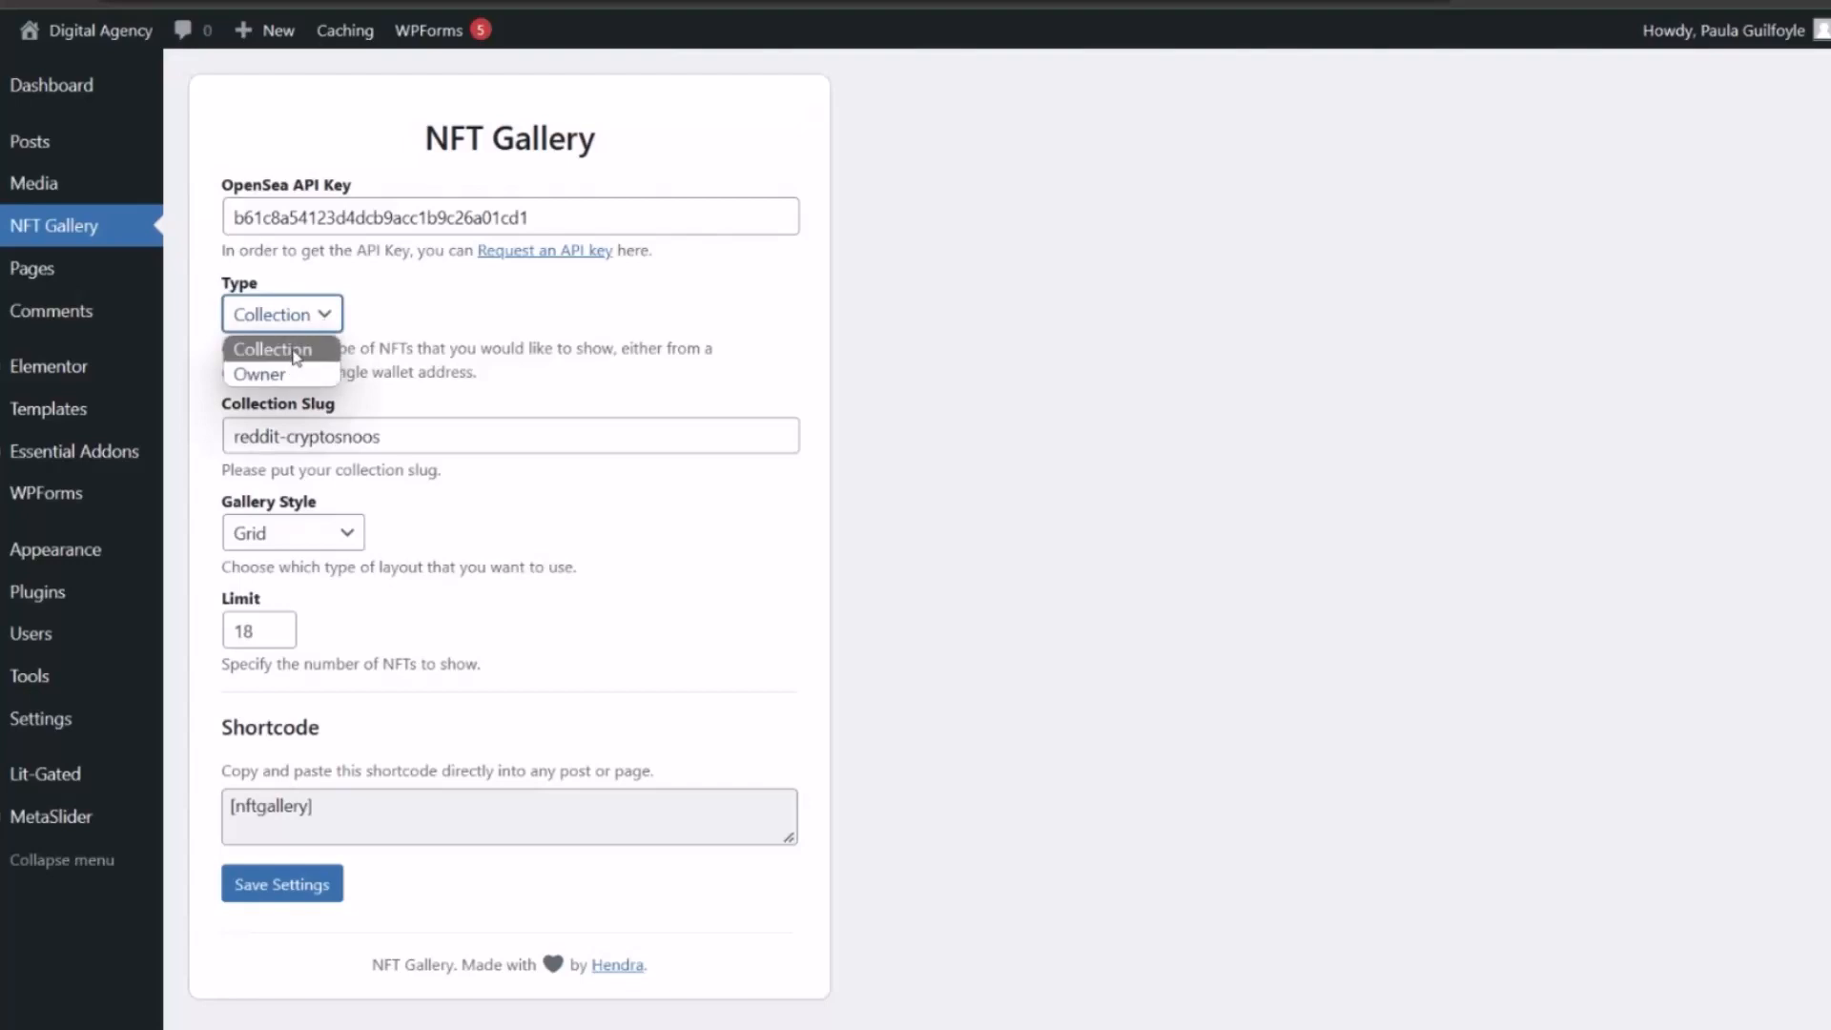
{"action": "left_click", "coordinate": [259, 374]}
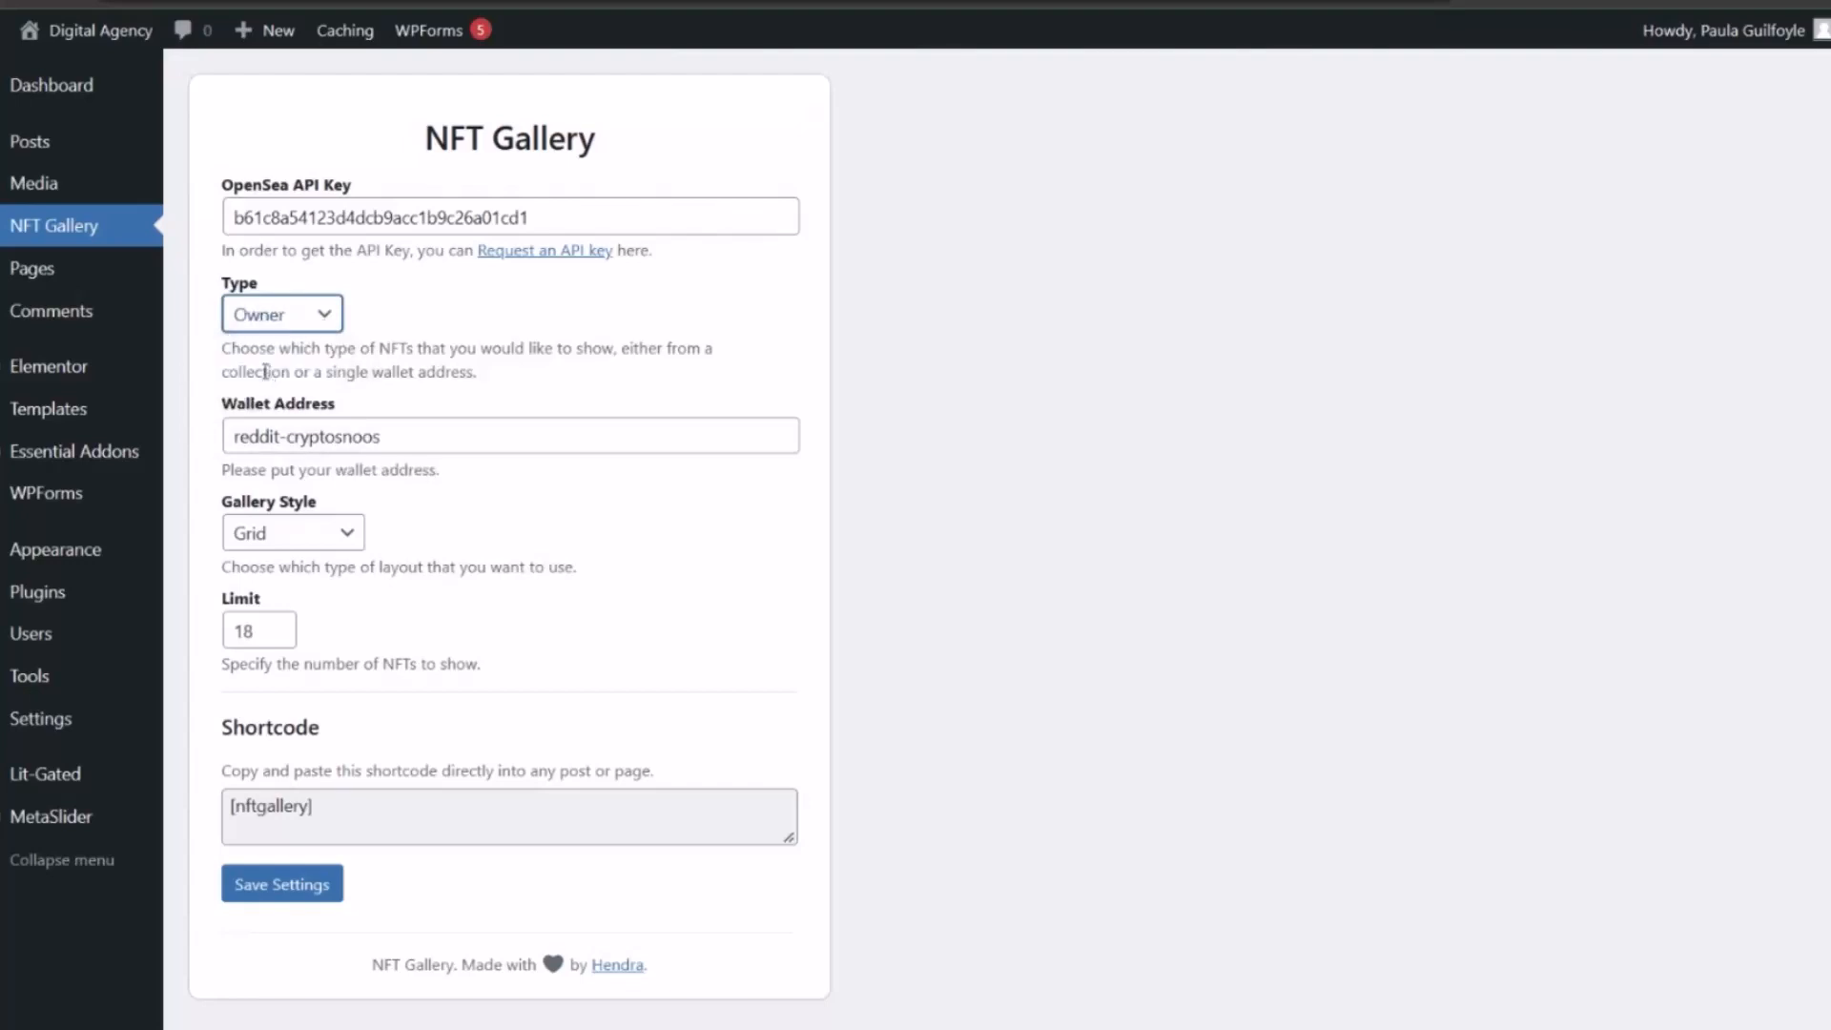
{"action": "mouse_move", "coordinate": [431, 471]}
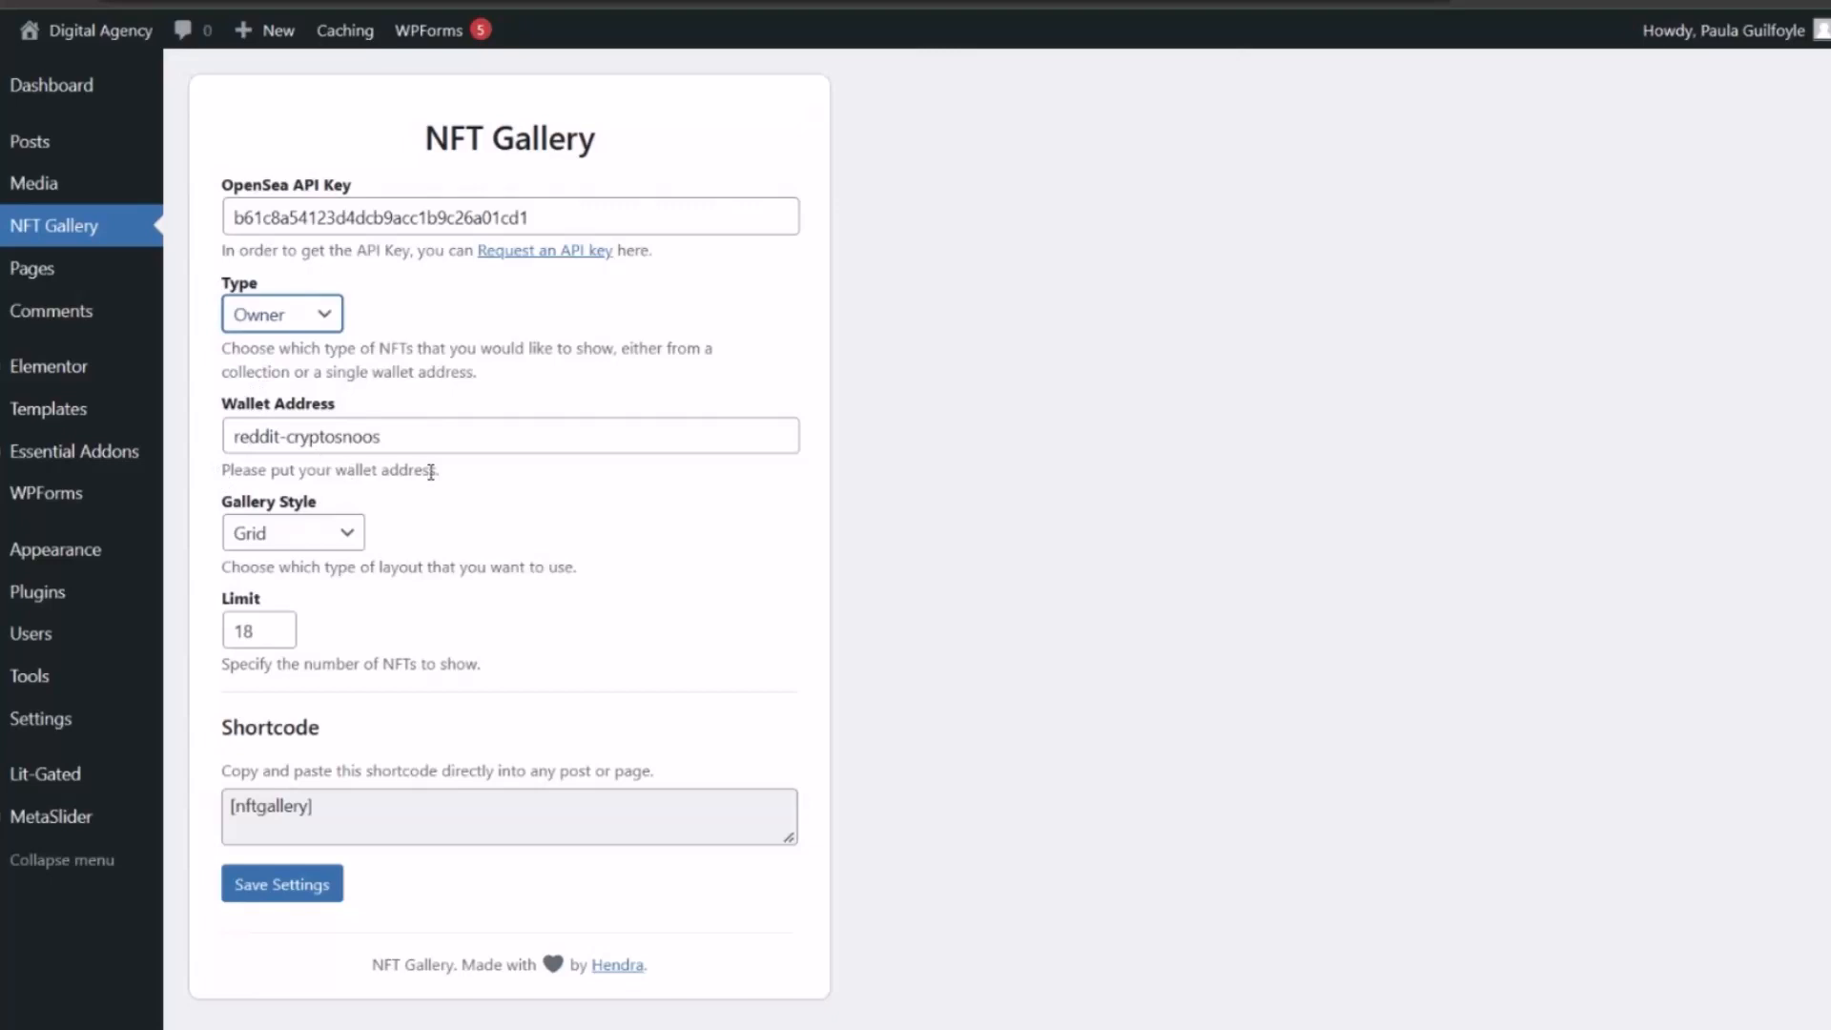
{"action": "left_click", "coordinate": [280, 313]}
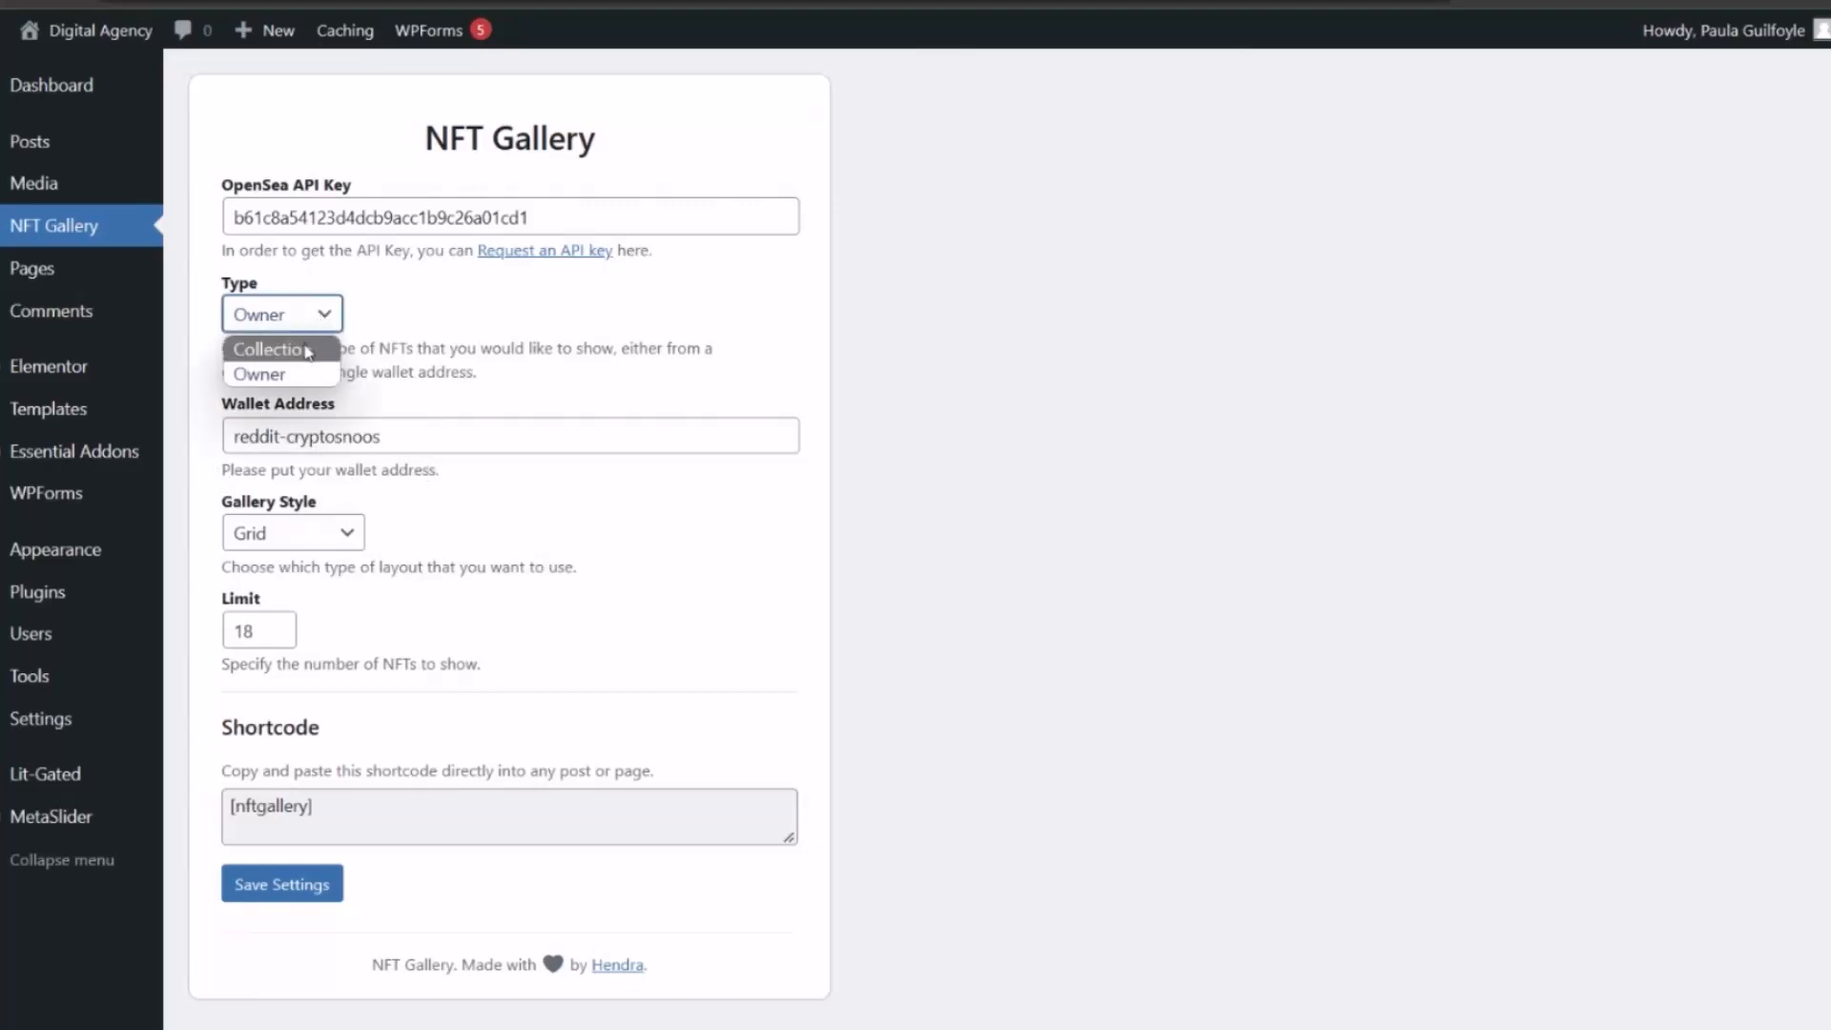
{"action": "left_click", "coordinate": [271, 347]}
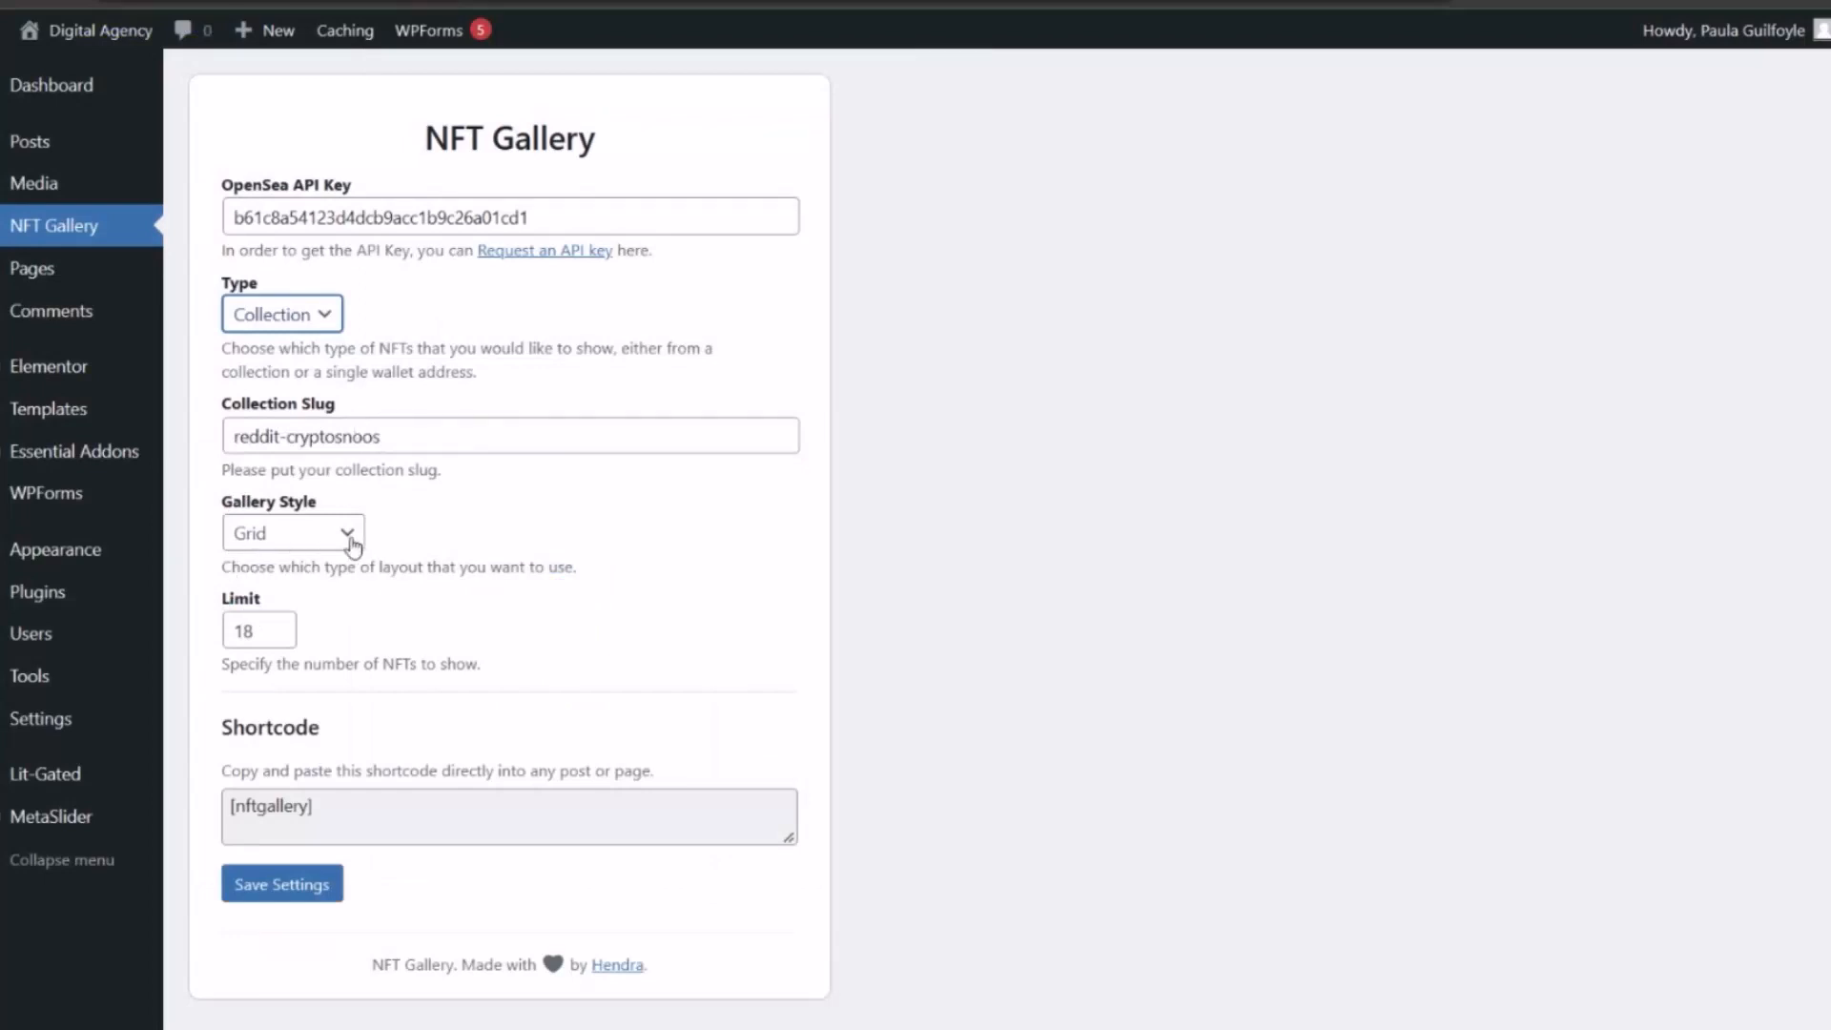
Step: Keep Gallery Style as Grid and copy the [nftgallery] shortcode
{"action": "left_click", "coordinate": [343, 534]}
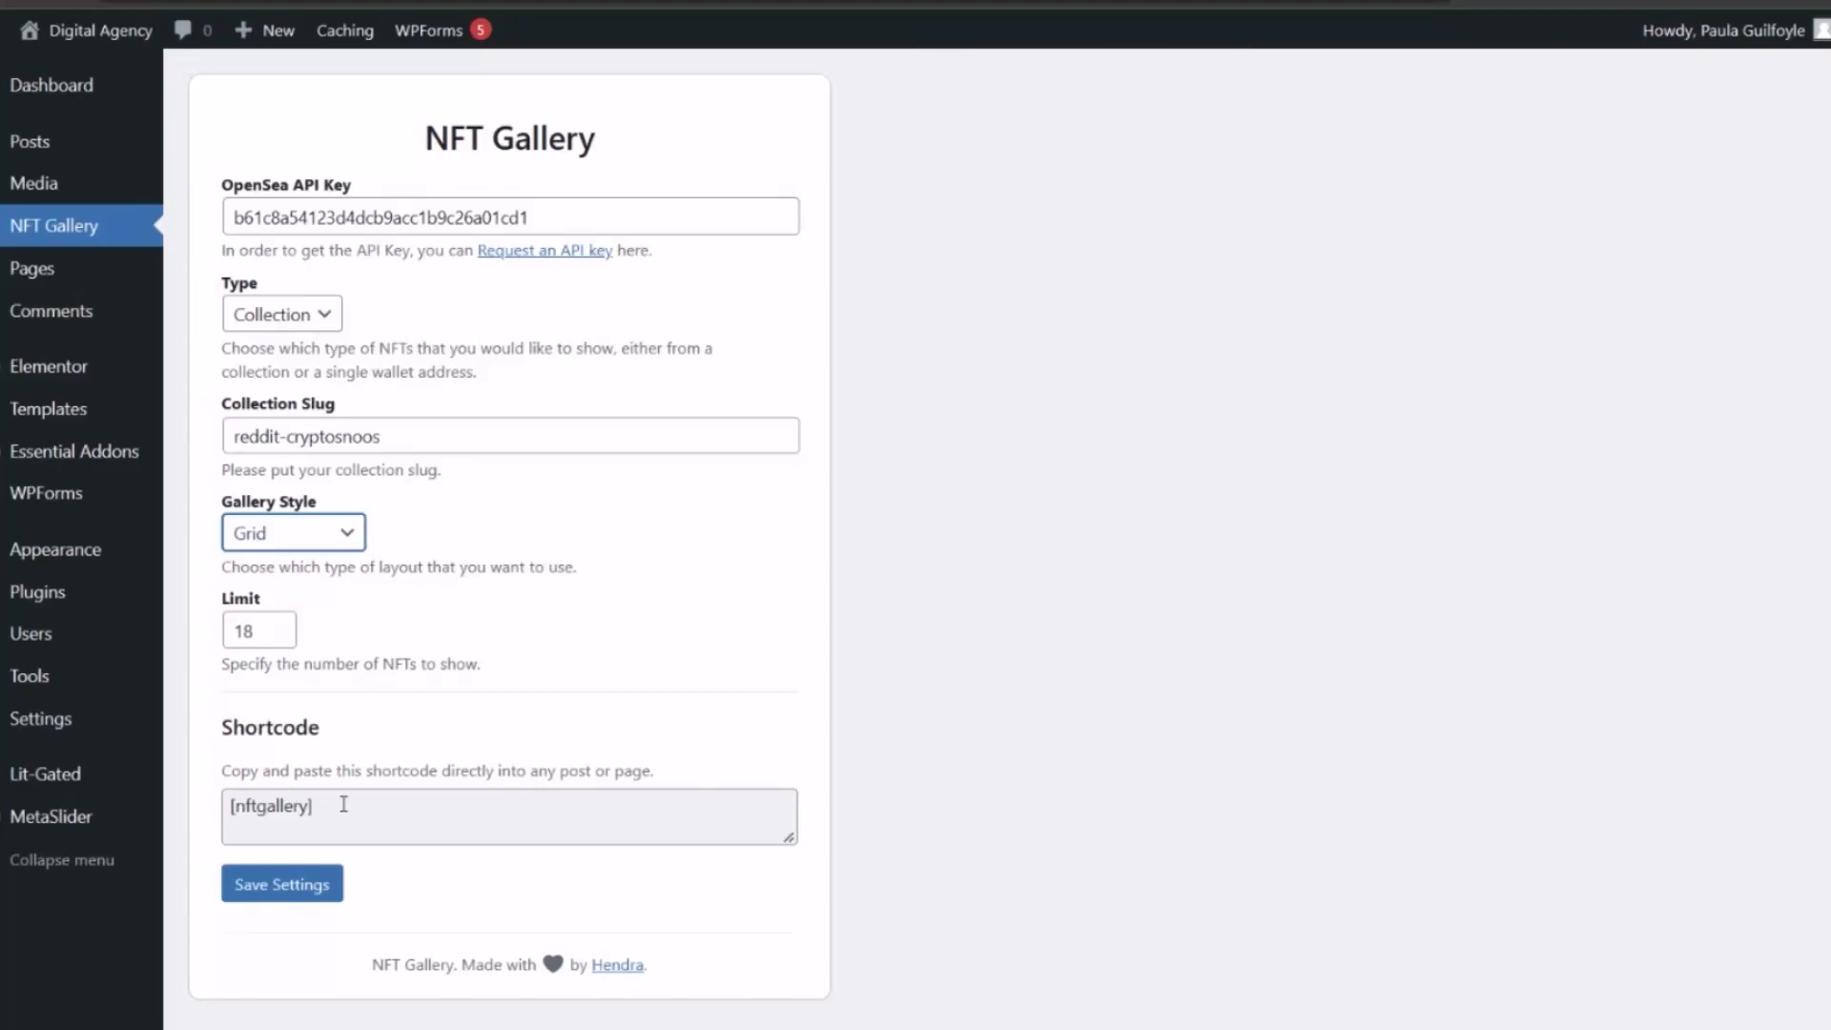
{"action": "double_click", "coordinate": [270, 805]}
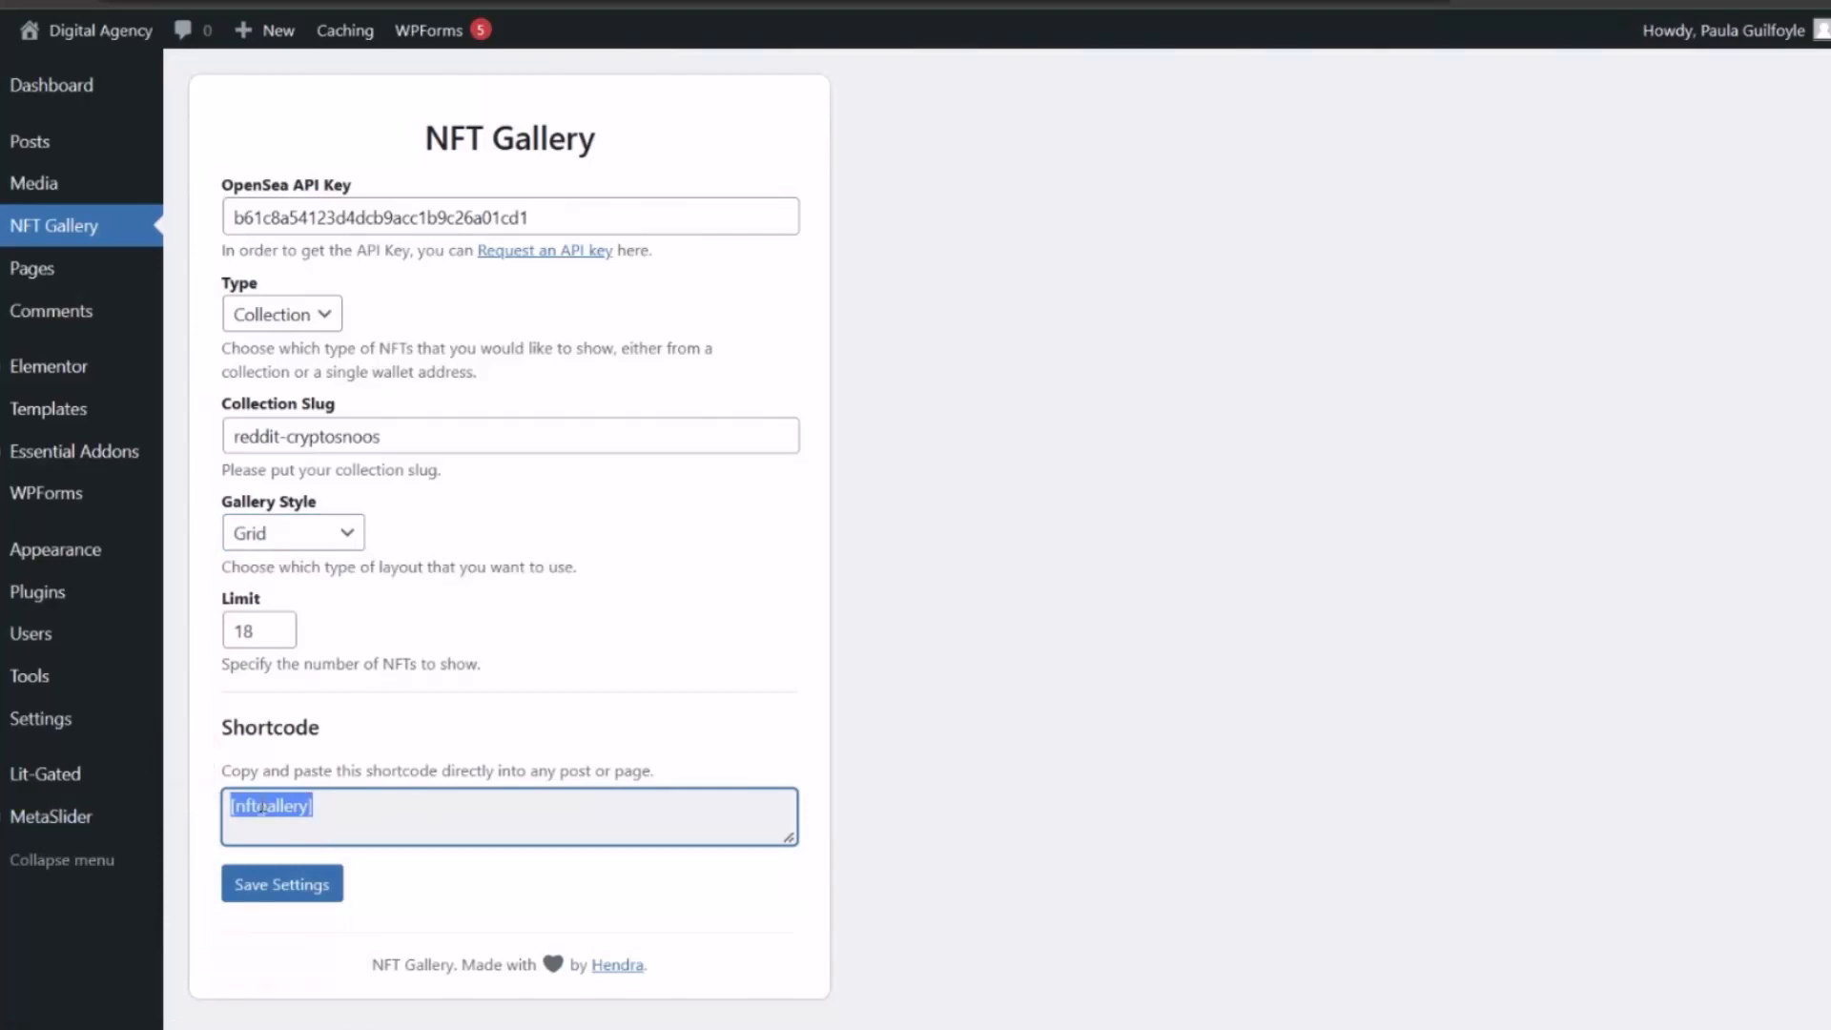
{"action": "right_click", "coordinate": [271, 807]}
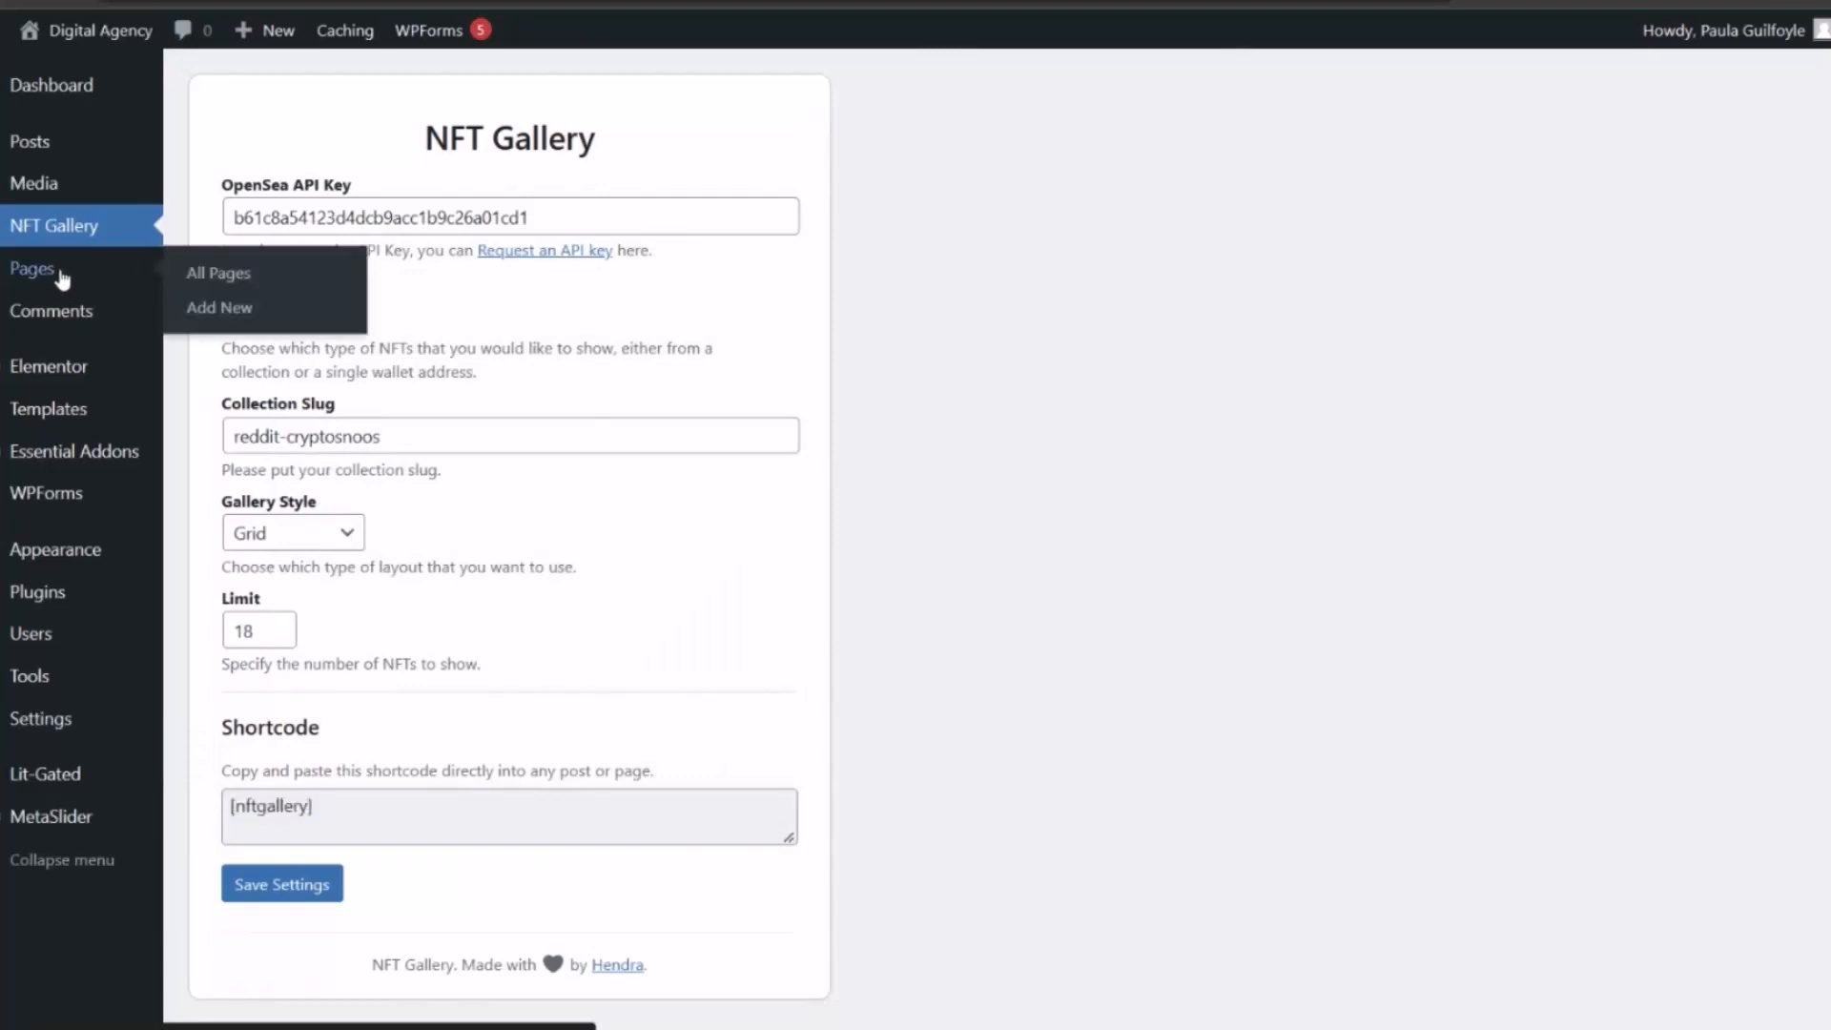
Step: From the Pages list, edit the draft 'test' page with Elementor
{"action": "left_click", "coordinate": [217, 274]}
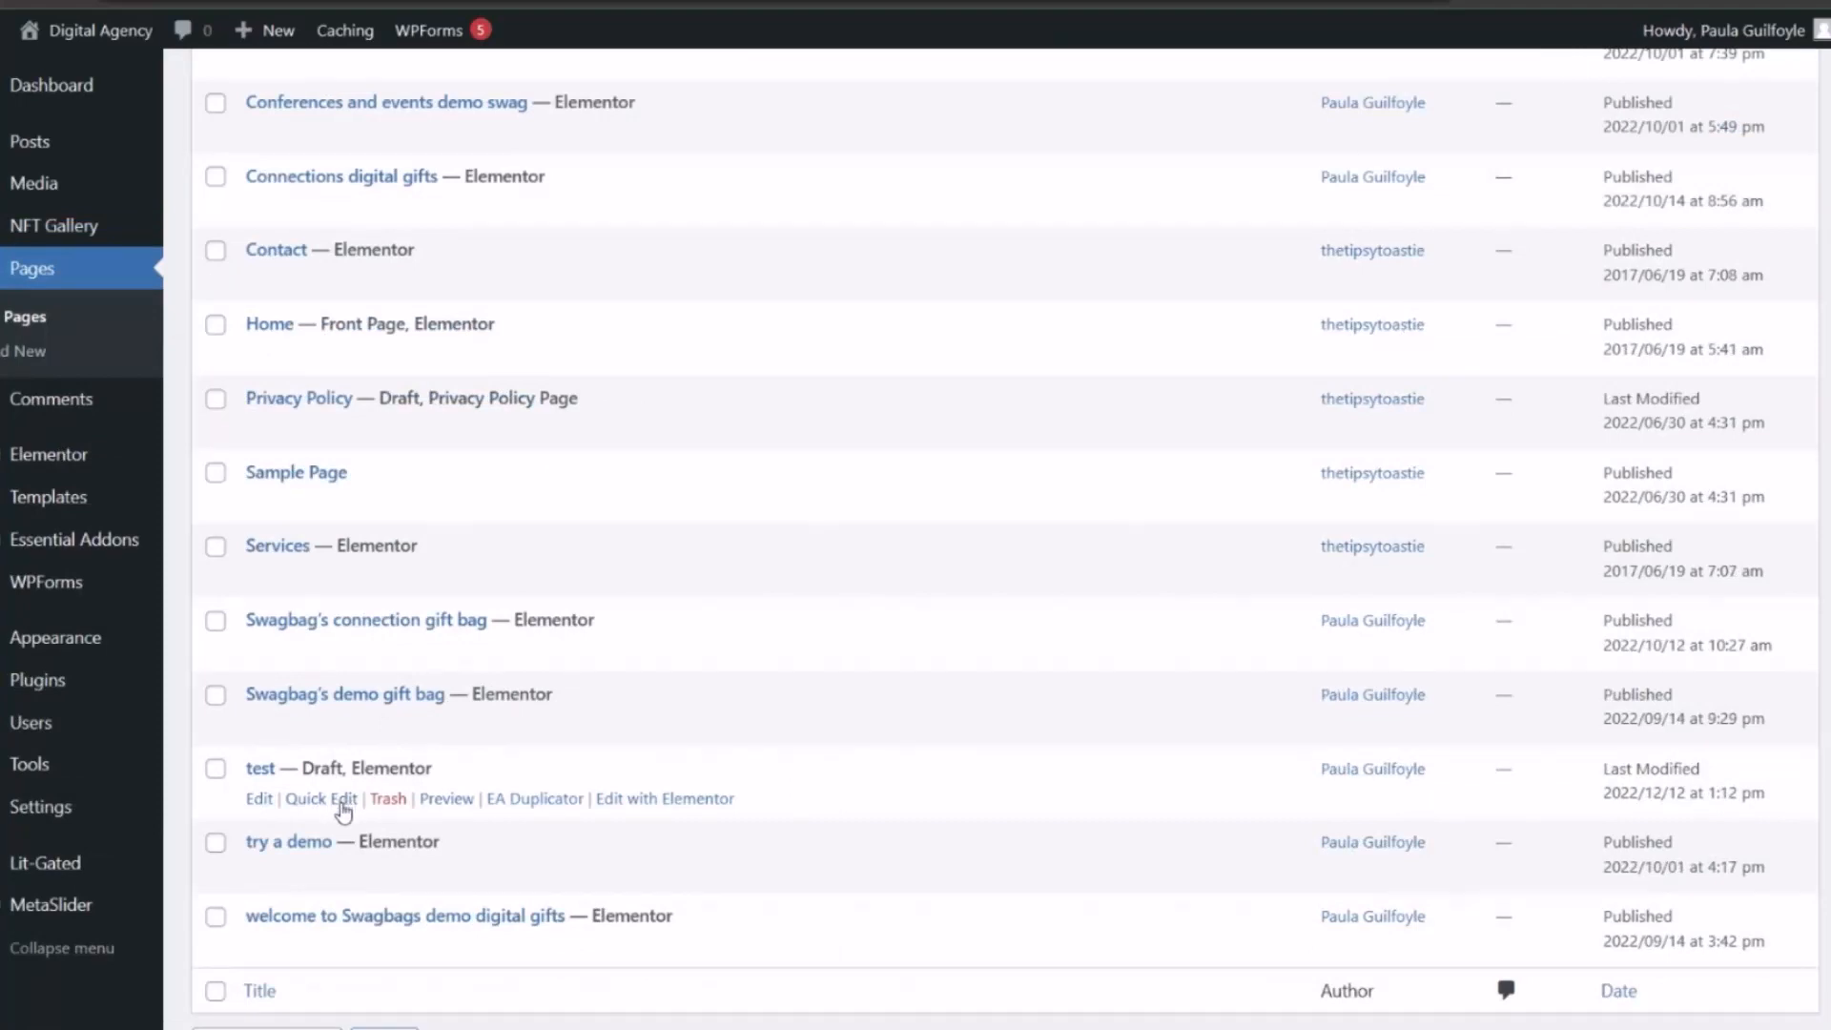
{"action": "mouse_move", "coordinate": [713, 799]}
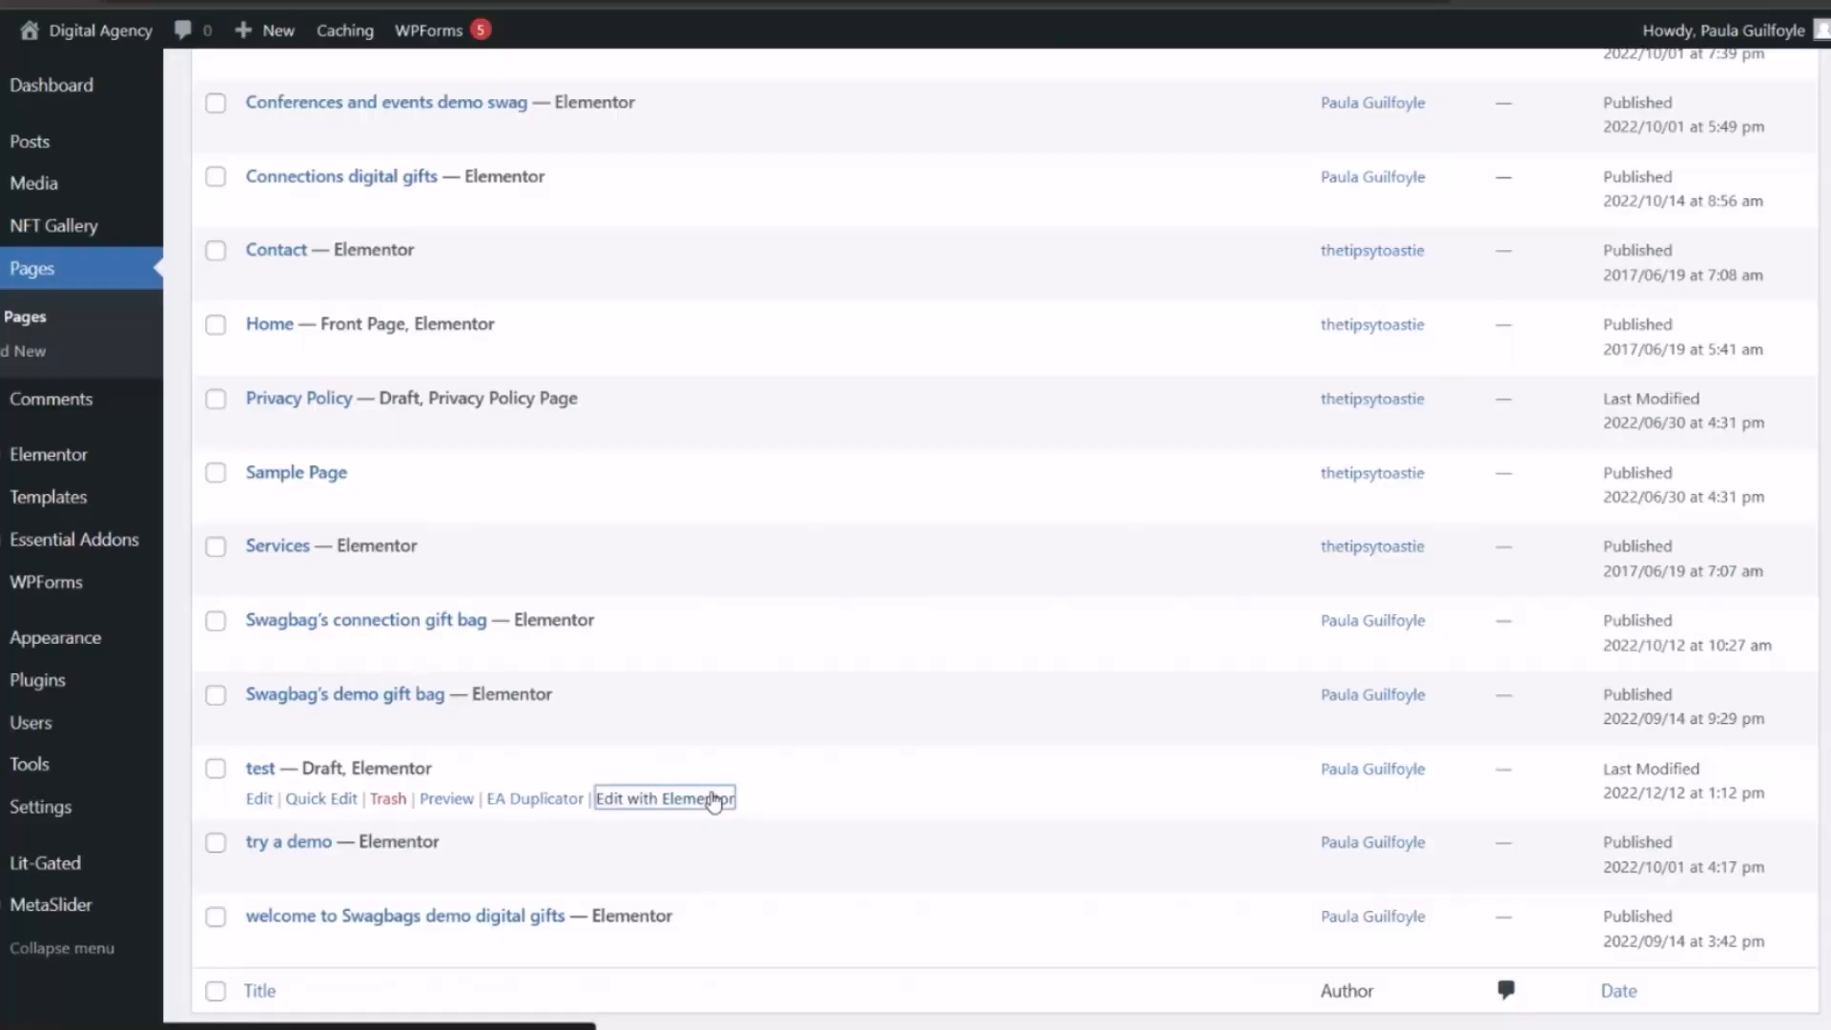
{"action": "left_click", "coordinate": [664, 797]}
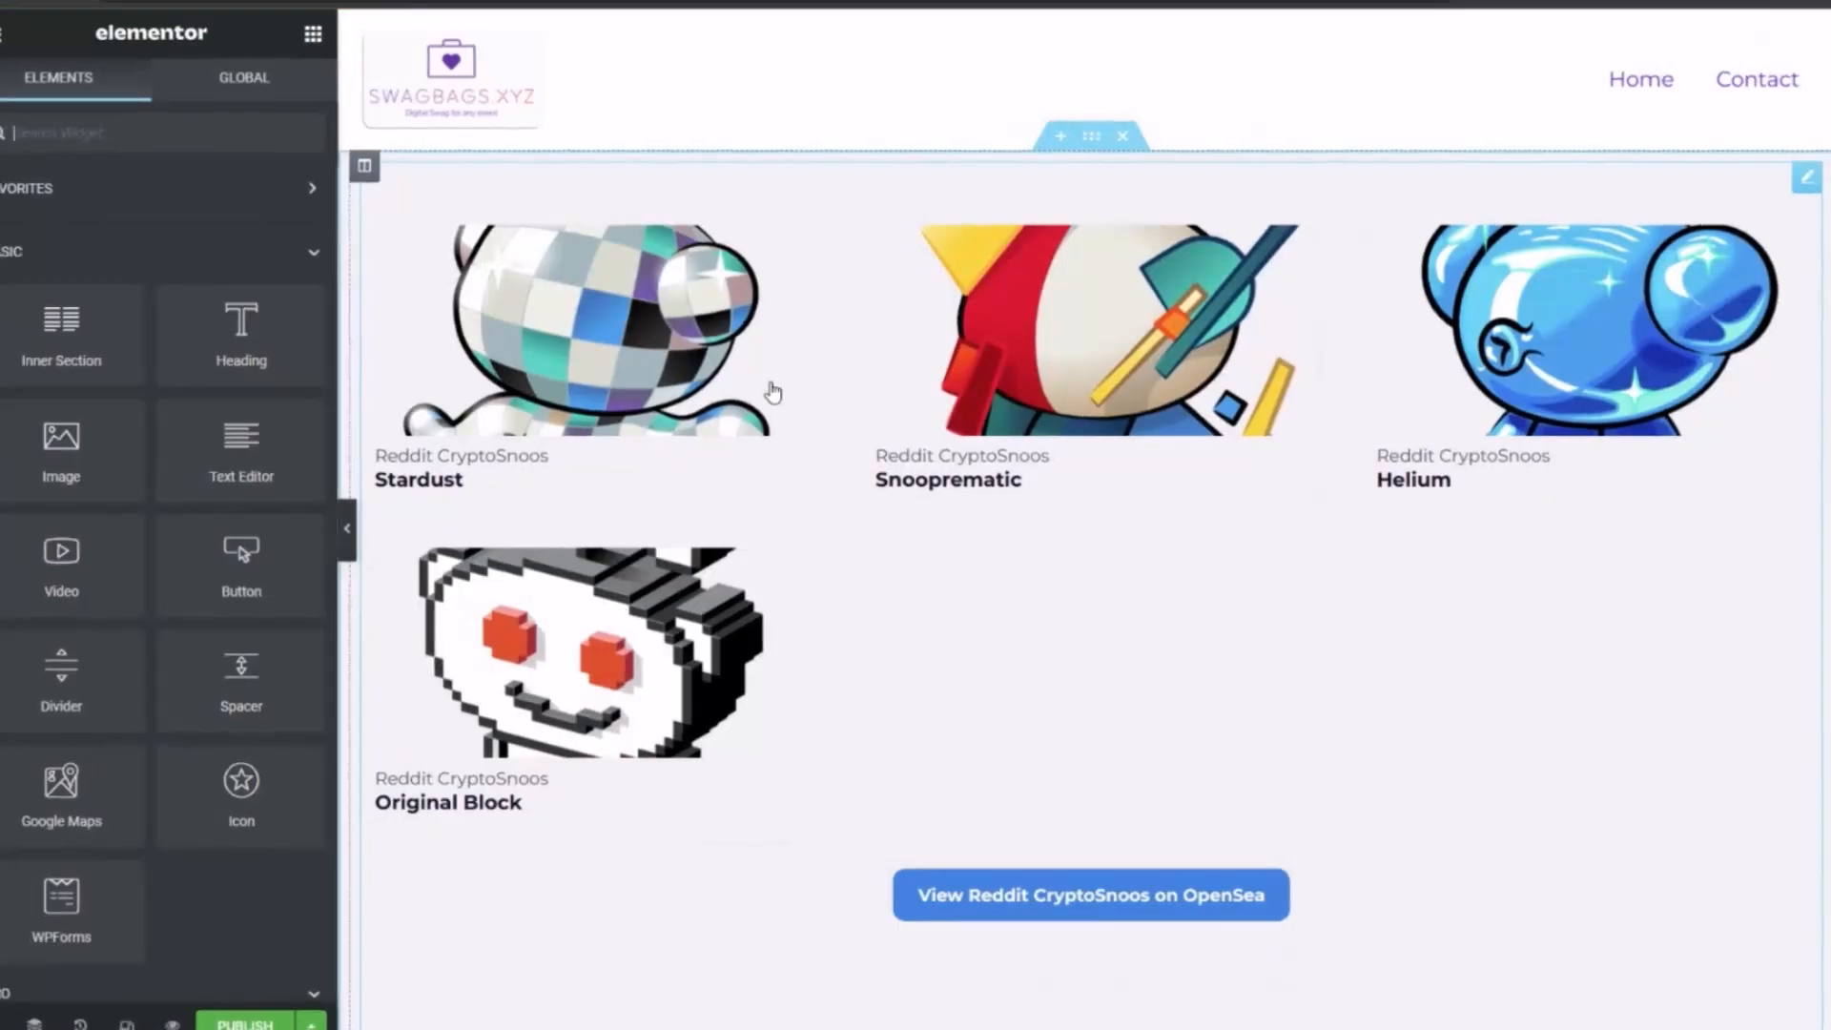
Step: Add a Shortcode widget with [nftgallery] so the four Reddit CryptoSnoos NFTs render in a grid
{"action": "left_click", "coordinate": [362, 168]}
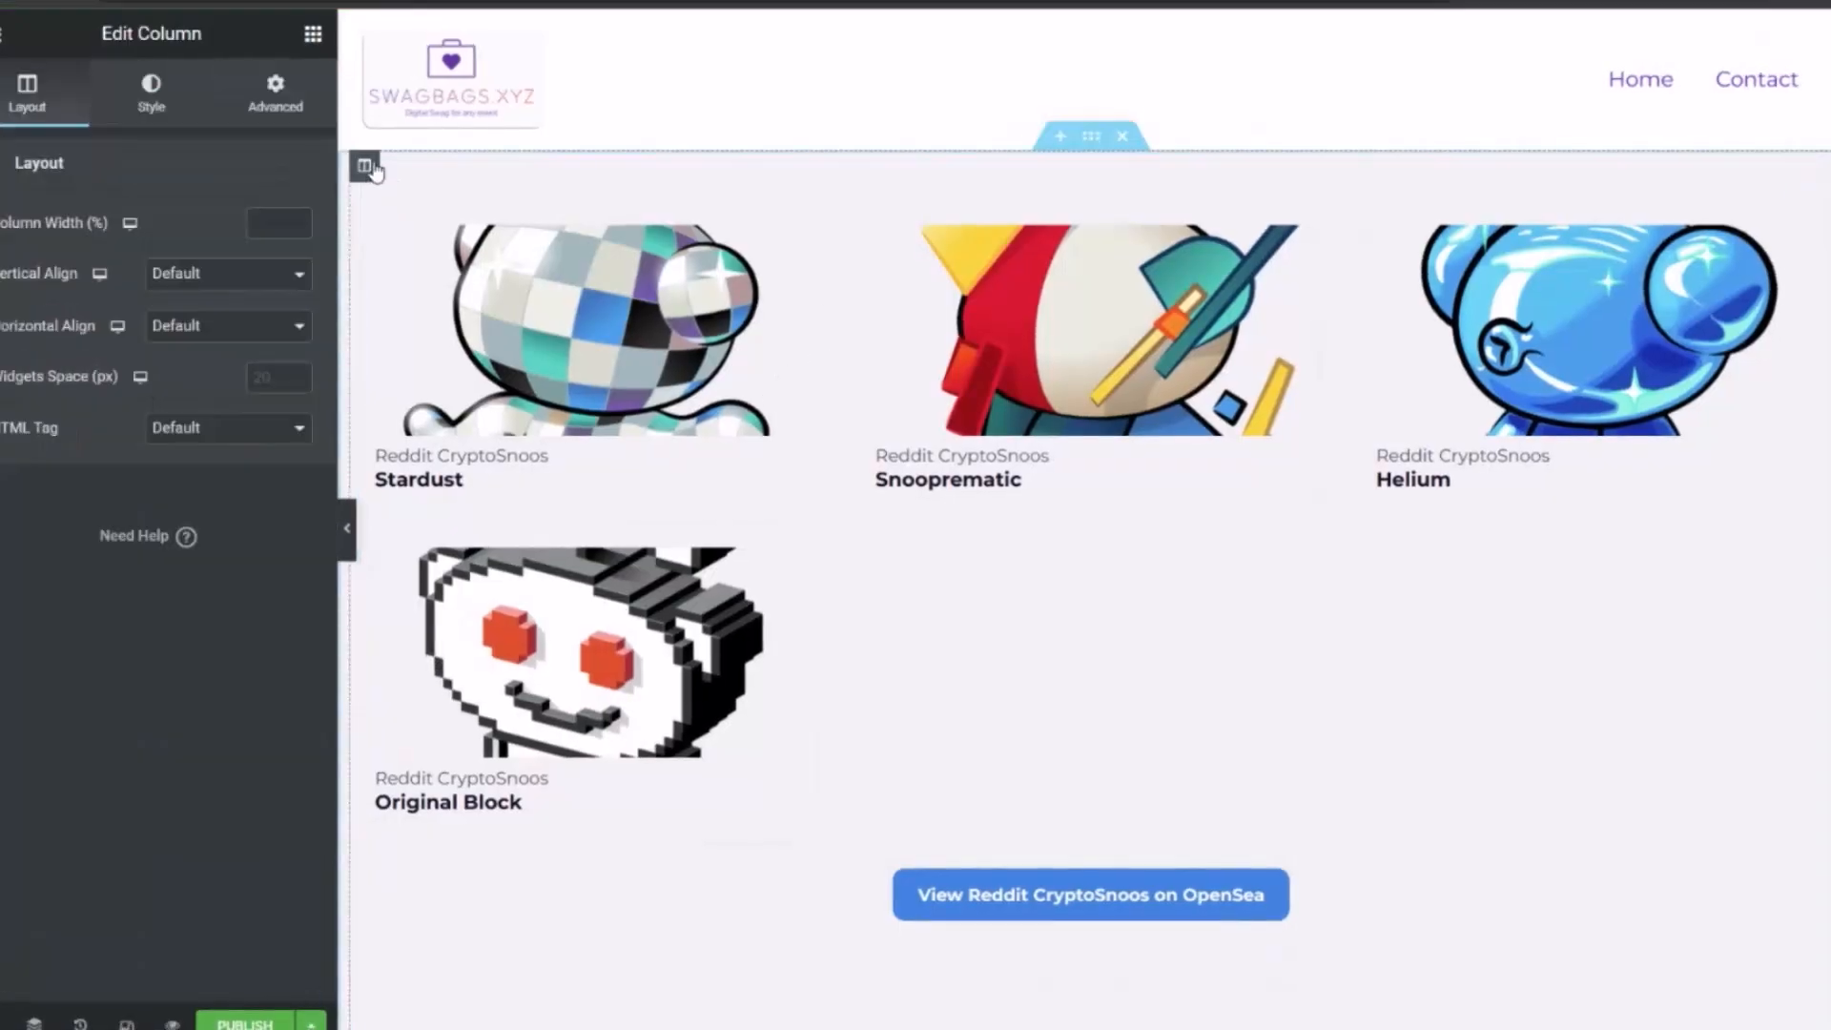
{"action": "left_click", "coordinate": [364, 168]}
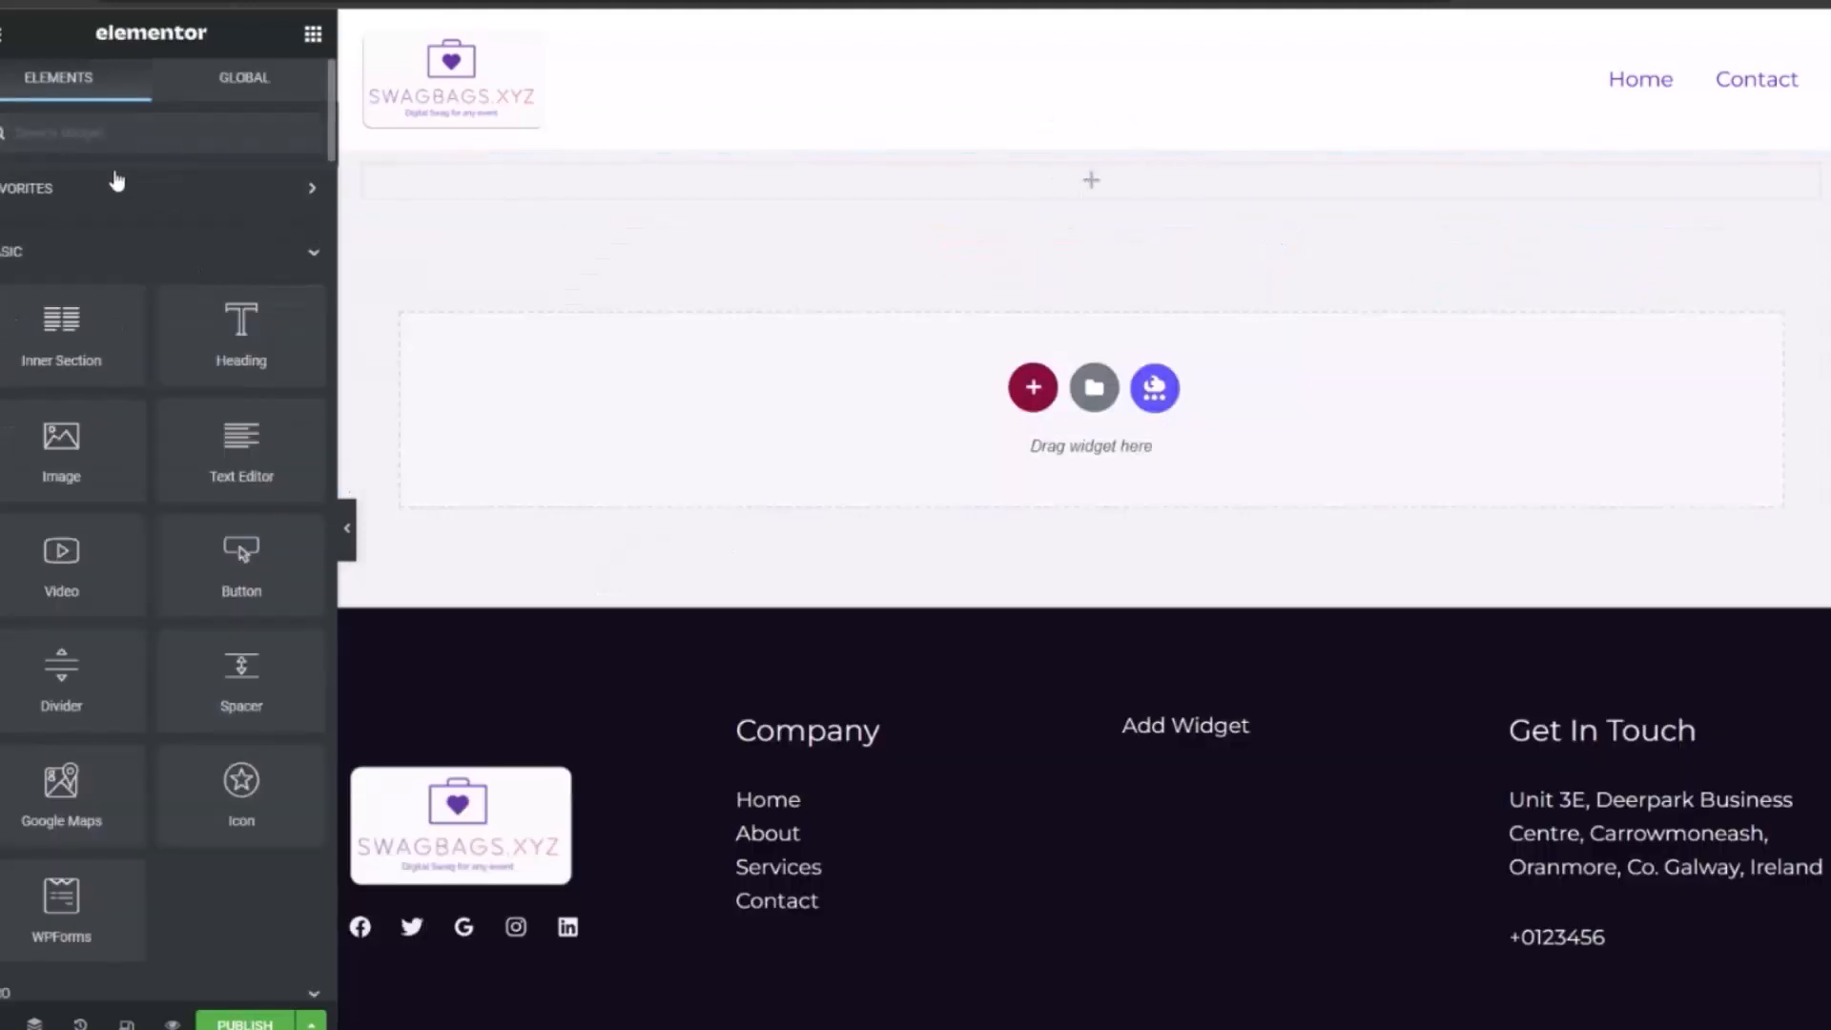
{"action": "type", "text": "code"}
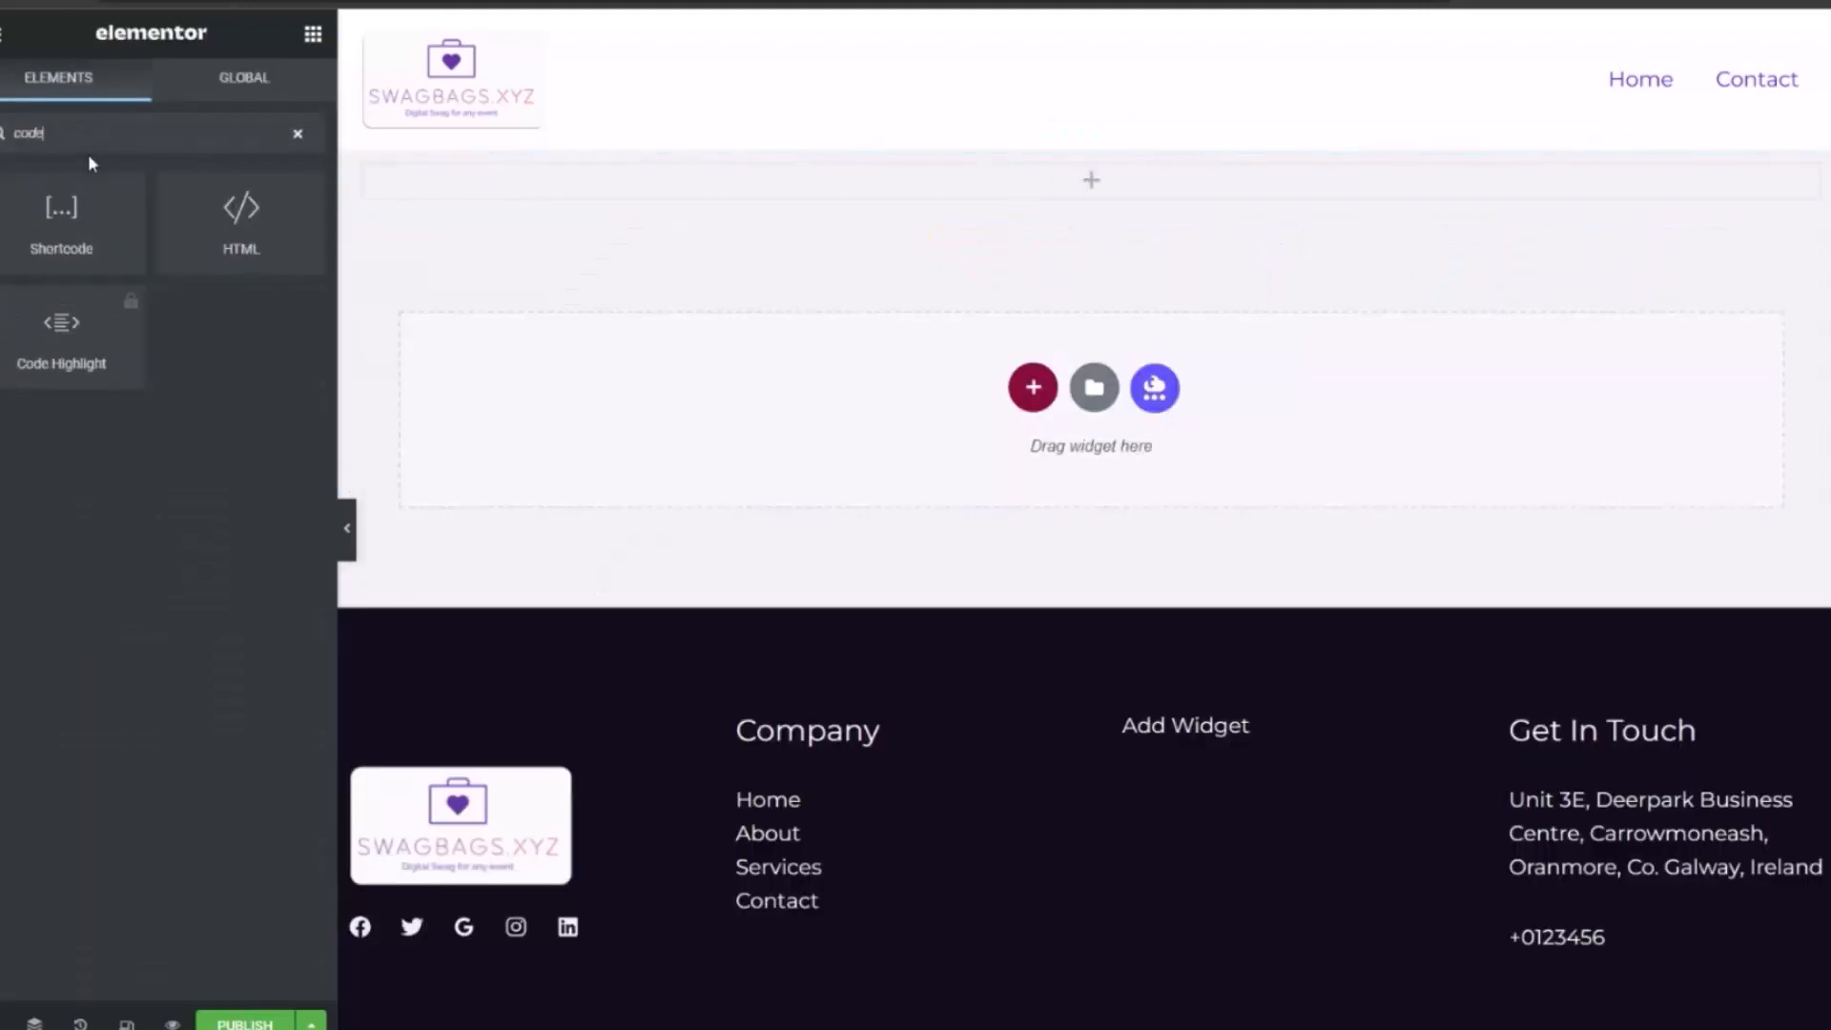
{"action": "left_click_drag", "start_coordinate": [61, 221], "coordinate": [1088, 182]}
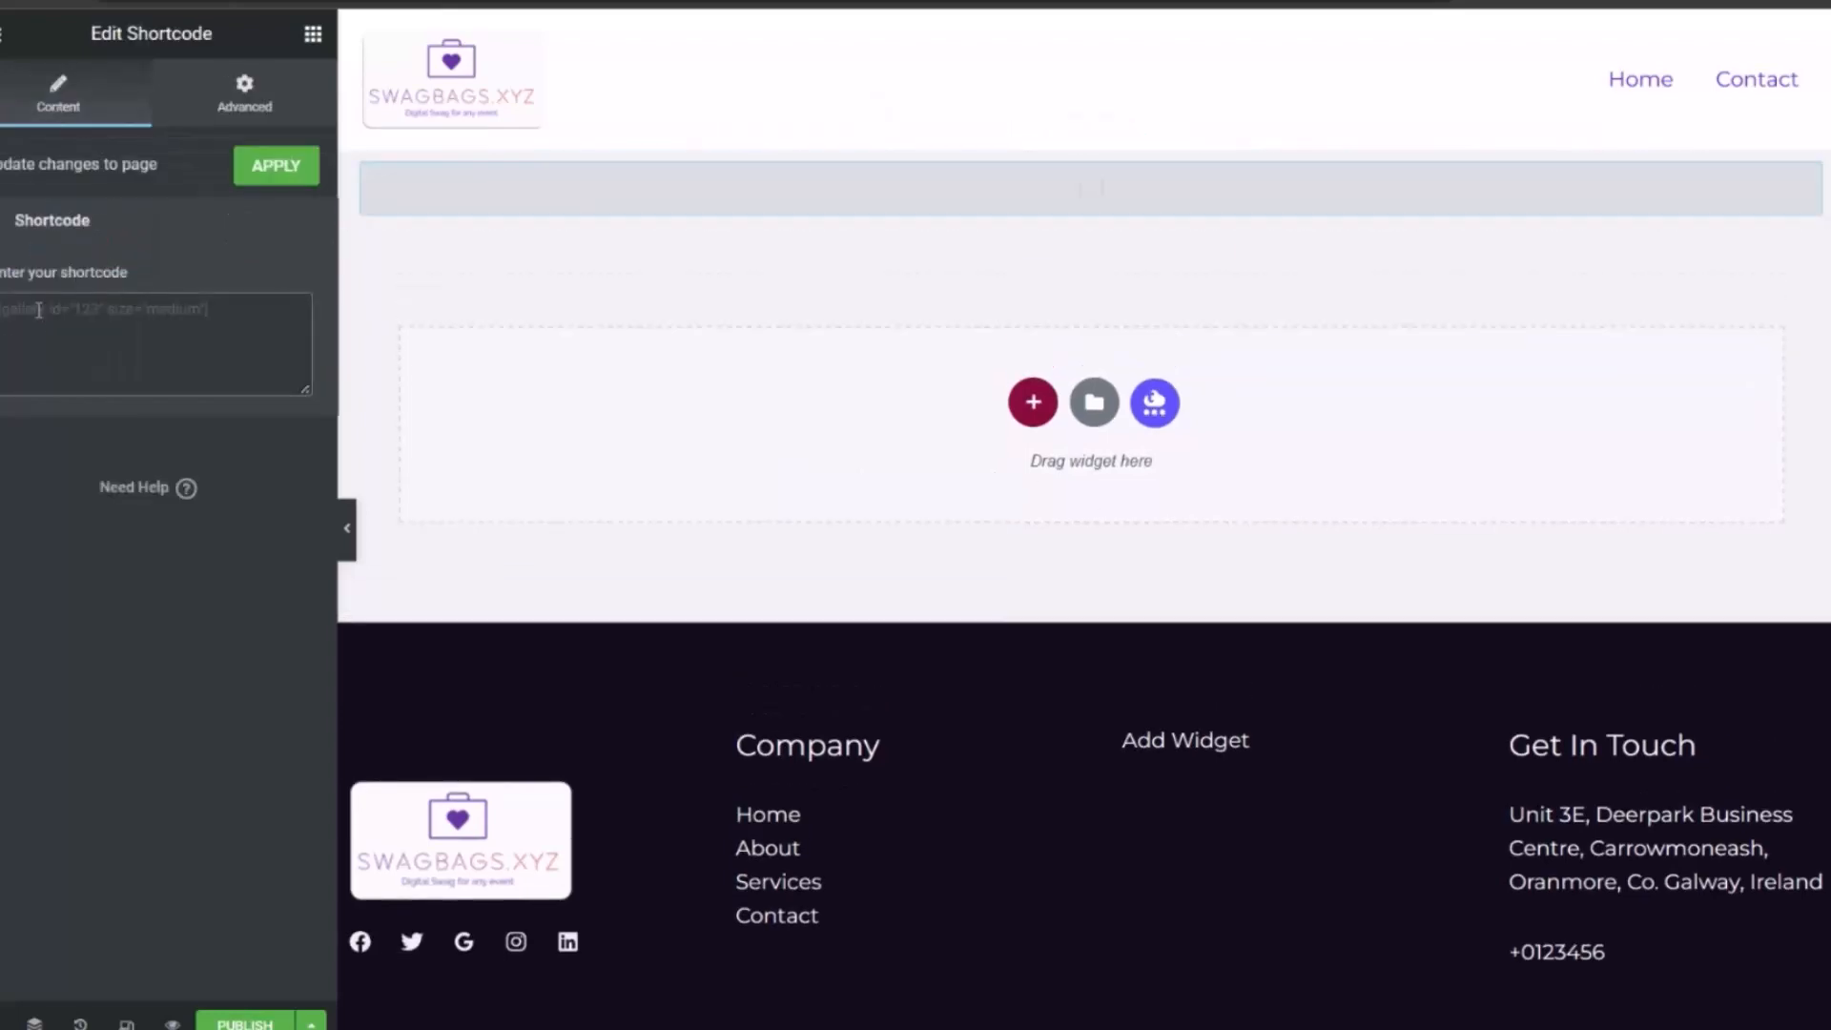
{"action": "type", "text": "[nftgallery]"}
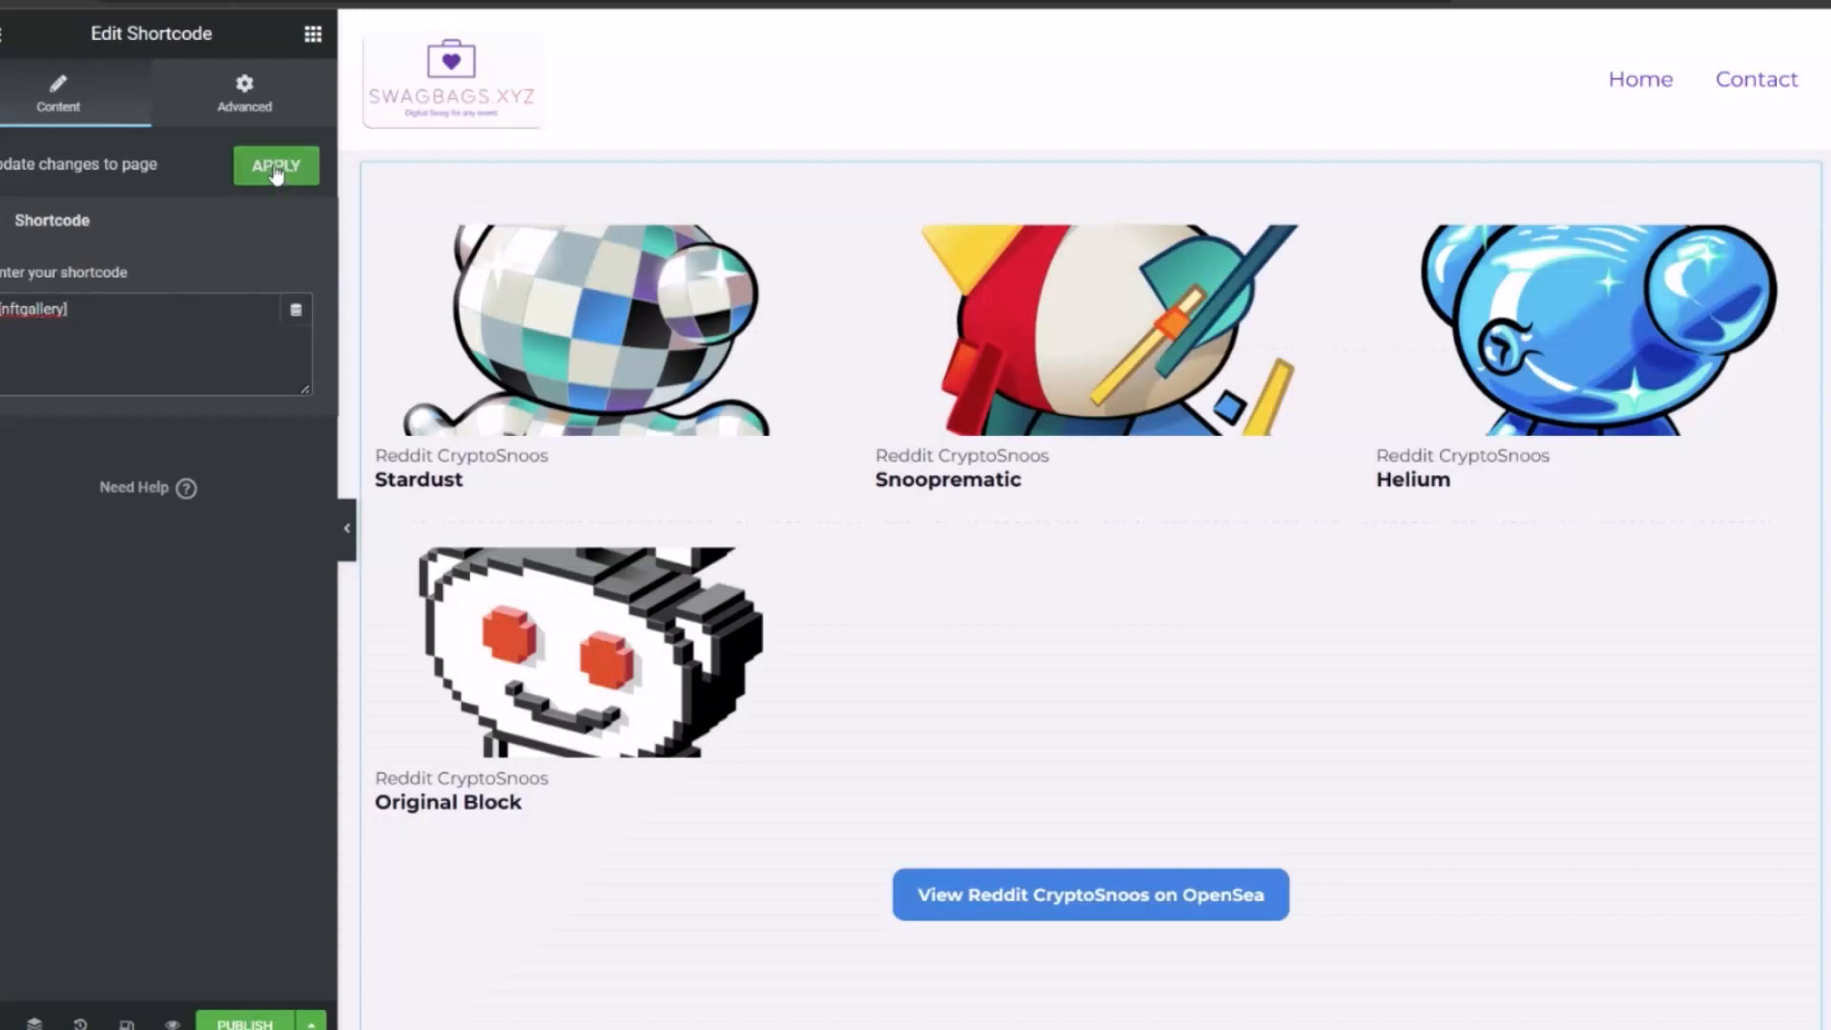
{"action": "left_click", "coordinate": [275, 164]}
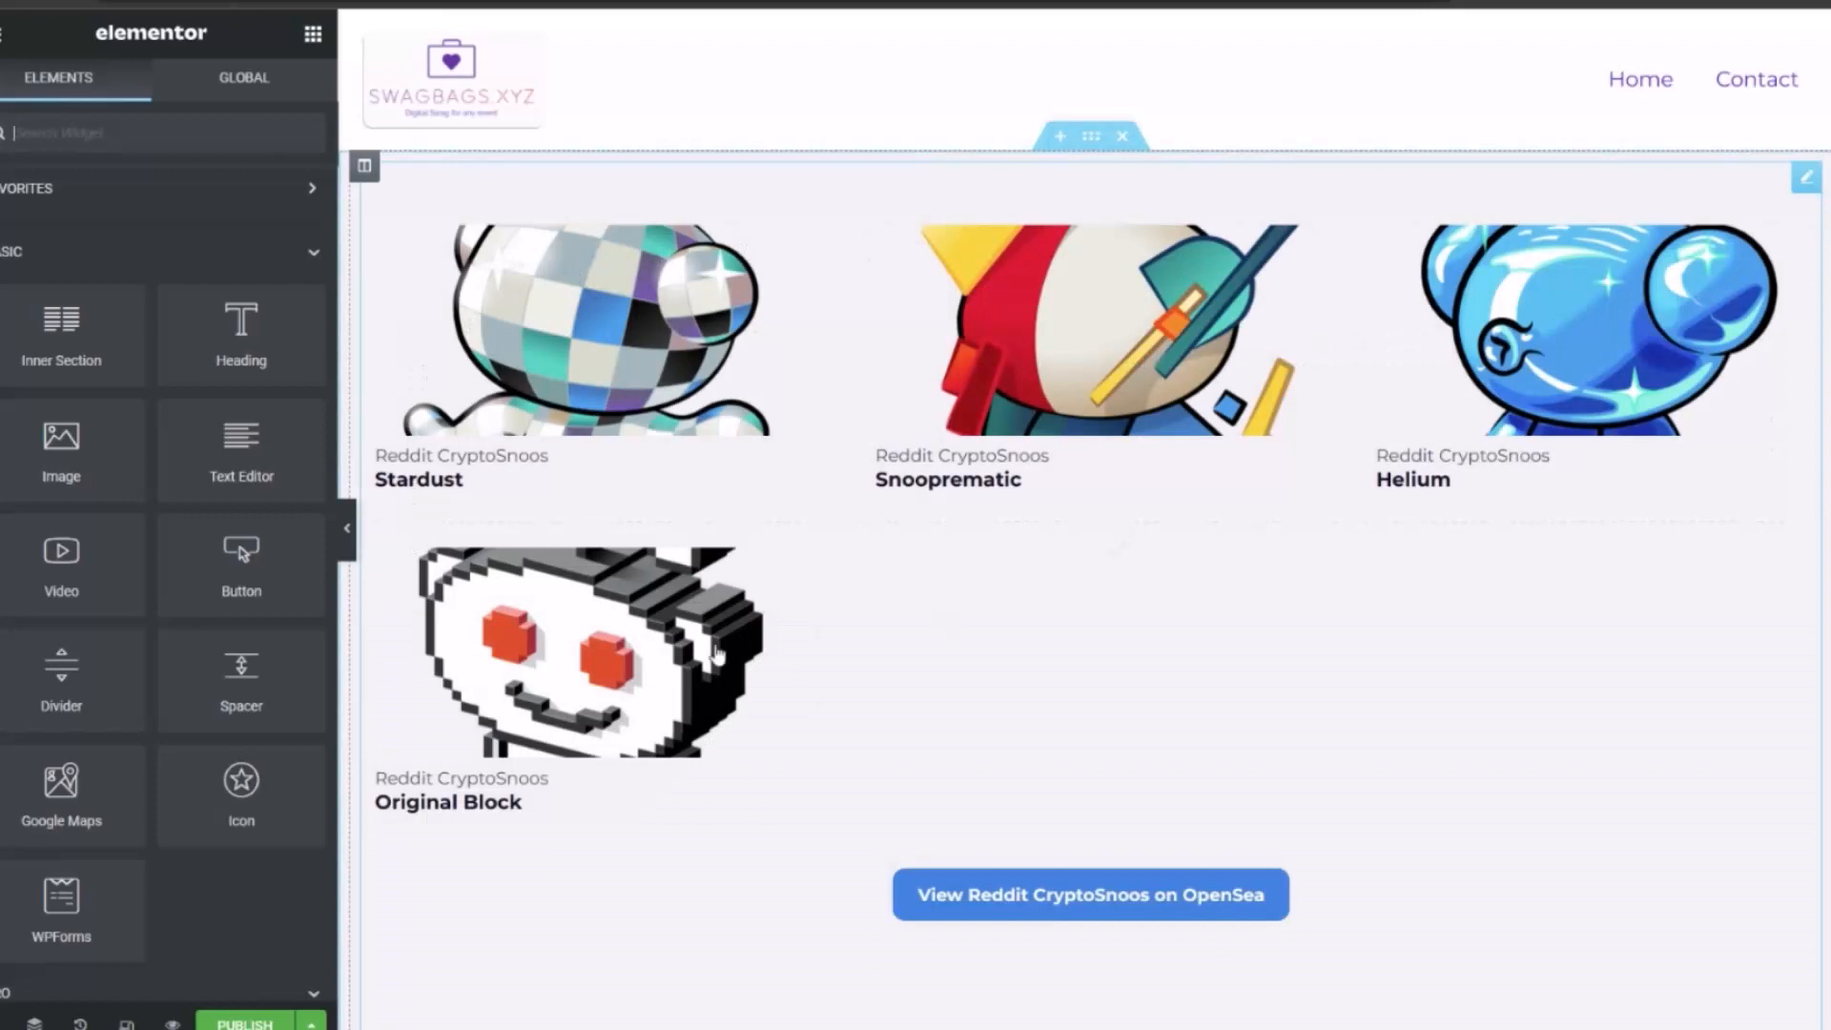
{"action": "mouse_move", "coordinate": [576, 606]}
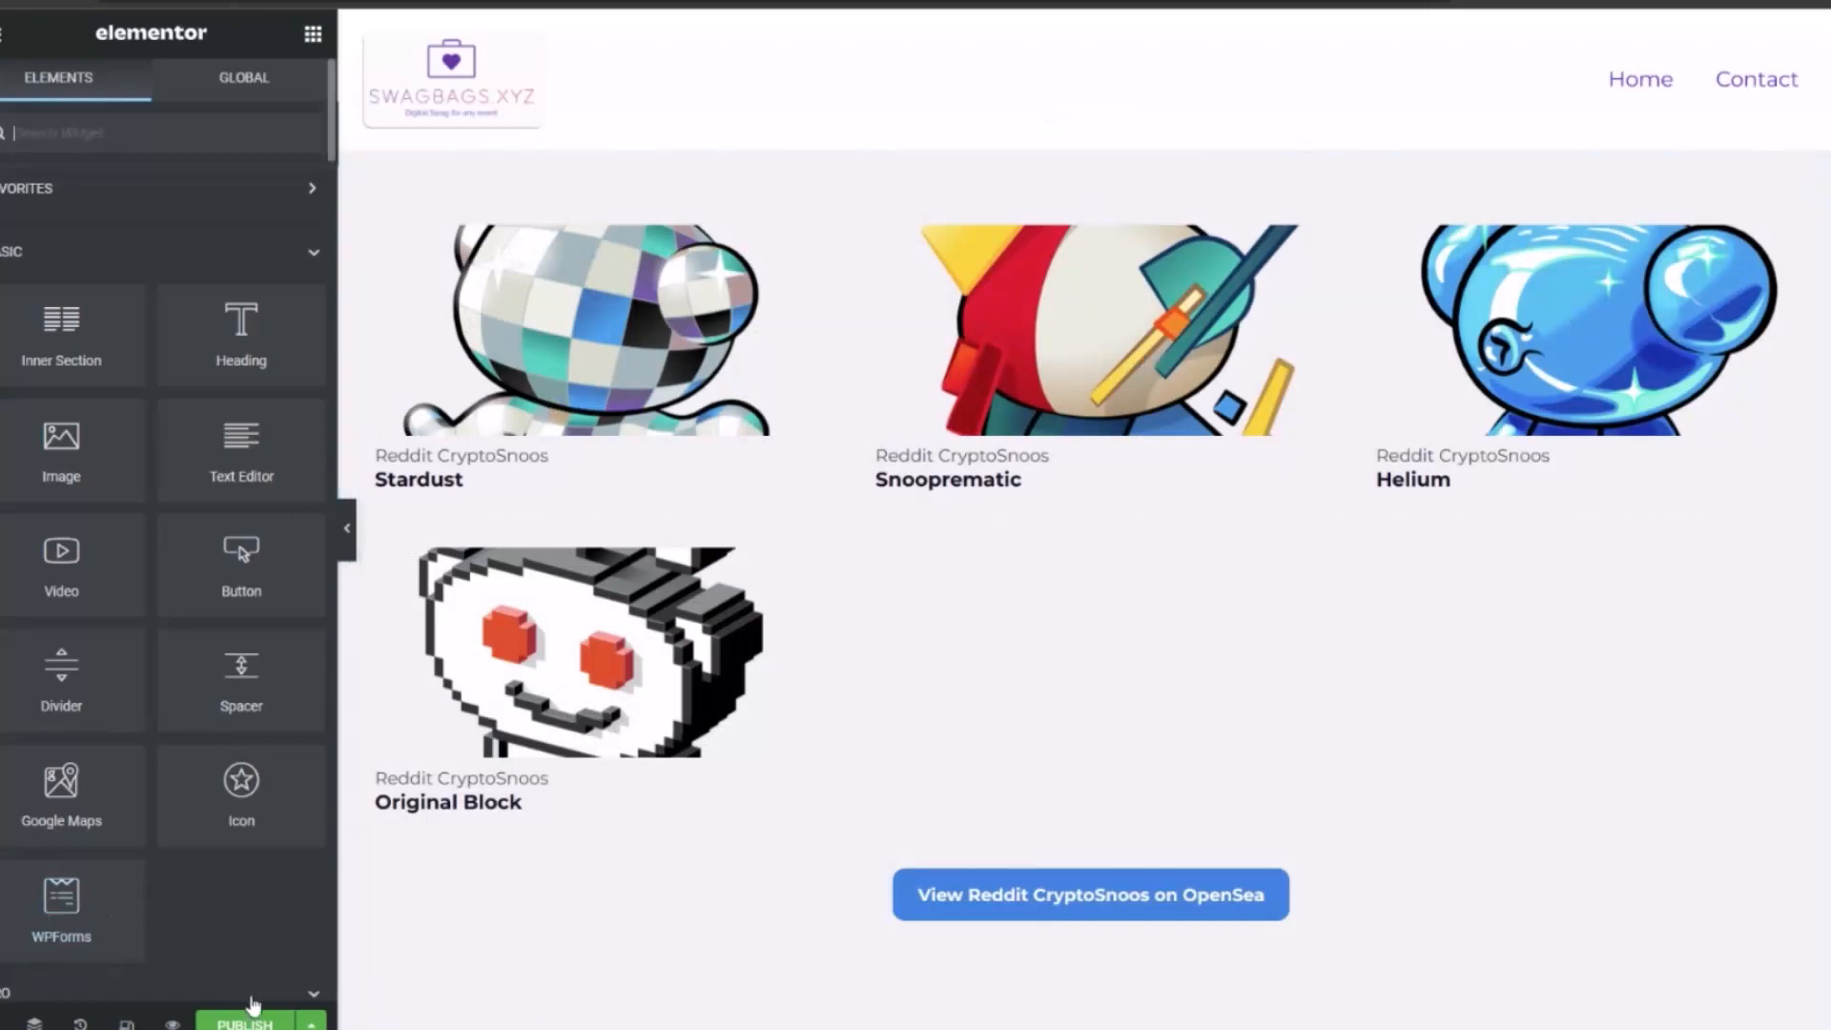
{"action": "mouse_move", "coordinate": [171, 1022]}
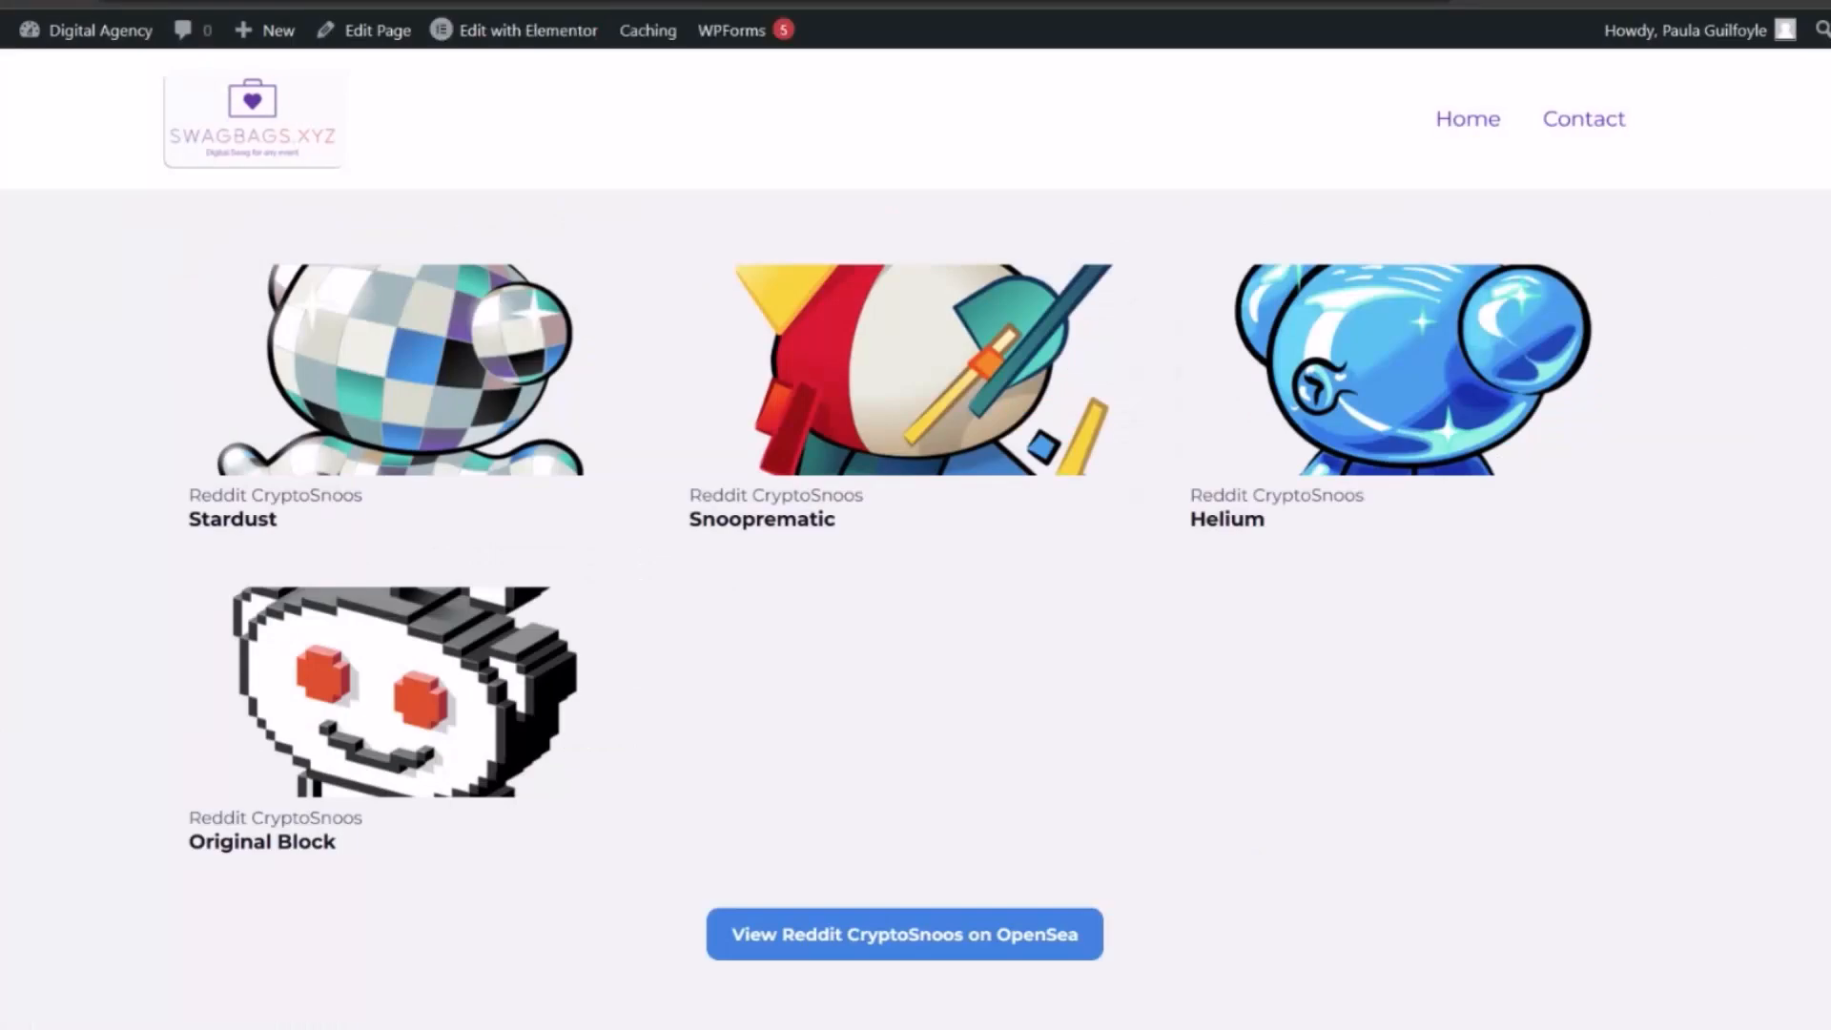
{"action": "mouse_move", "coordinate": [86, 837]}
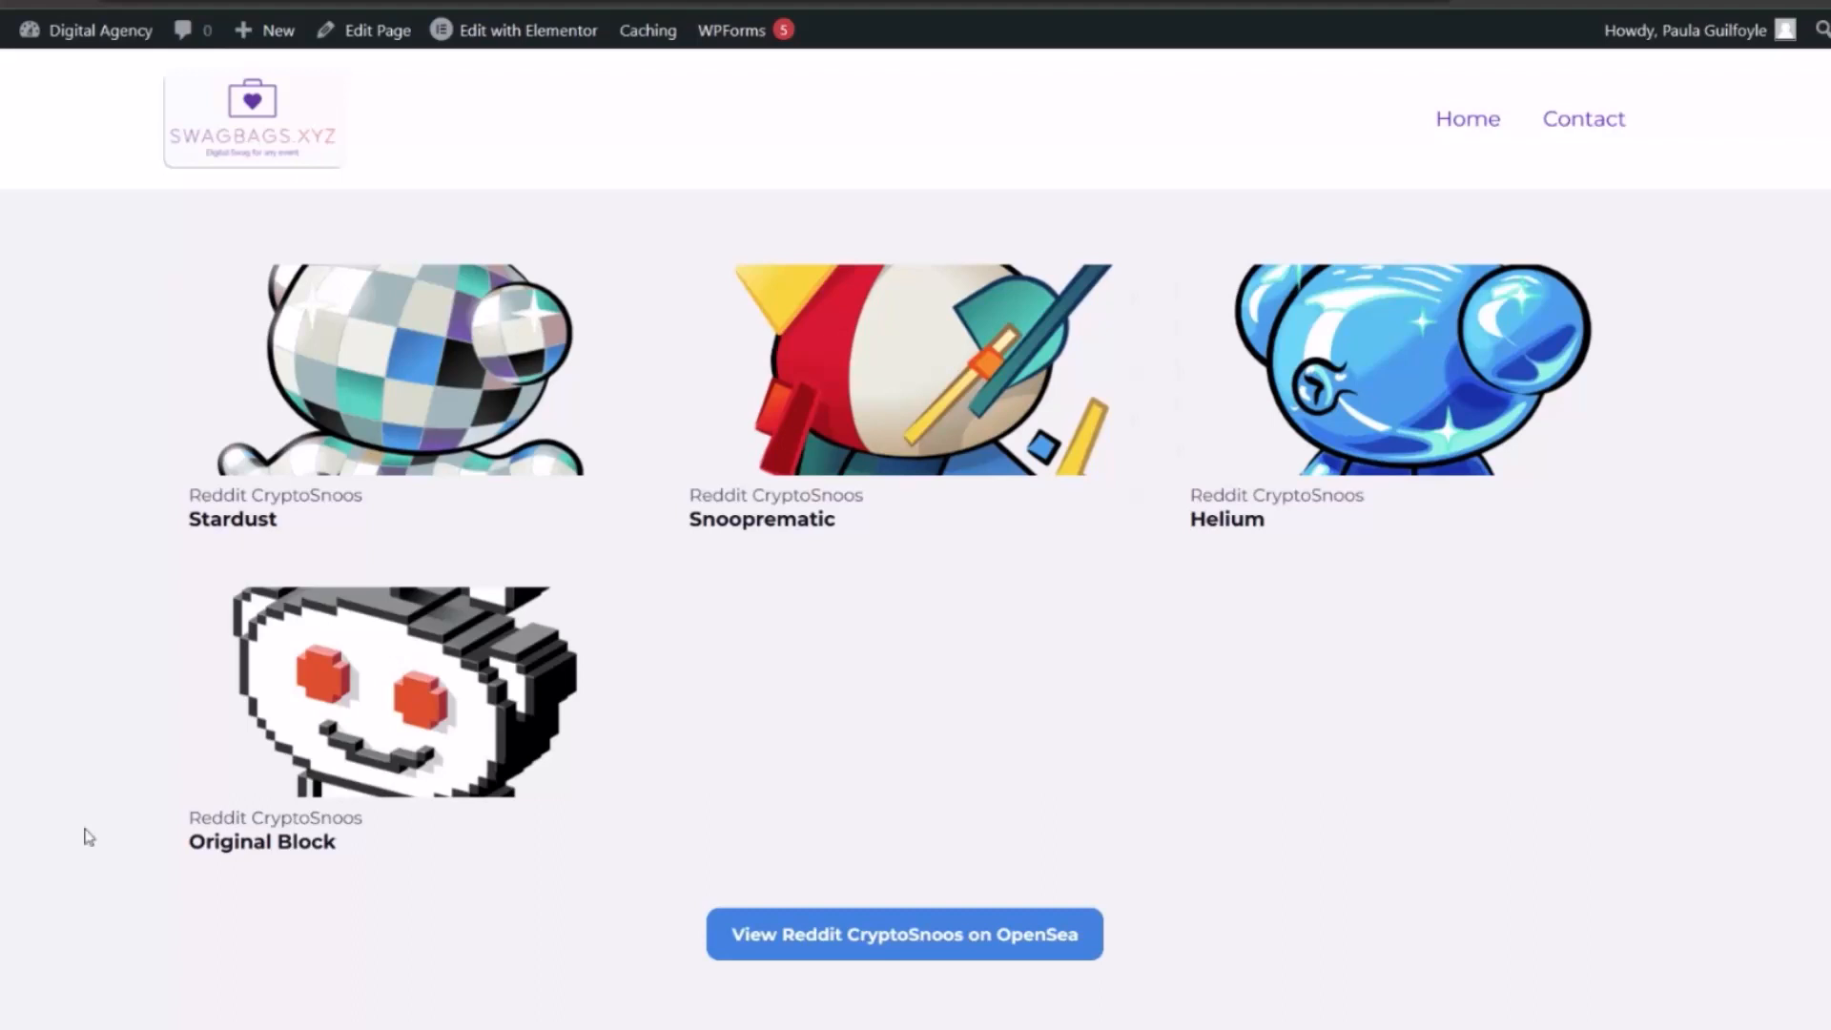
{"action": "mouse_move", "coordinate": [564, 537]}
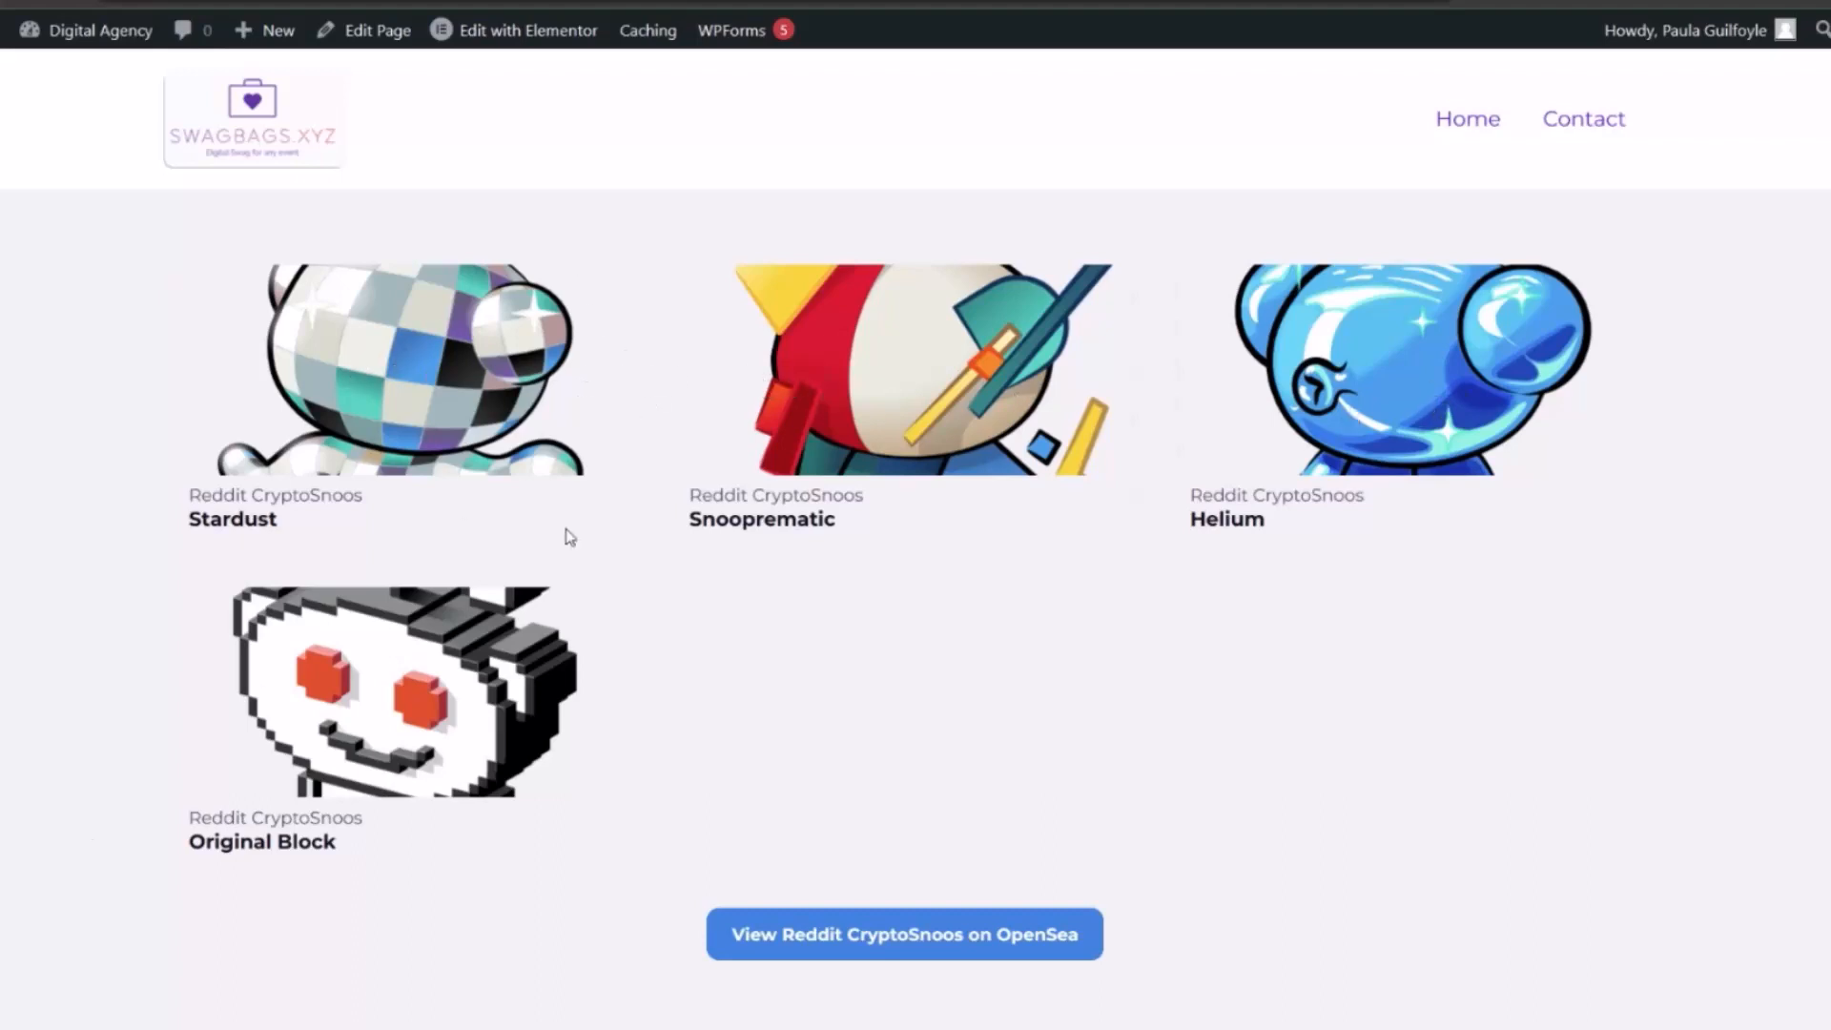
{"action": "mouse_move", "coordinate": [1228, 404]}
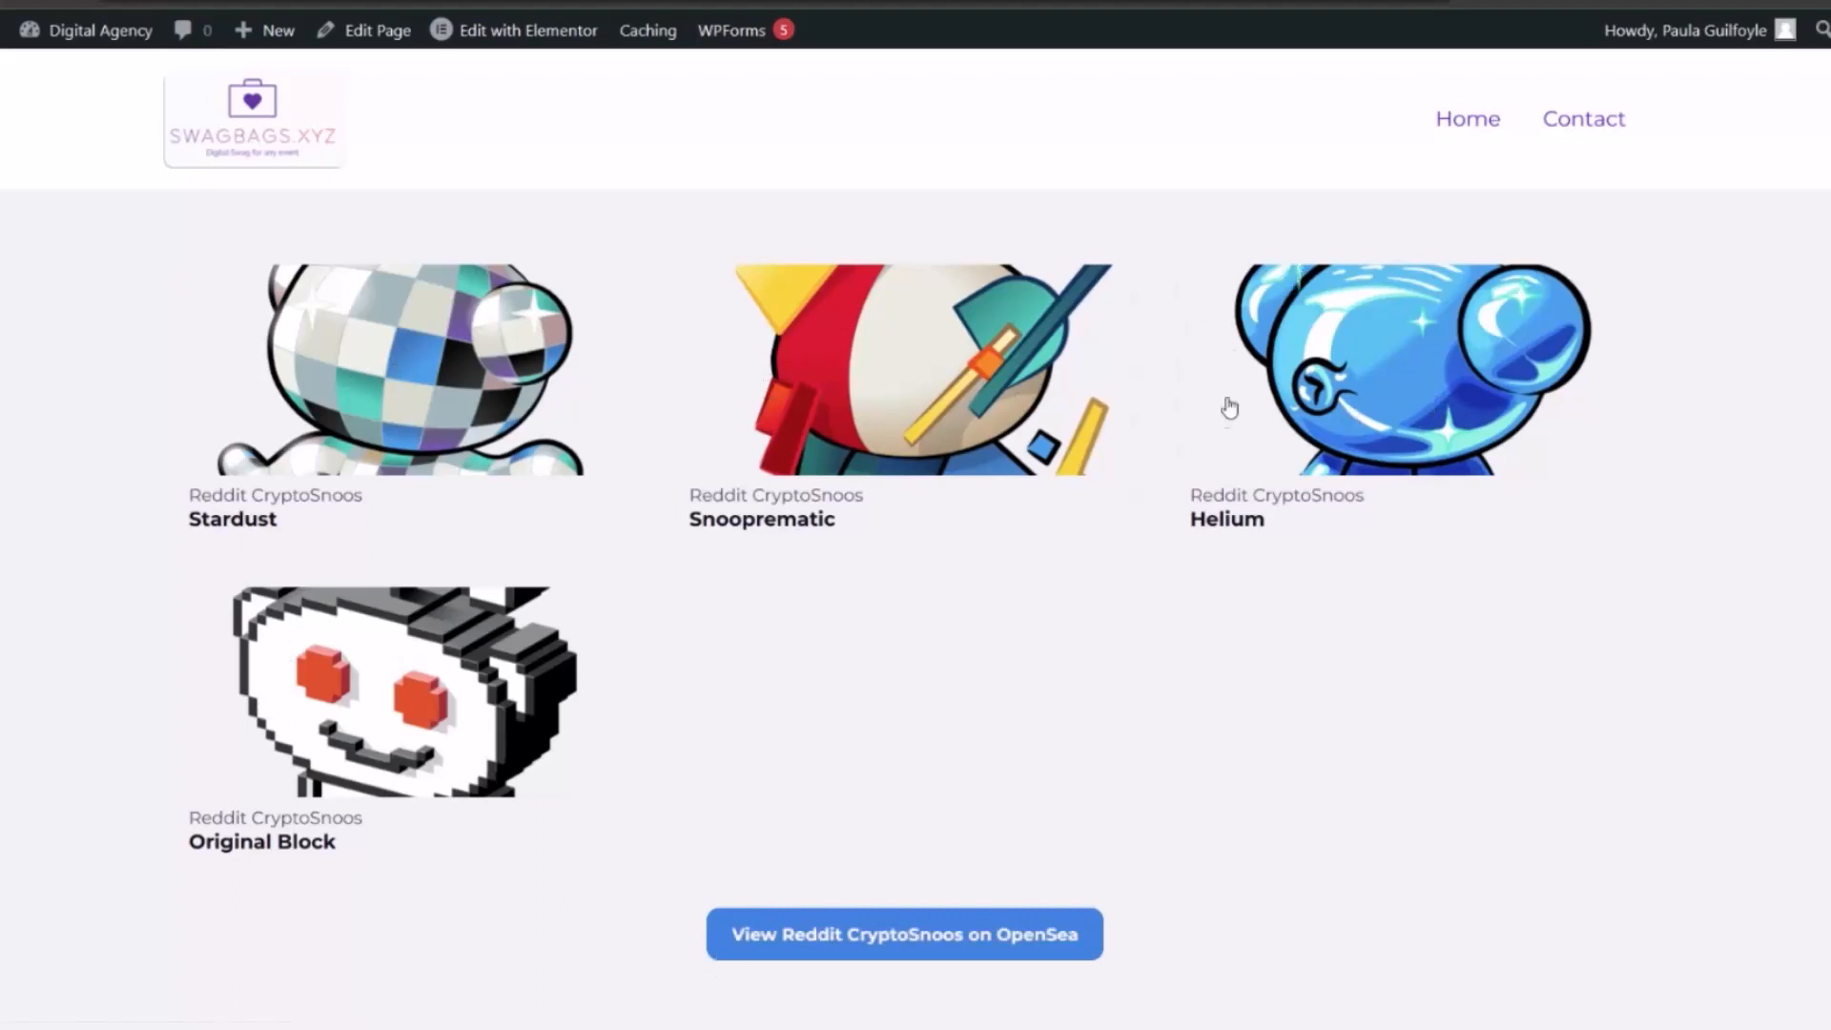